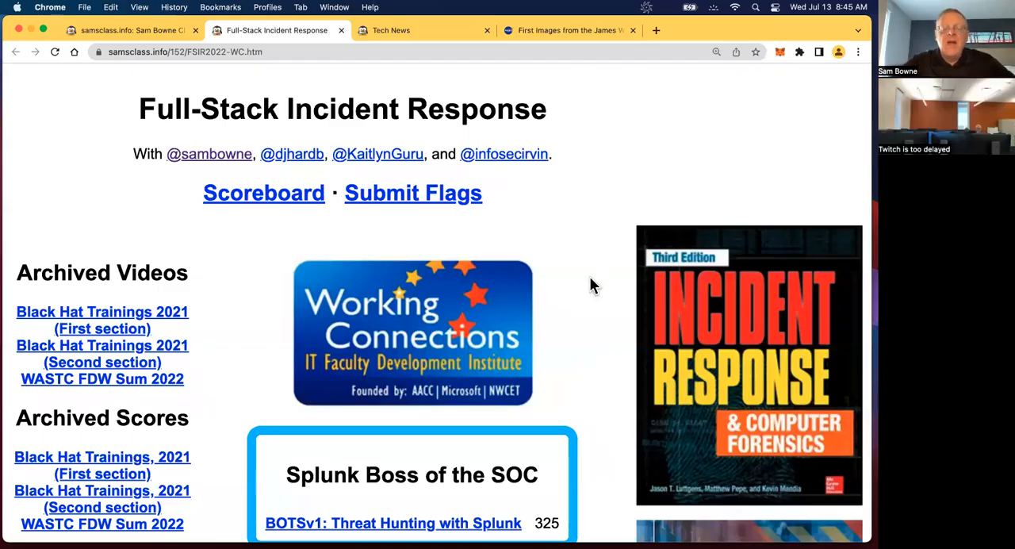
Close the extra tab and bring up the BOTSv1: Threat Hunting with Splunk lab page.
scroll("down", 3)
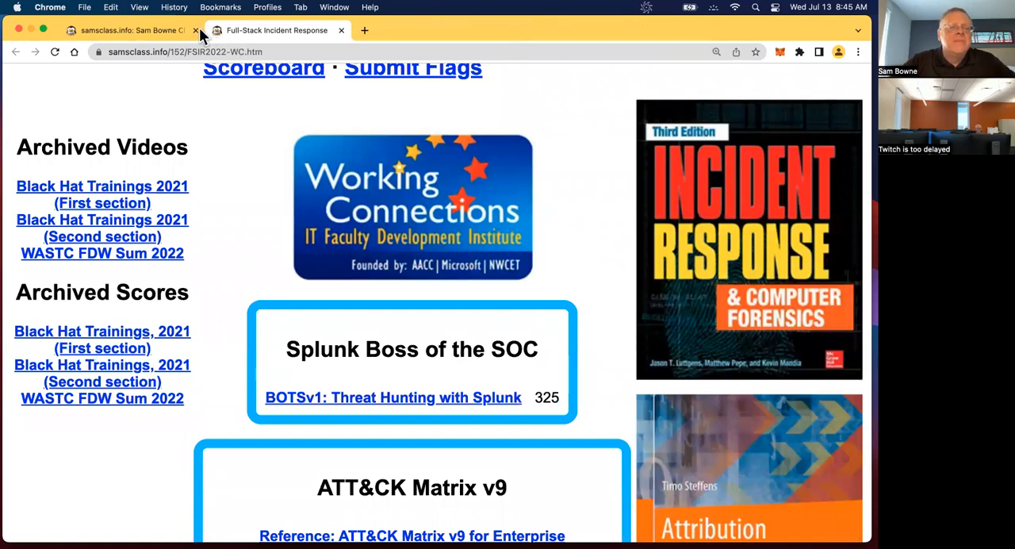
left_click(197, 30)
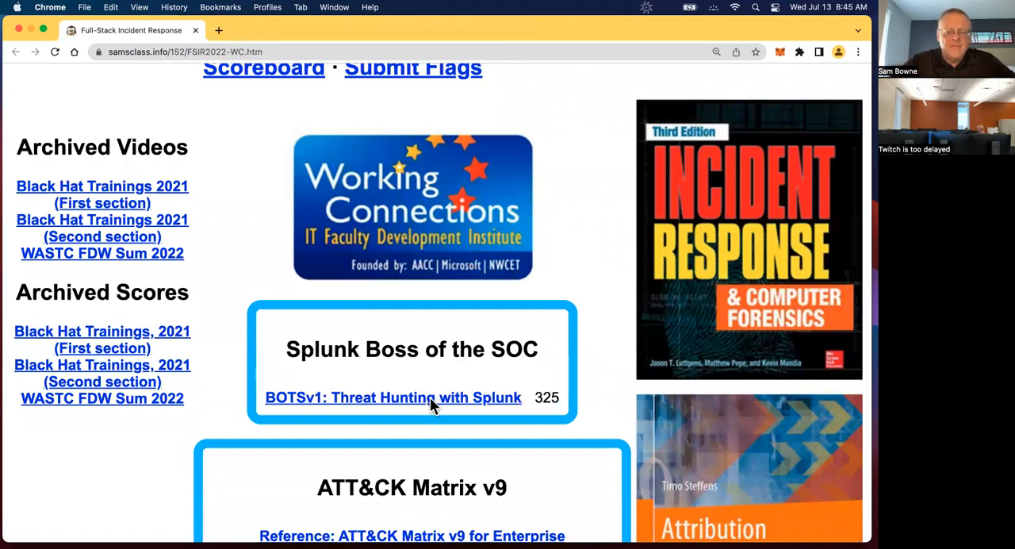
left_click(393, 397)
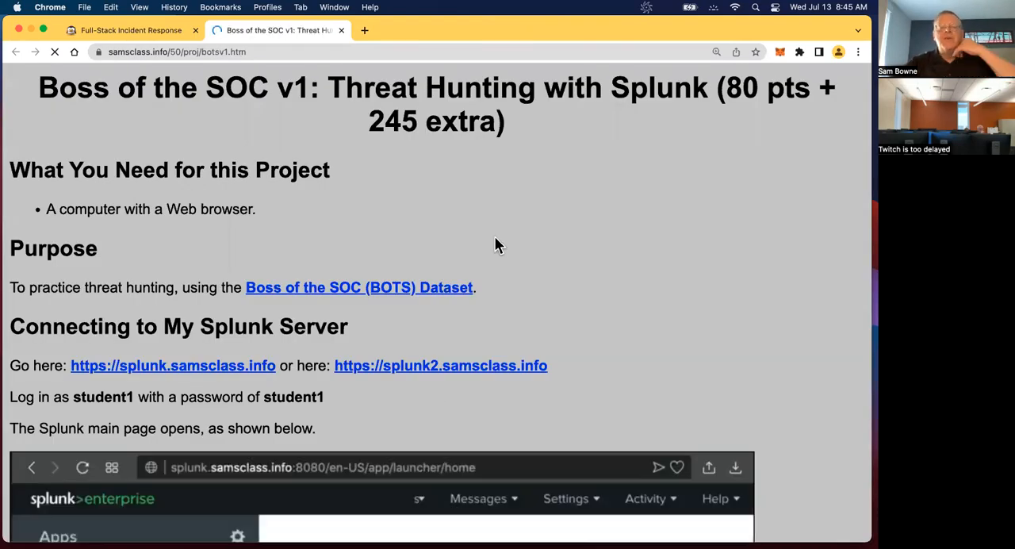
scroll("down", 3)
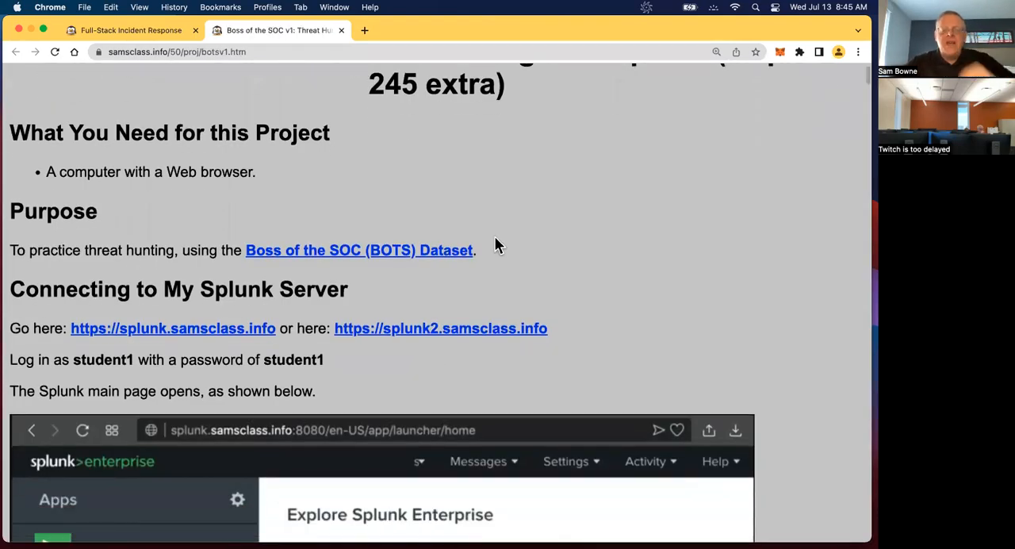
scroll("down", 3)
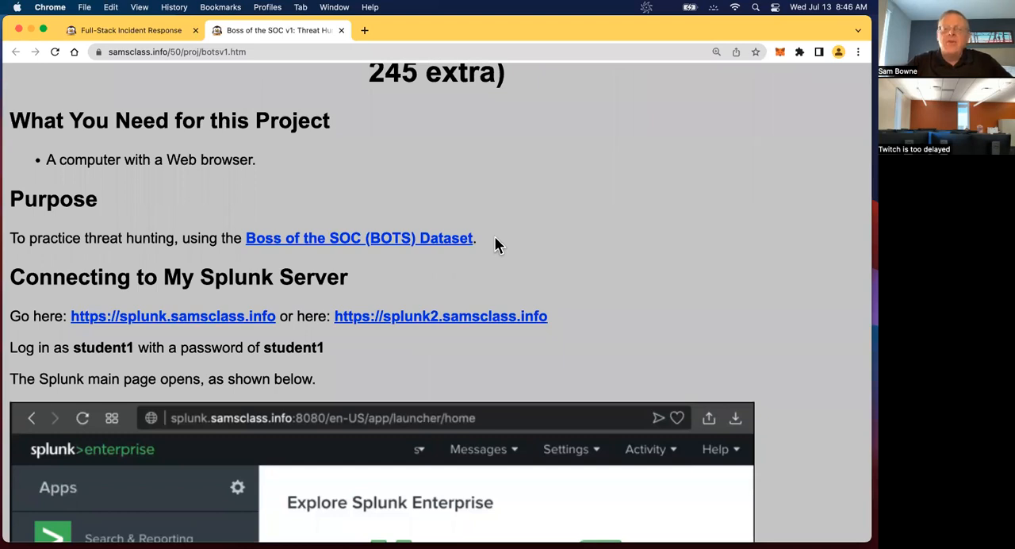
scroll("down", 3)
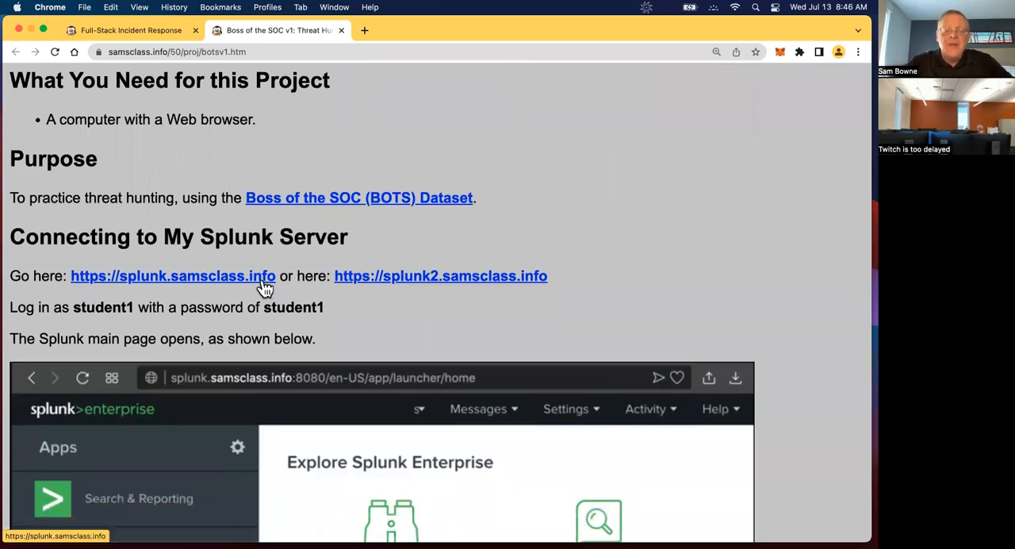
right_click(173, 274)
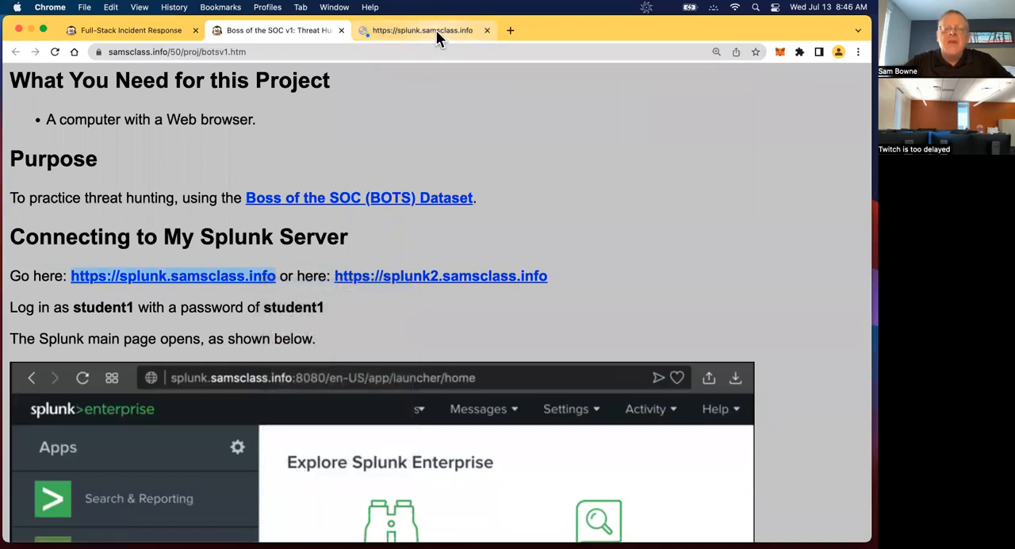
left_click(422, 30)
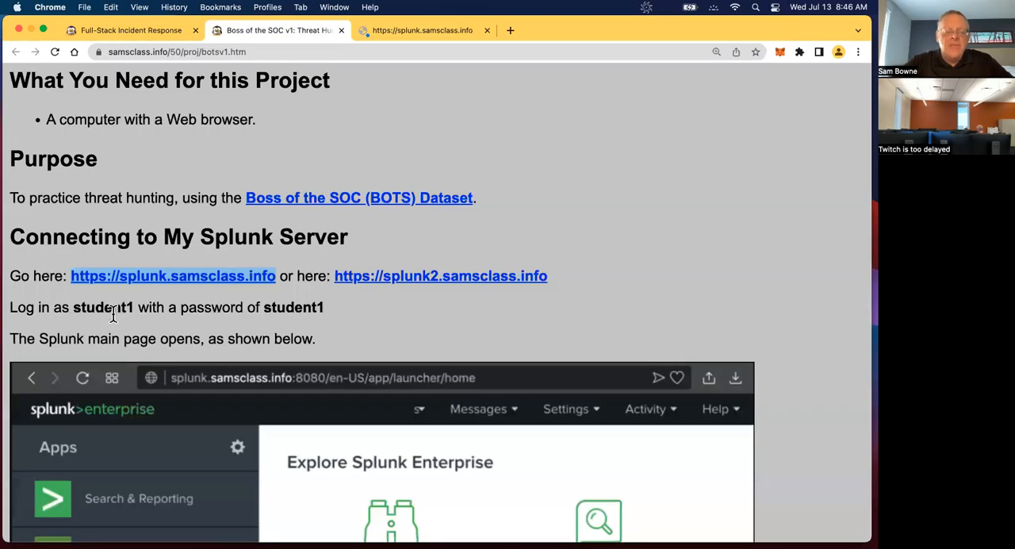
mouse_move(384, 189)
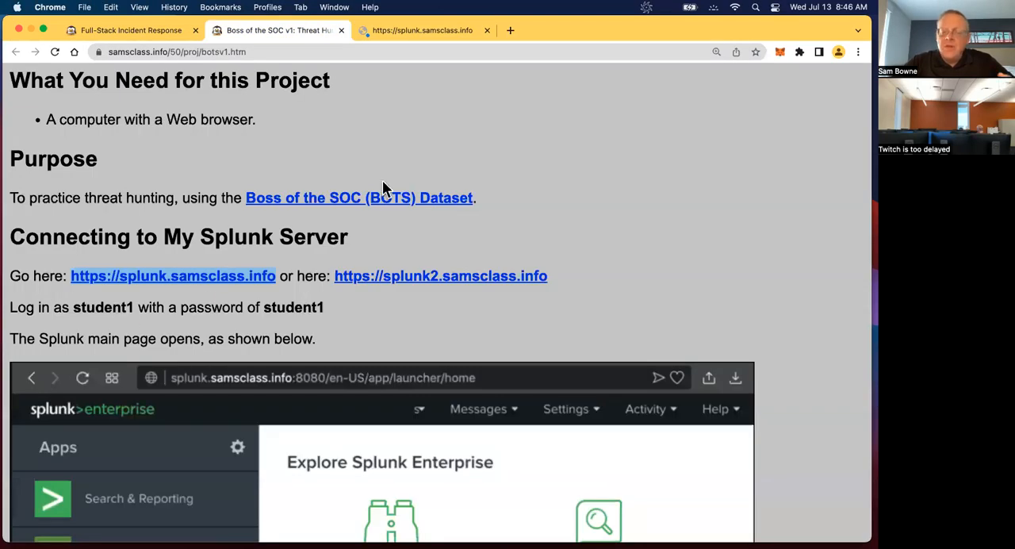
Sign in to Splunk as student1 and choose Never on the save-password prompt.
left_click(422, 30)
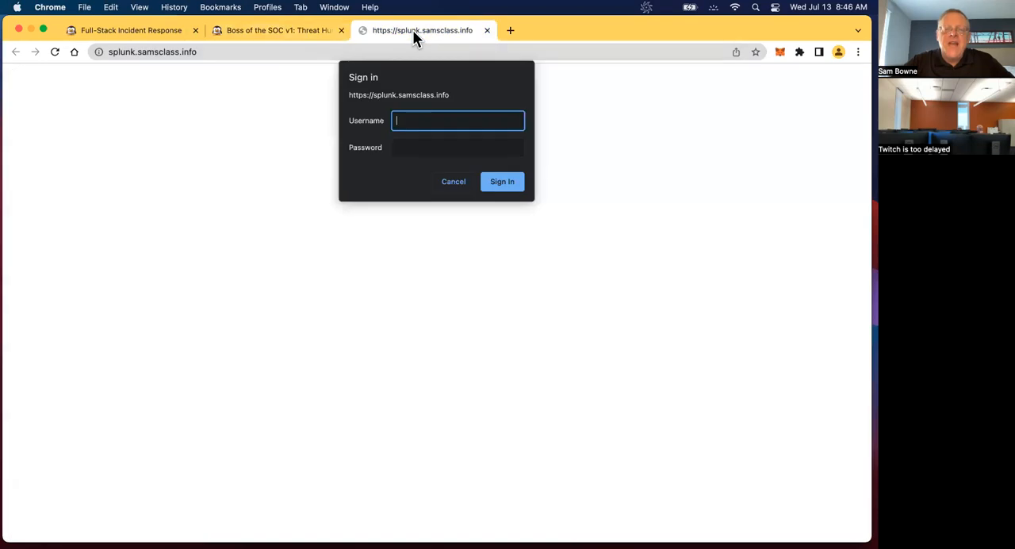
type("student1")
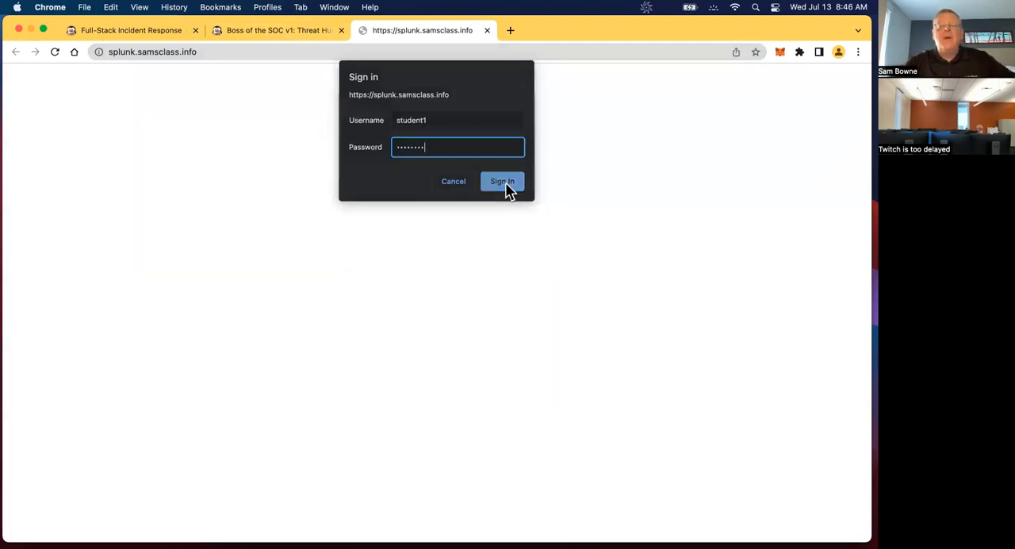
left_click(501, 180)
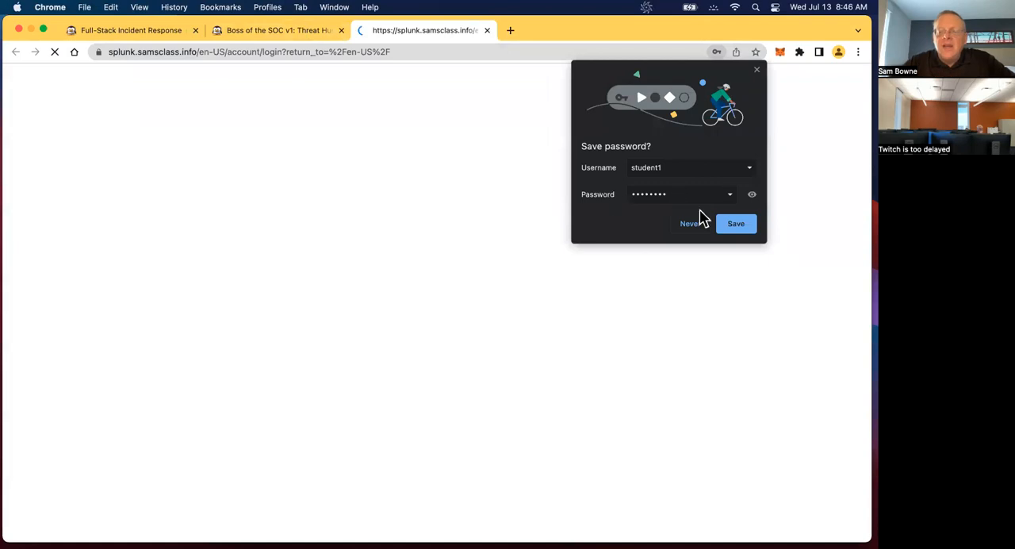
left_click(736, 222)
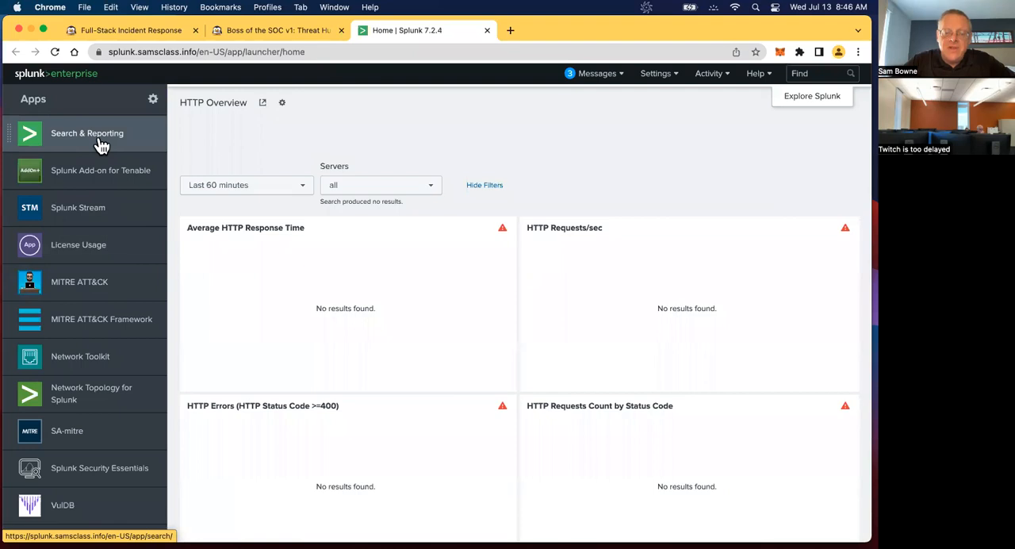
Enter the Search & Reporting app with its empty search over 956,048 indexed events.
left_click(87, 133)
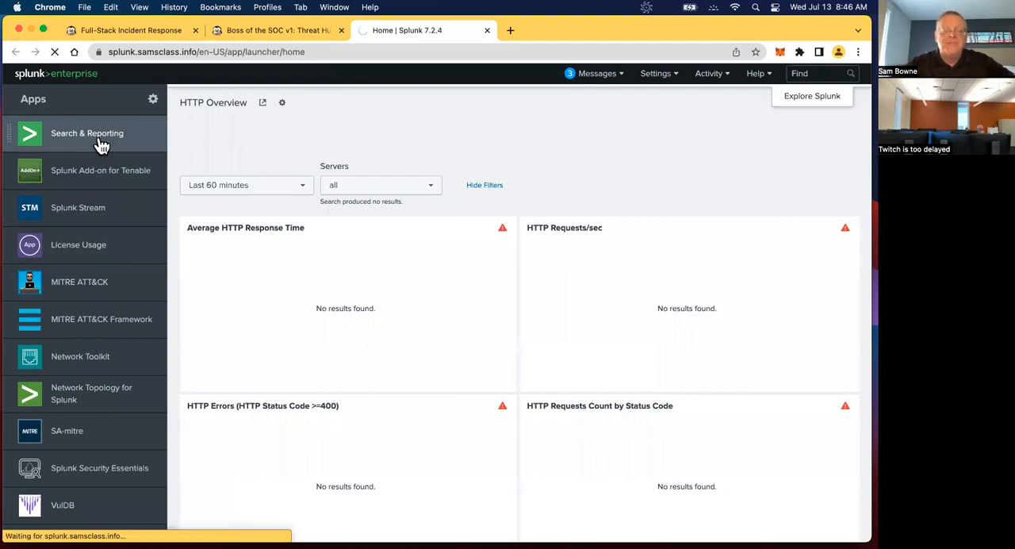
left_click(87, 133)
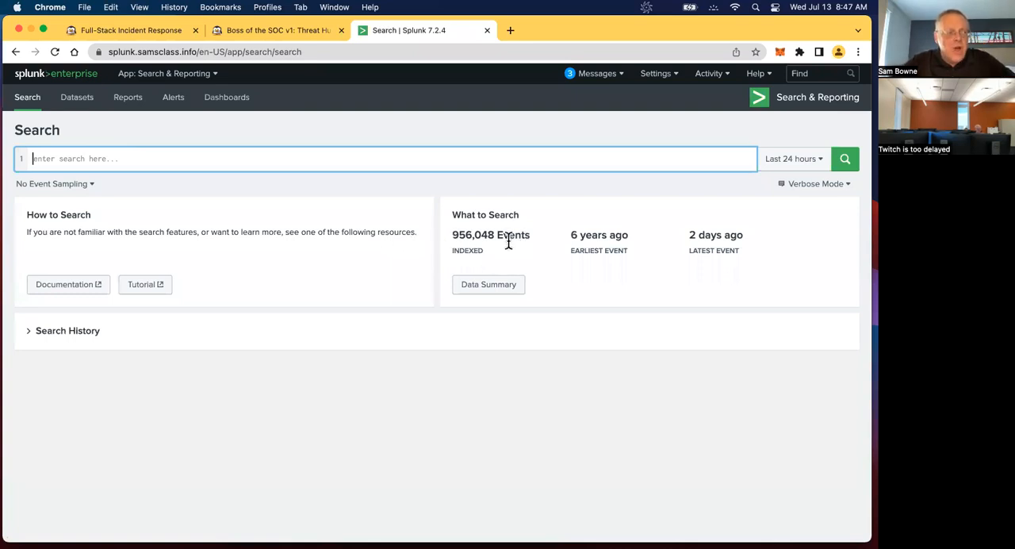
mouse_move(593, 264)
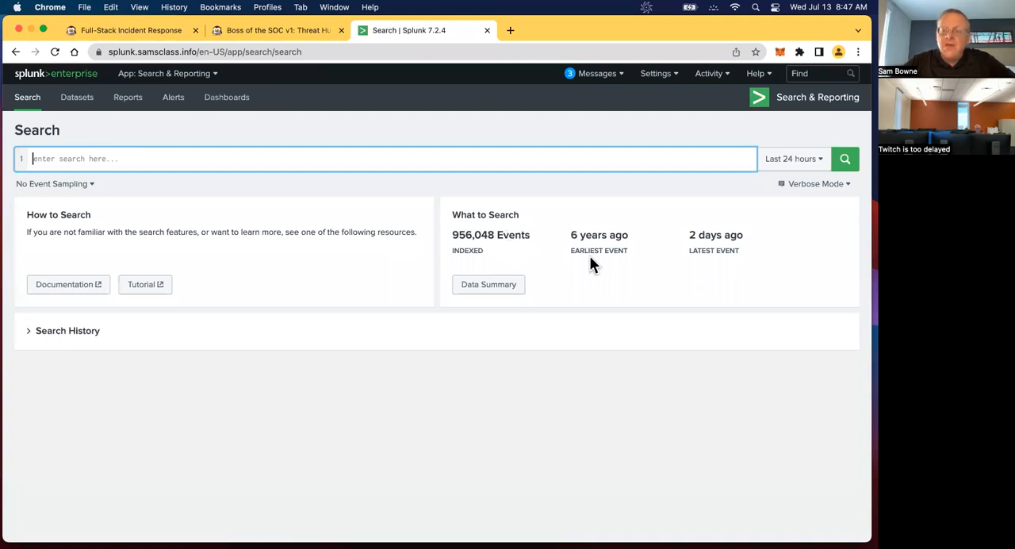
mouse_move(621, 250)
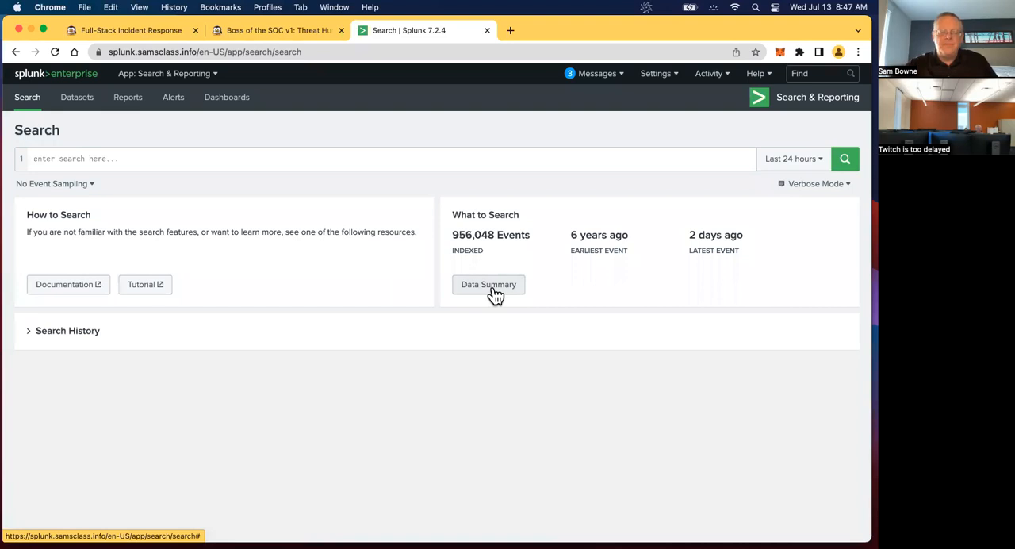
Show the Data Summary listing eight hosts with their event counts.
left_click(488, 284)
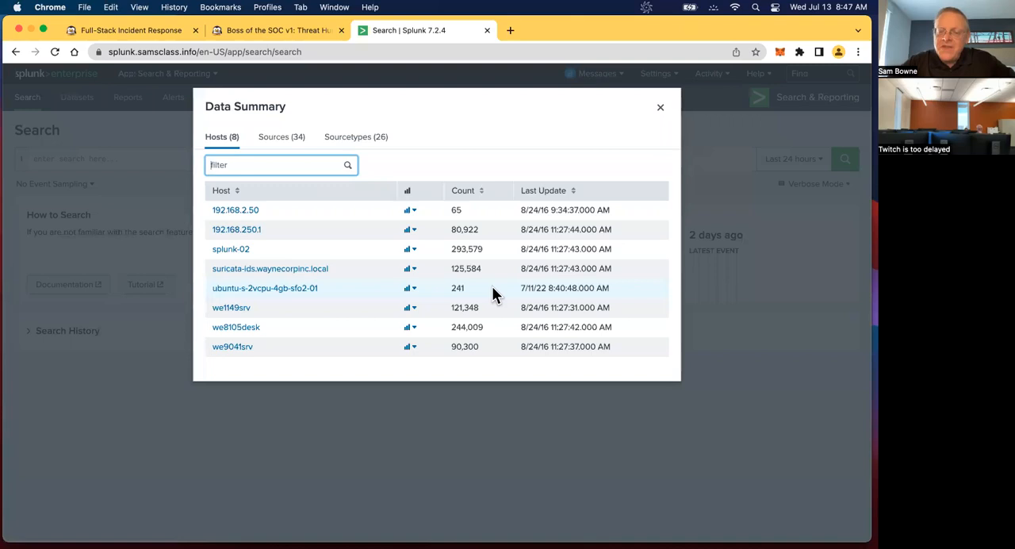
mouse_move(234, 209)
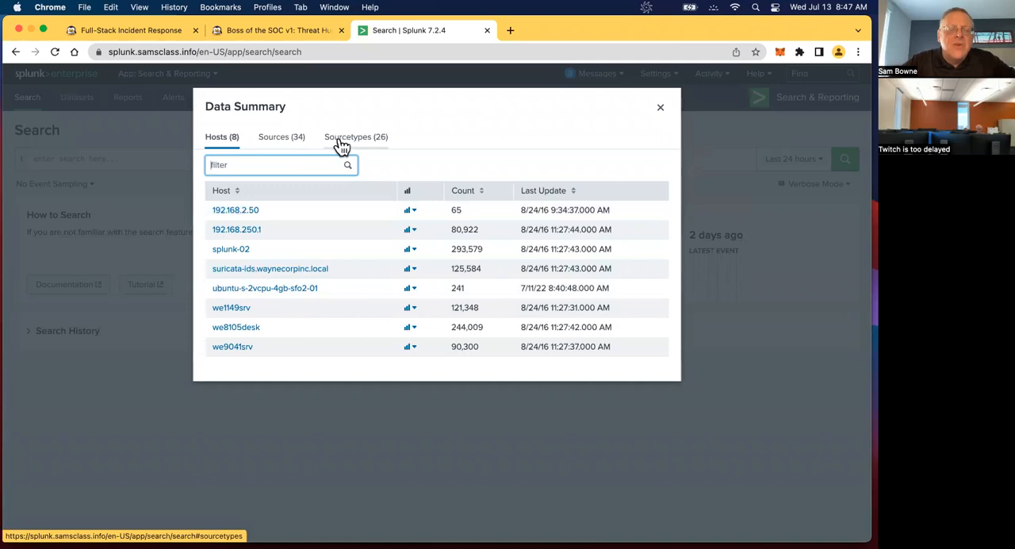
List the Sourcetypes and scroll through all 26 down to suricata and whois.
left_click(355, 136)
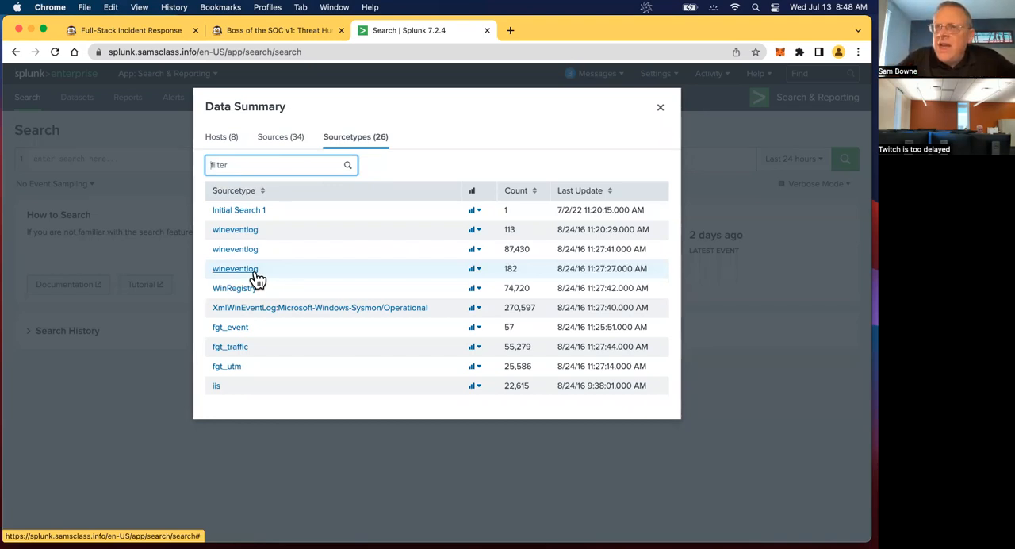
mouse_move(257, 273)
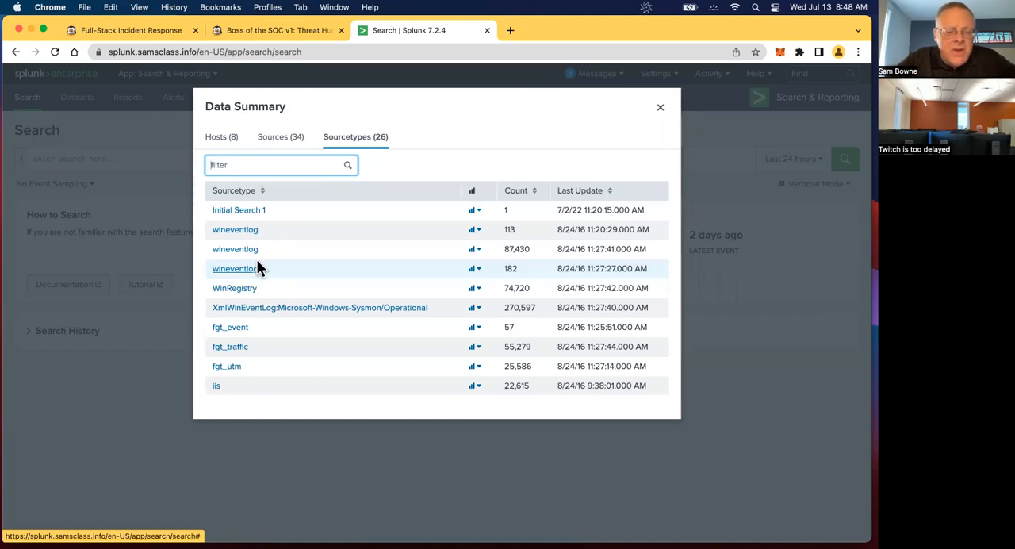
mouse_move(257, 298)
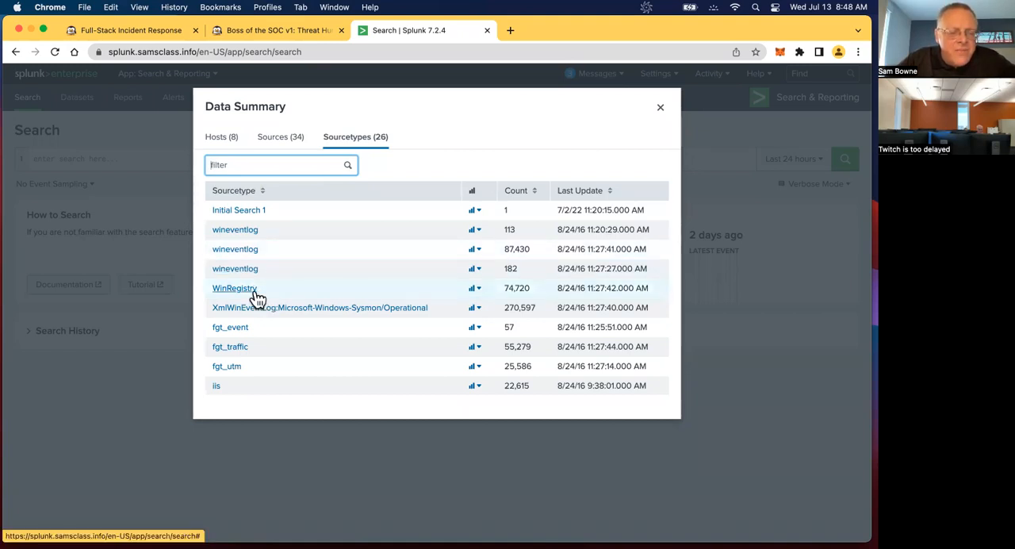
mouse_move(273, 320)
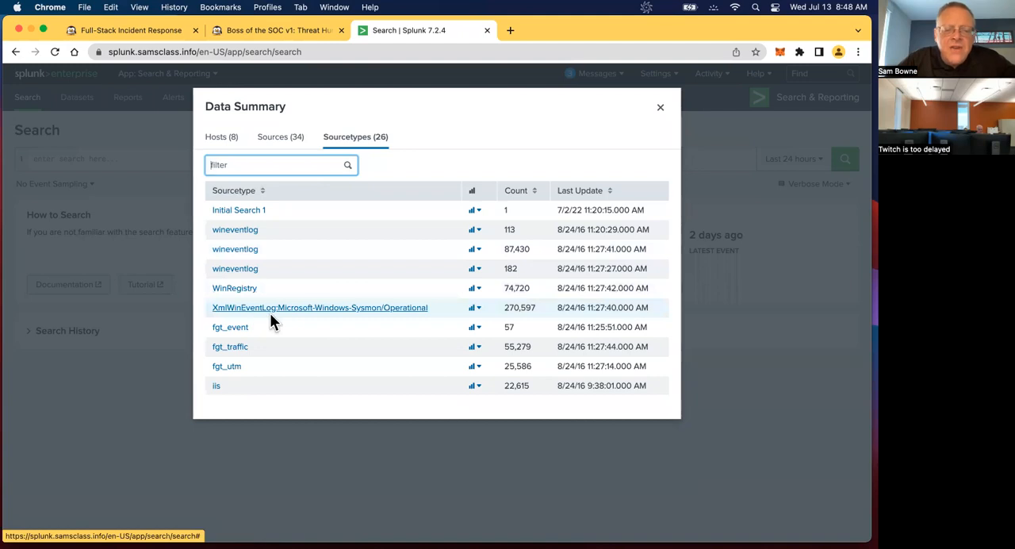
mouse_move(386, 330)
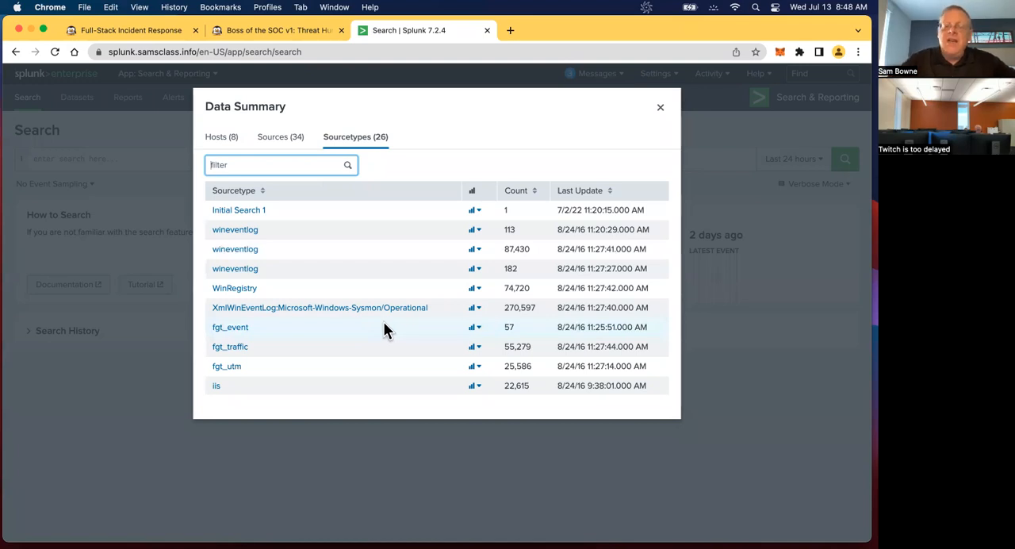
scroll("down", 3)
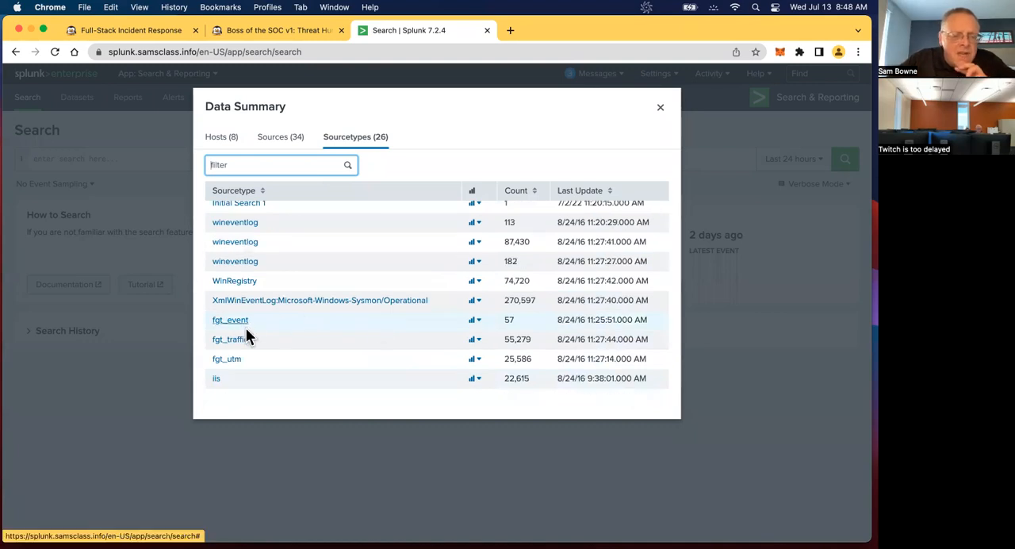
mouse_move(249, 361)
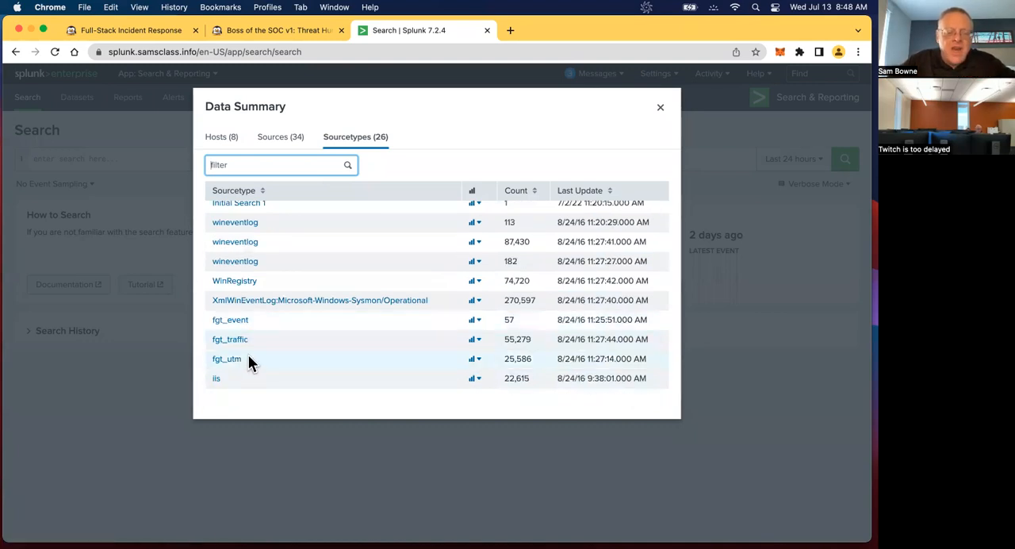
scroll("down", 3)
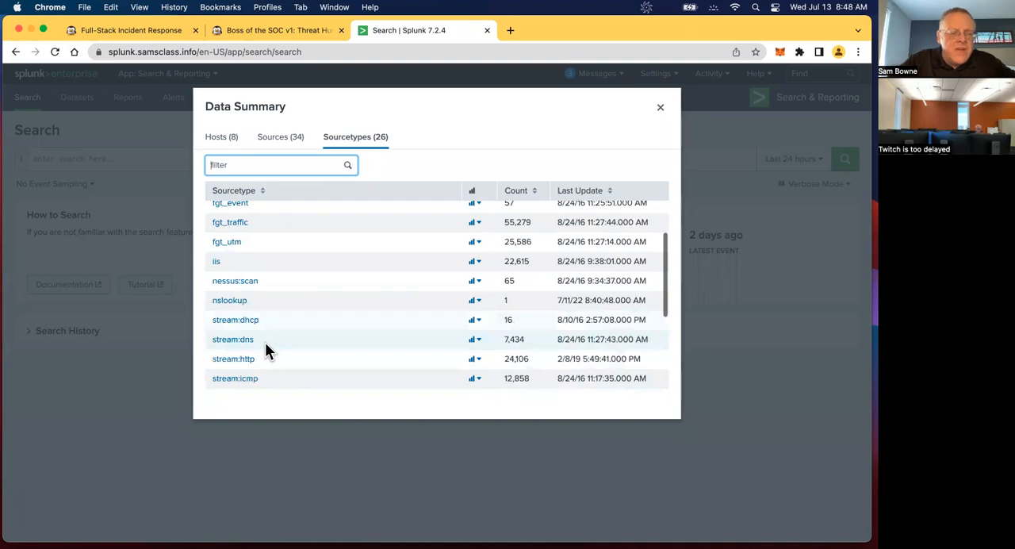
scroll("down", 3)
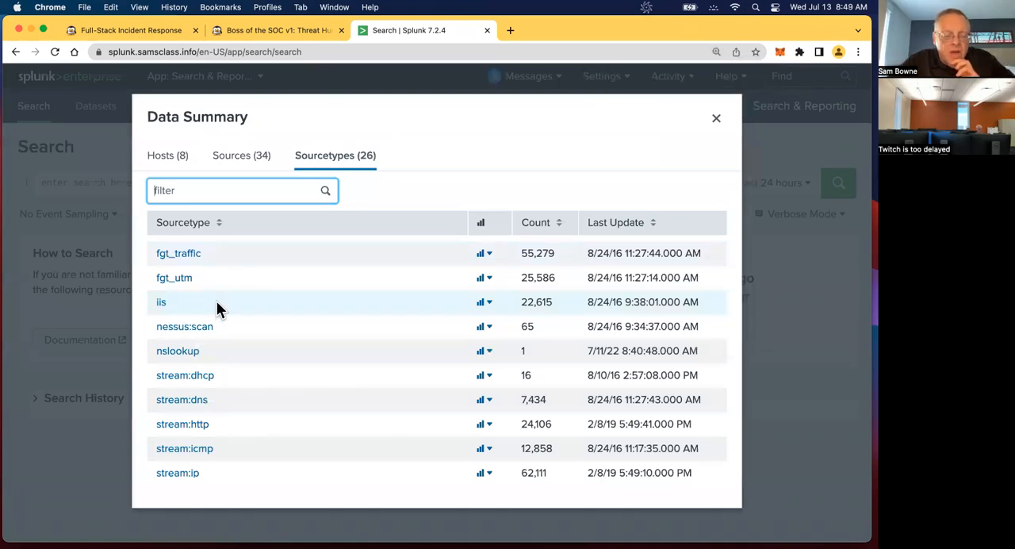
mouse_move(235, 328)
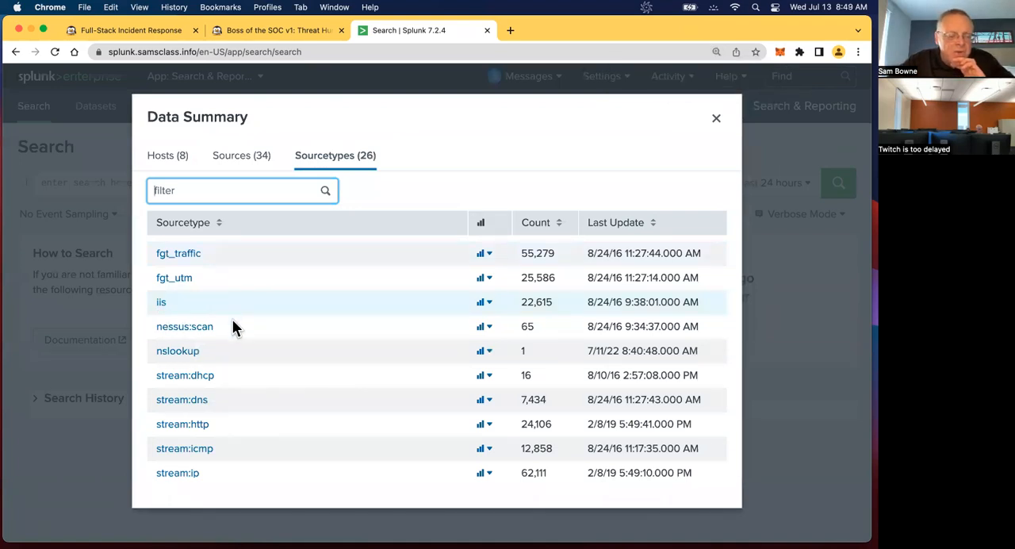
mouse_move(228, 352)
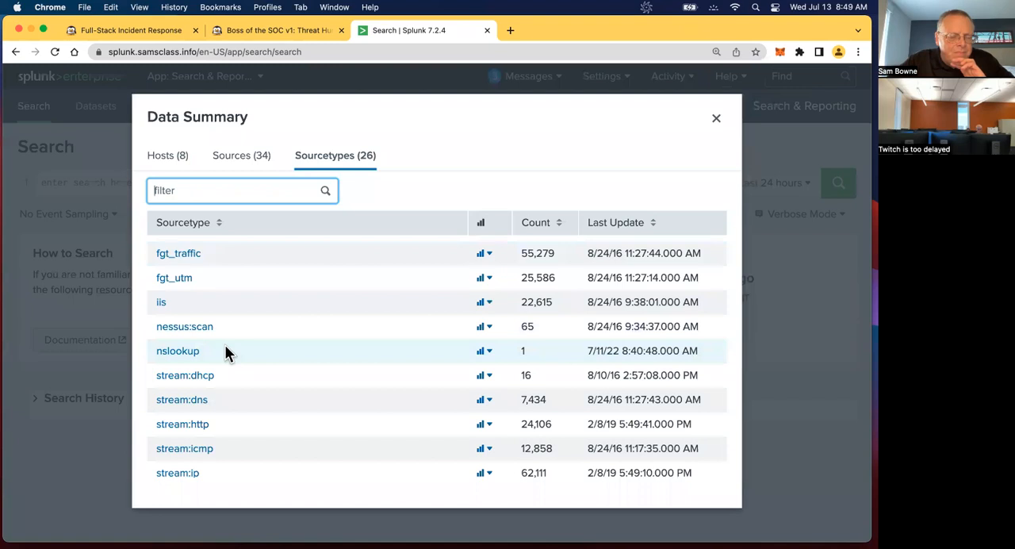
scroll("down", 3)
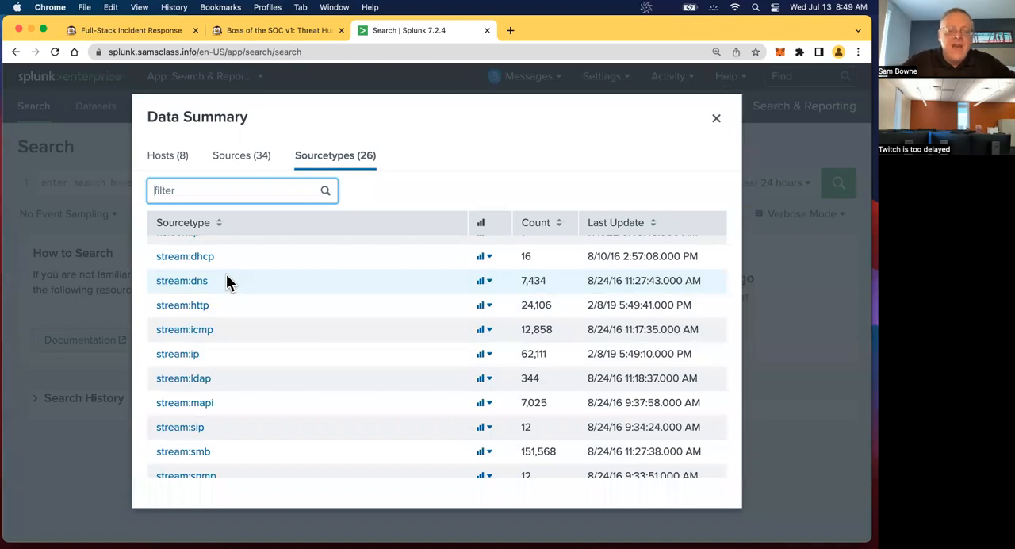
mouse_move(222, 305)
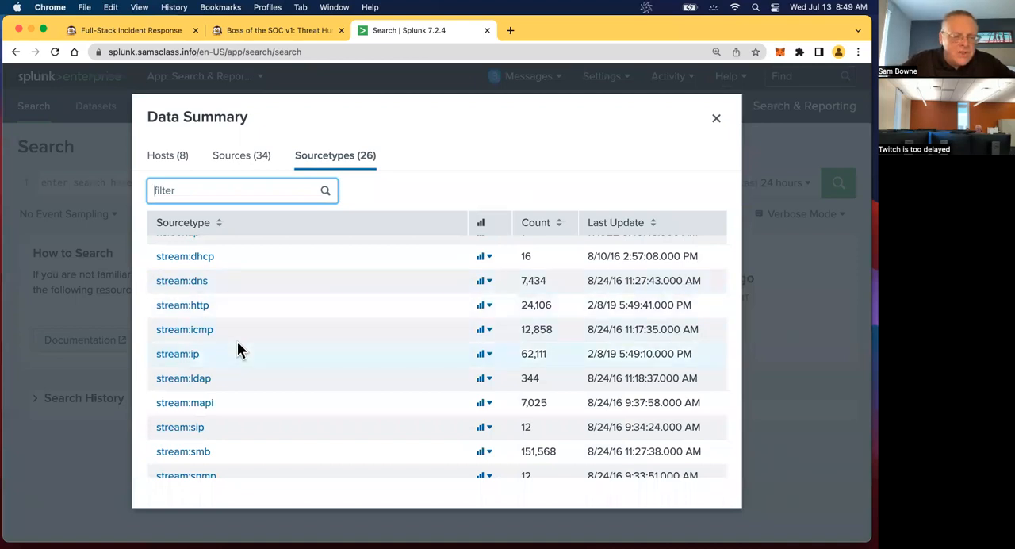
scroll("down", 3)
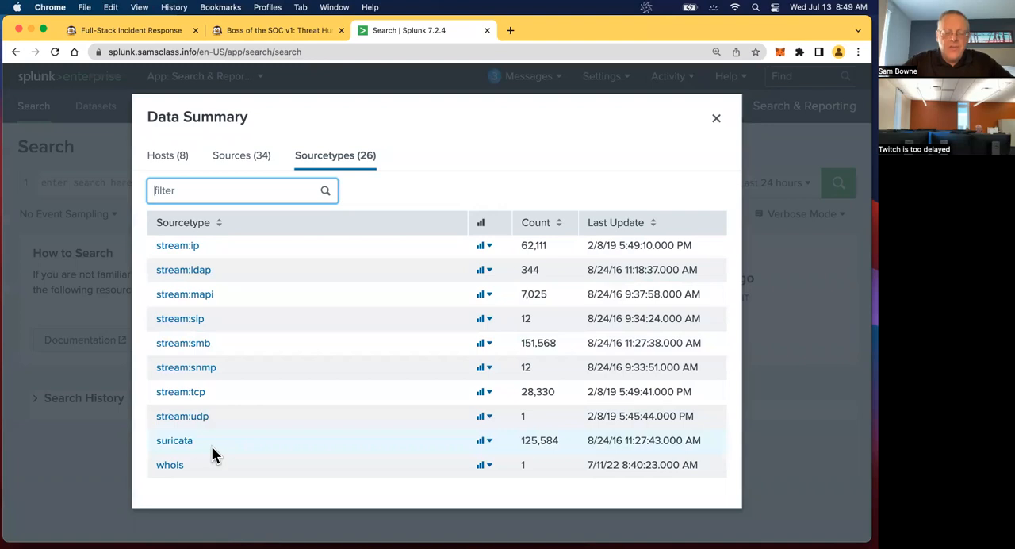
mouse_move(379, 347)
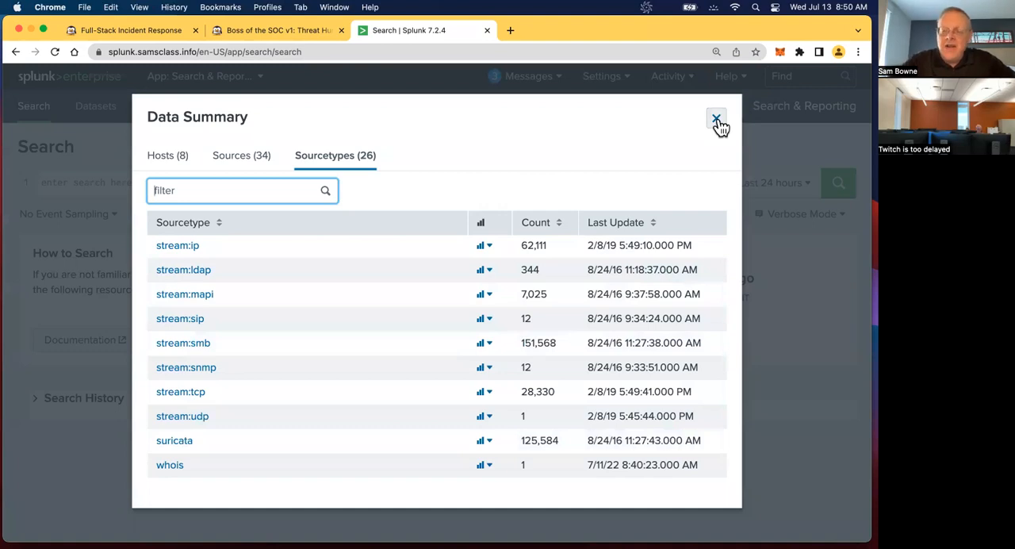
Close the data summary and highlight the index="botsv1" query on the lab page.
left_click(716, 119)
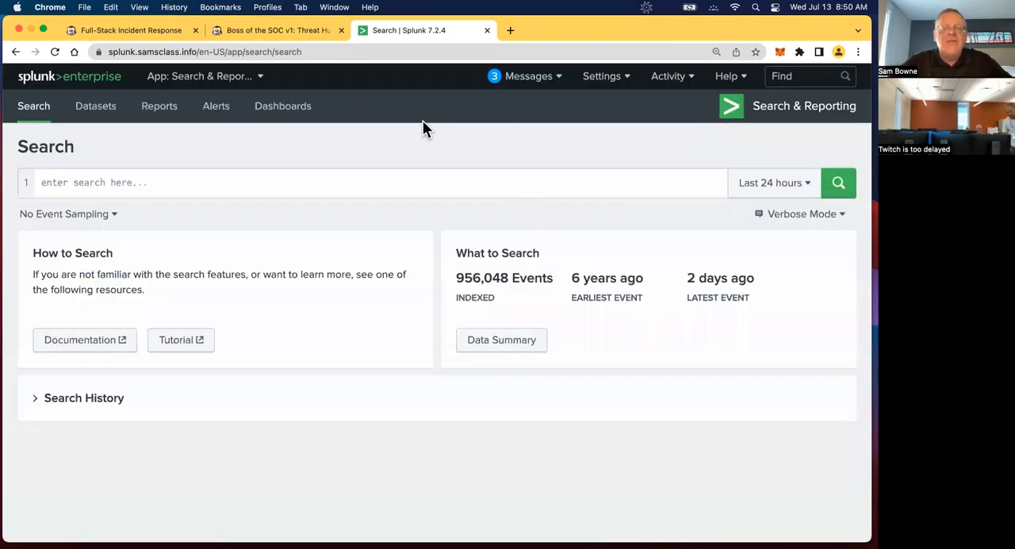
left_click(273, 31)
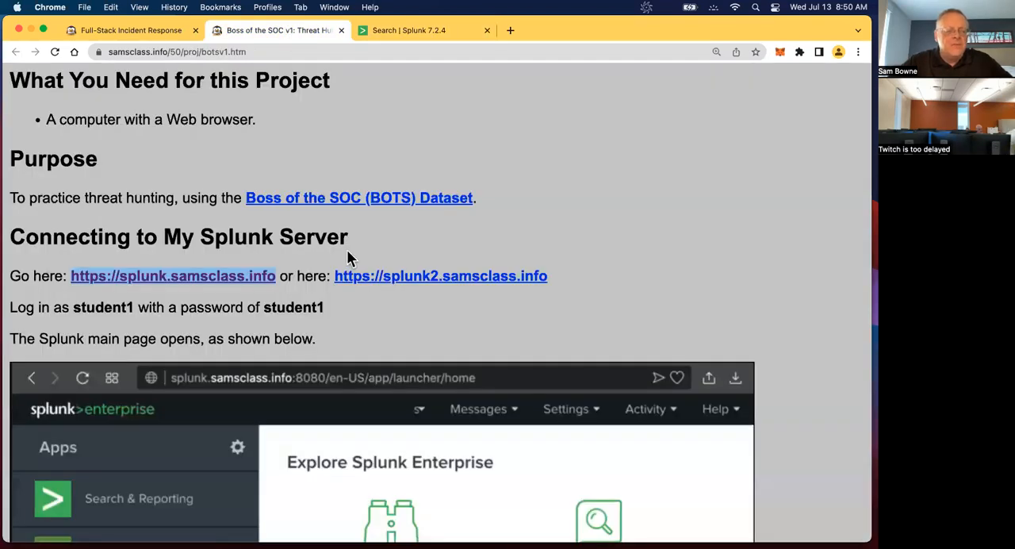
scroll("down", 3)
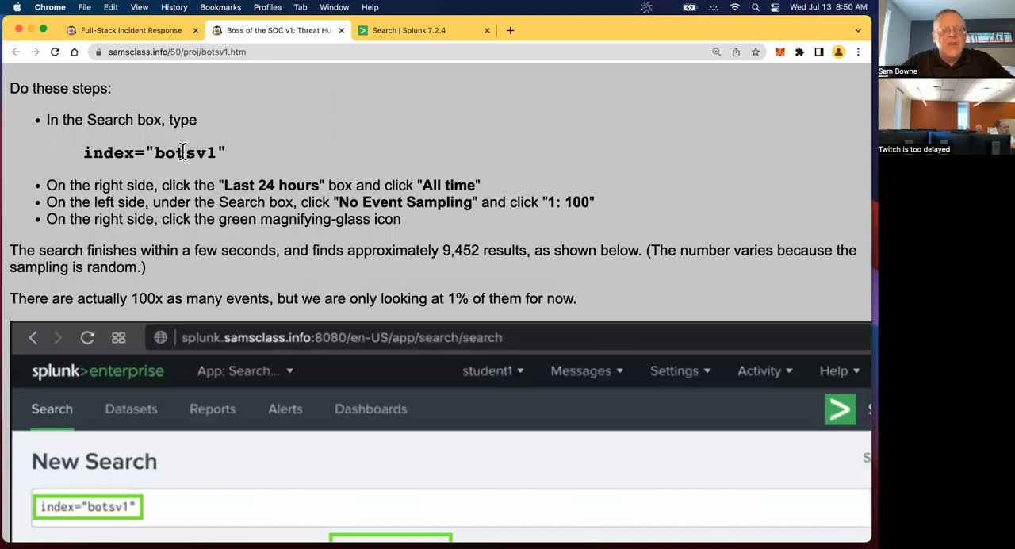
left_click_drag(83, 153, 226, 152)
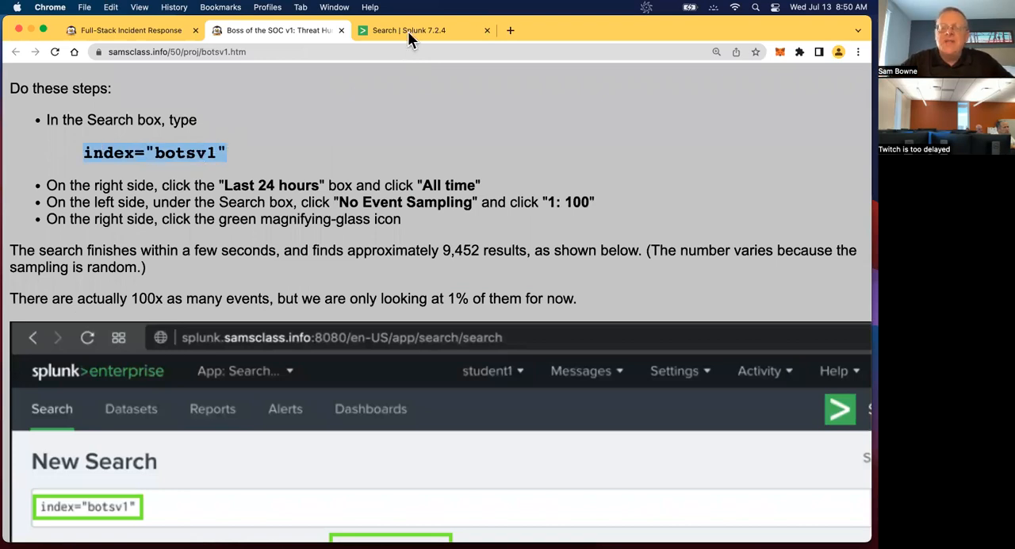
Run index="botsv1" in the Splunk search bar over the default last 24 hours, finding no events.
left_click(409, 30)
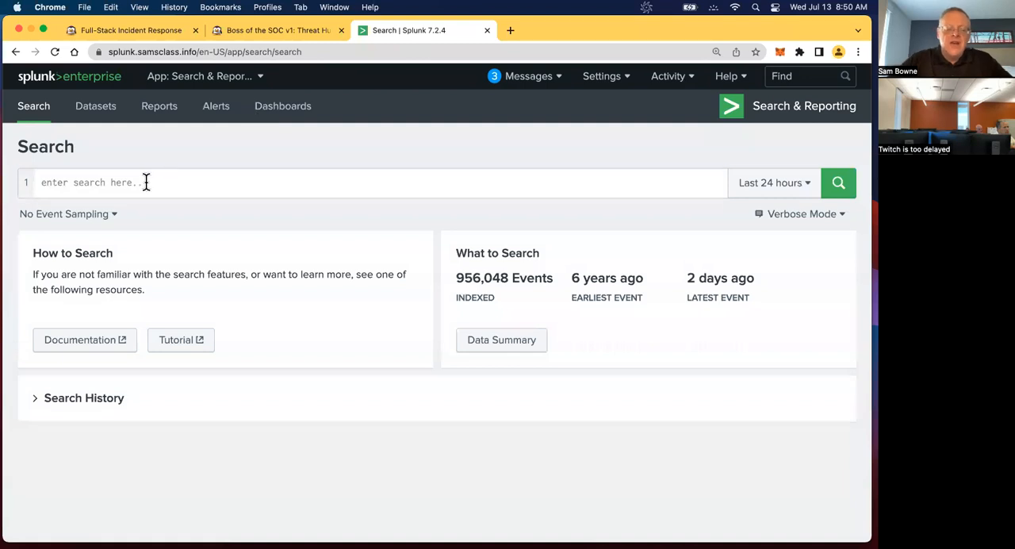
type("index=\"botsv1\"")
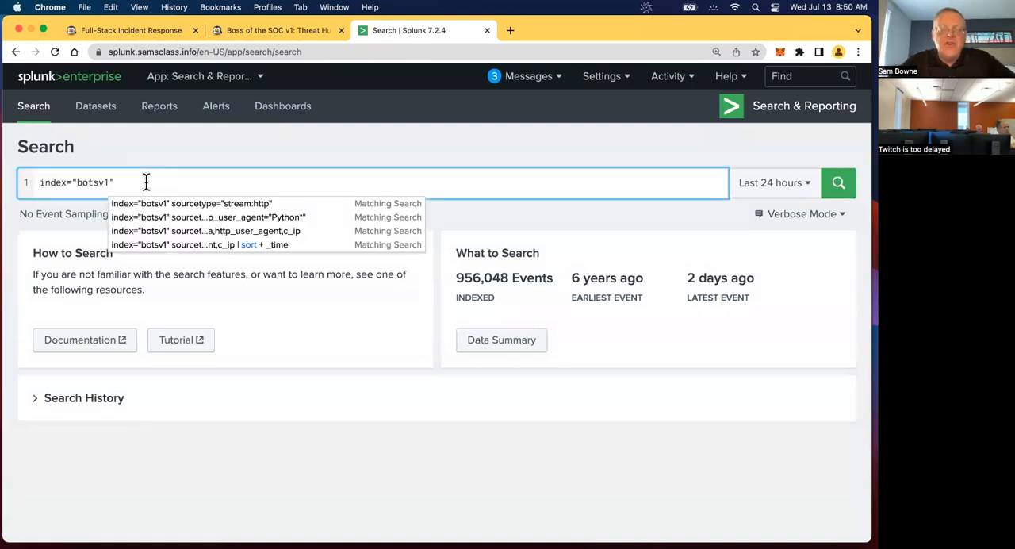
mouse_move(71, 173)
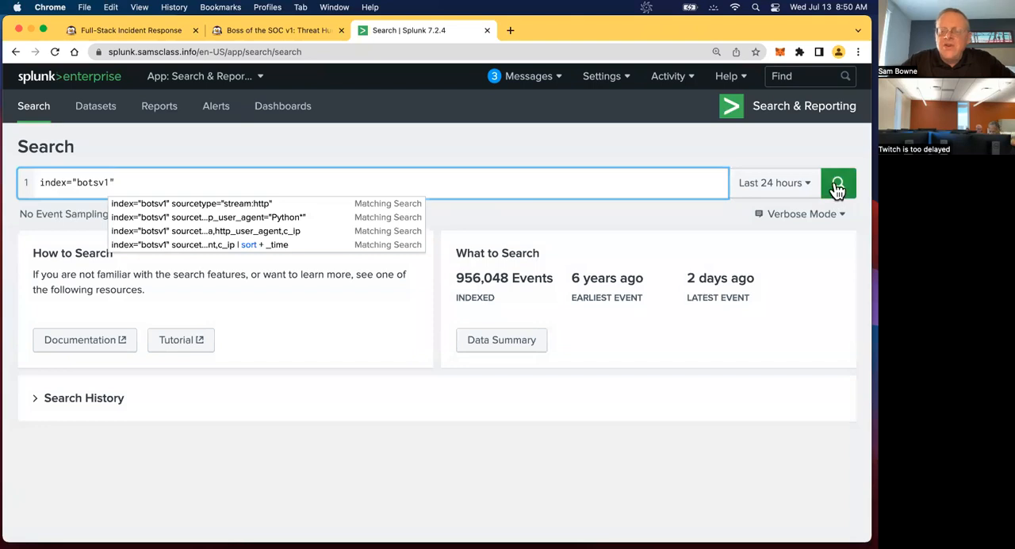
left_click(837, 182)
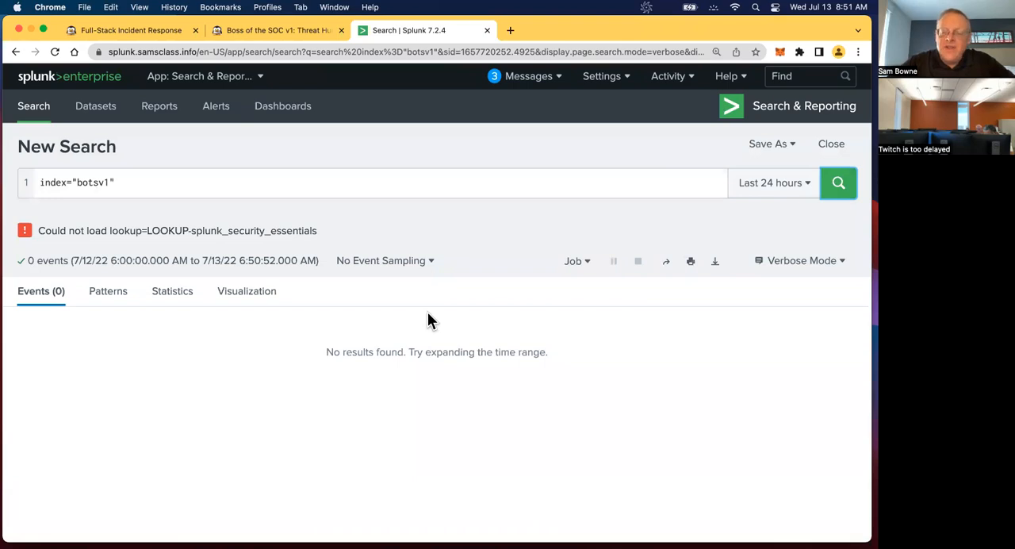
mouse_move(815, 199)
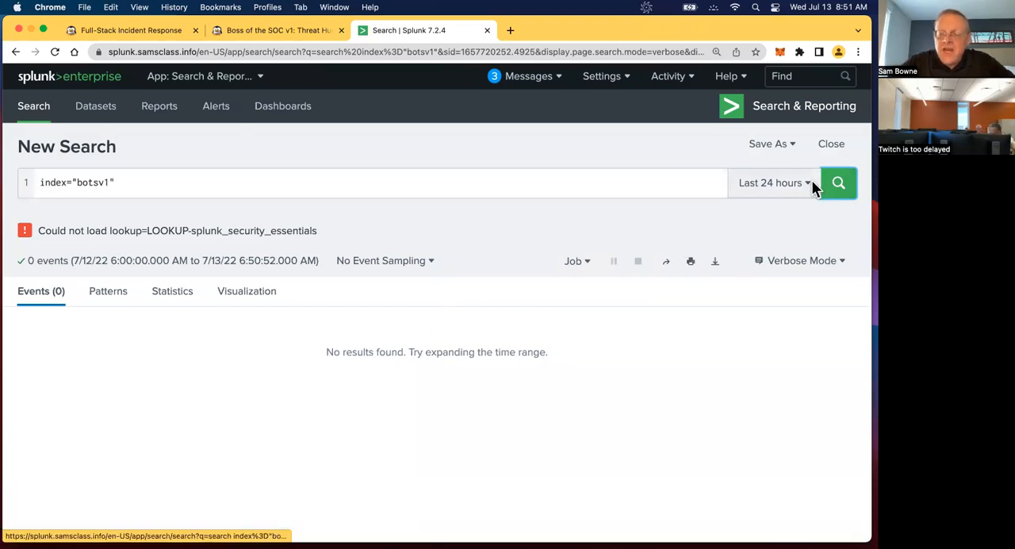
left_click(773, 182)
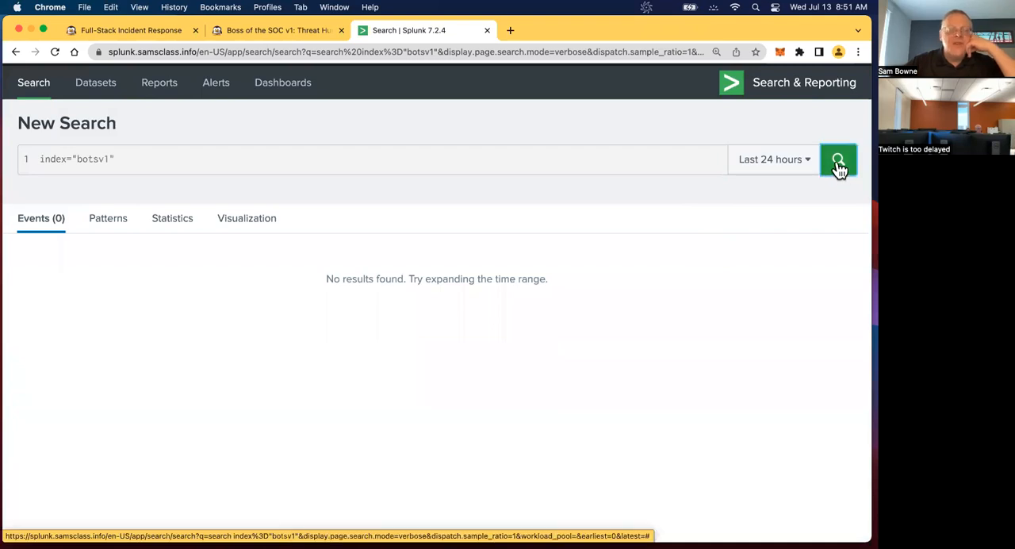
Rerun the botsv1 search over All time with 1:100 event sampling, yielding 9,739 events.
left_click(838, 159)
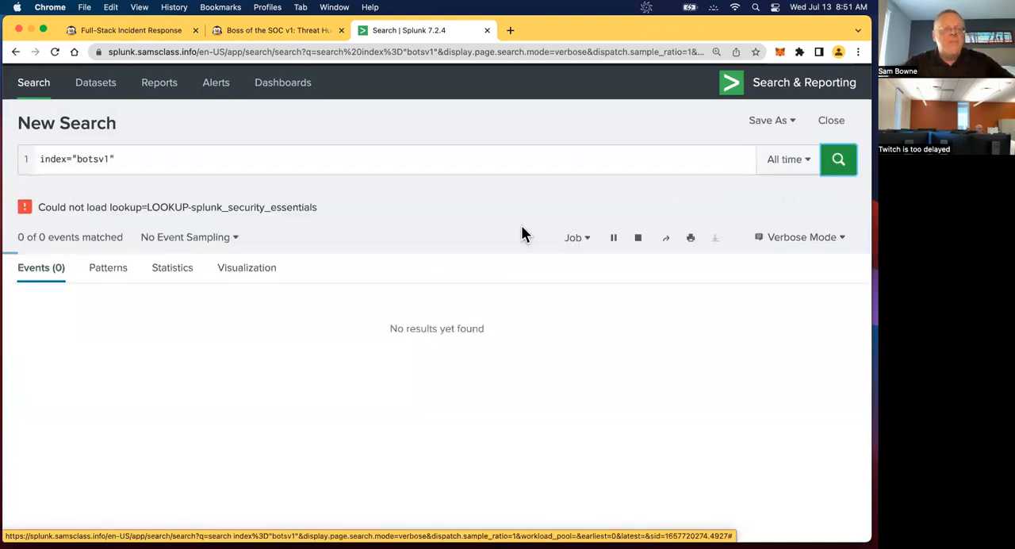
left_click(837, 159)
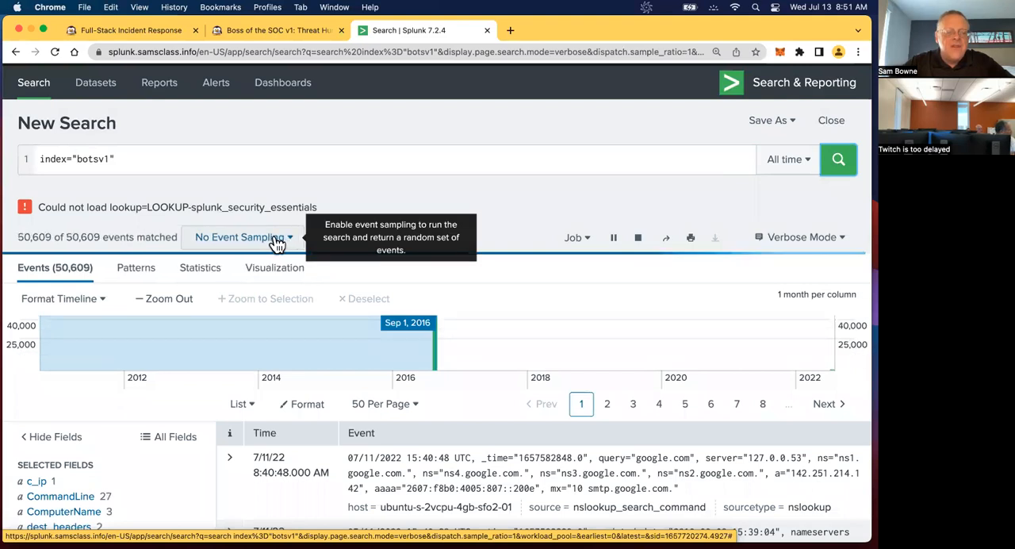
left_click(244, 238)
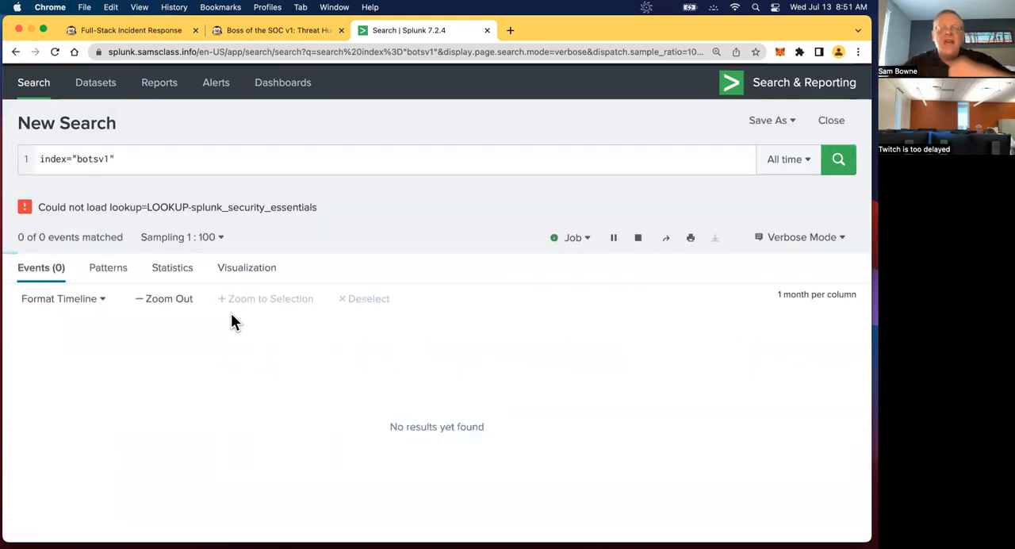
left_click(837, 158)
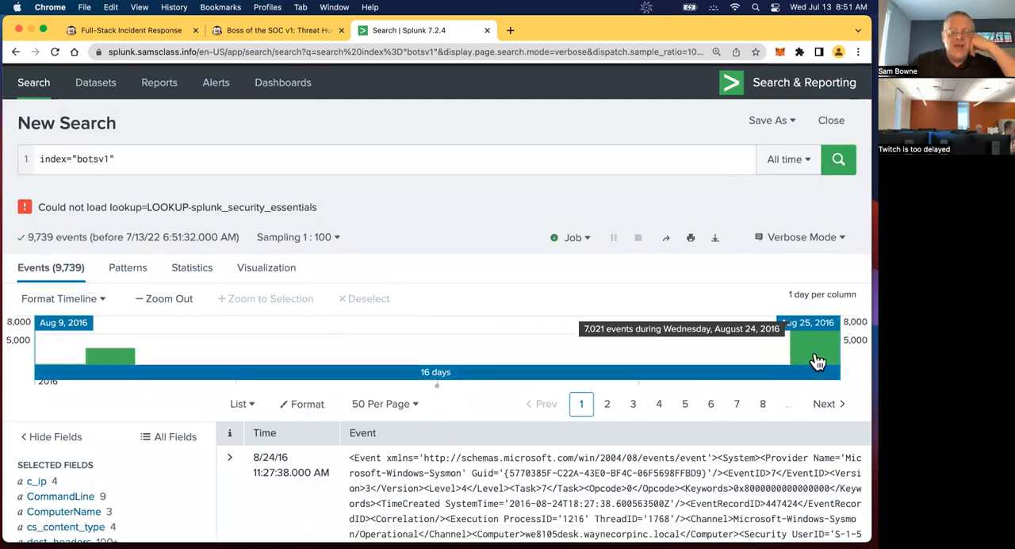
mouse_move(119, 357)
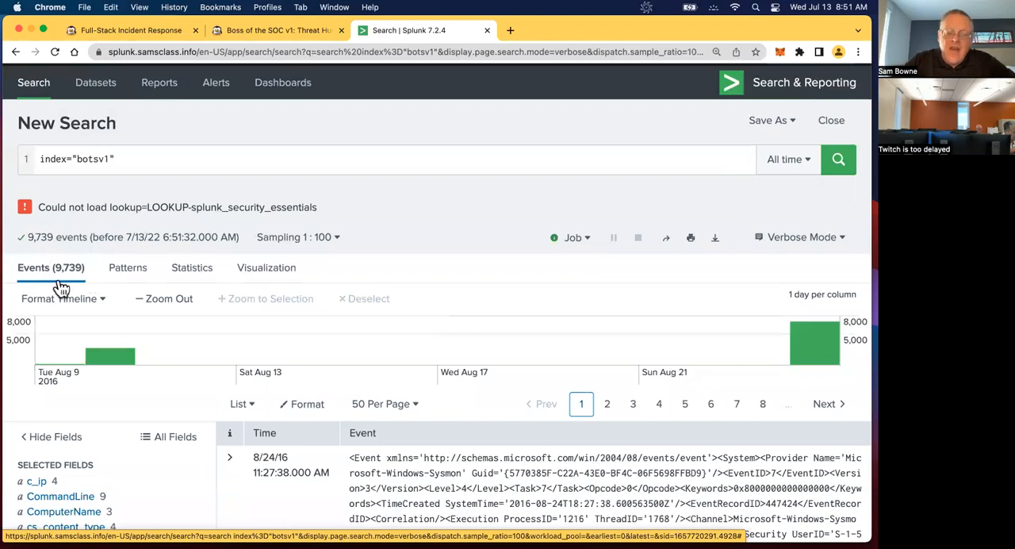
mouse_move(76, 287)
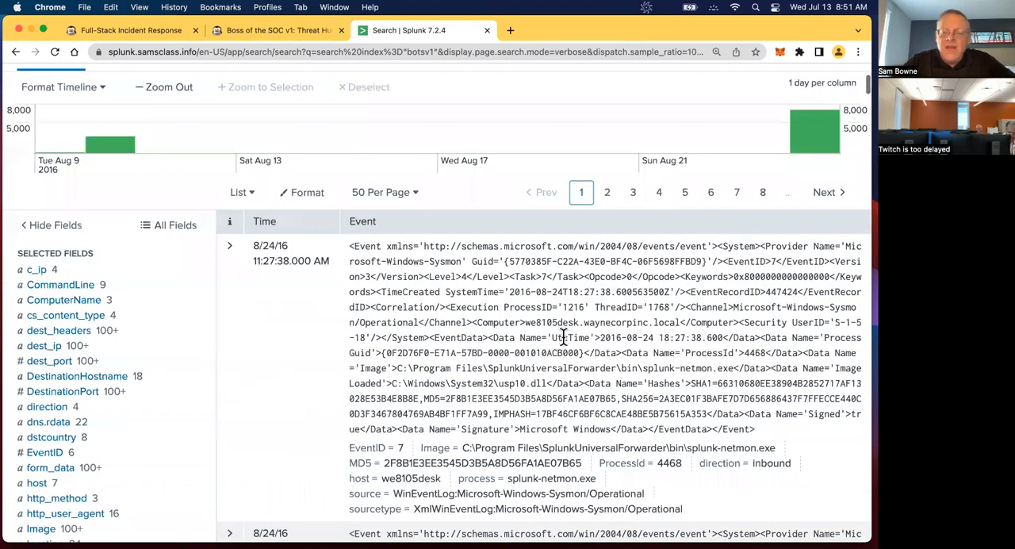
mouse_move(579, 240)
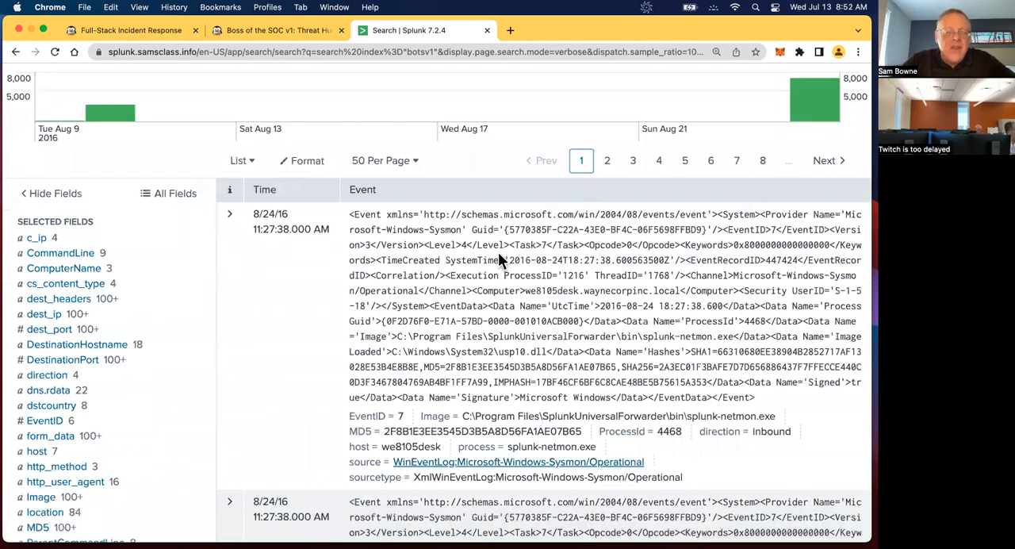
double_click(466, 244)
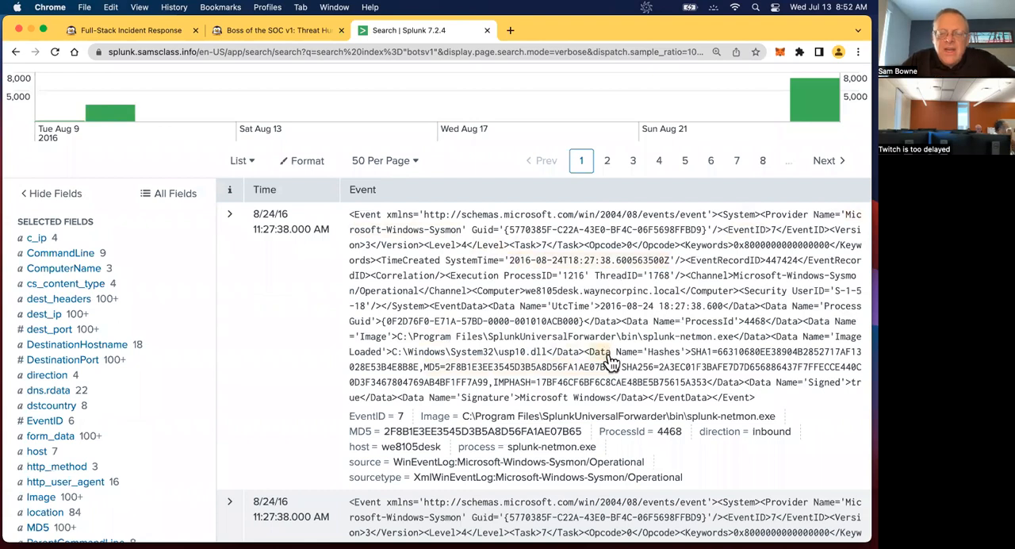
scroll("down", 3)
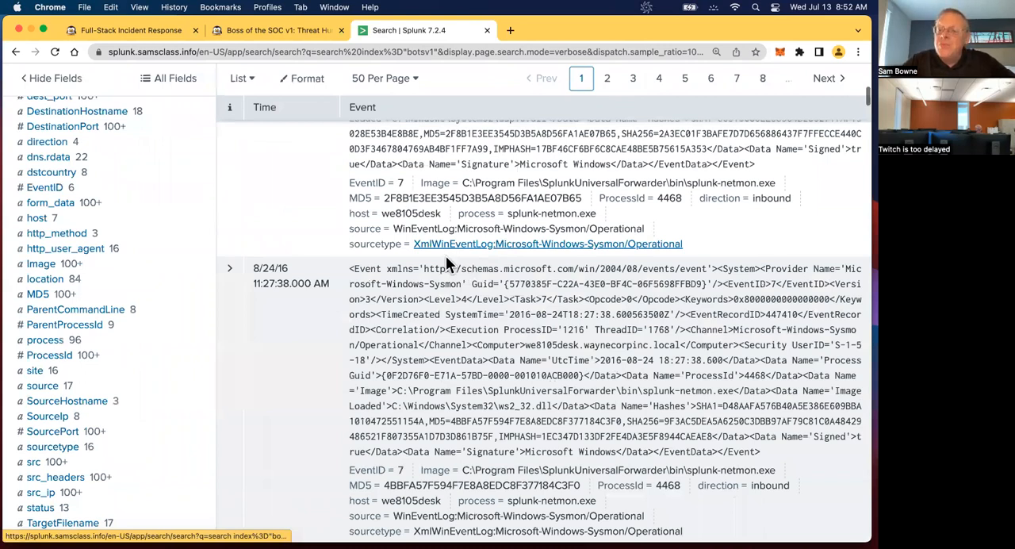
scroll("down", 3)
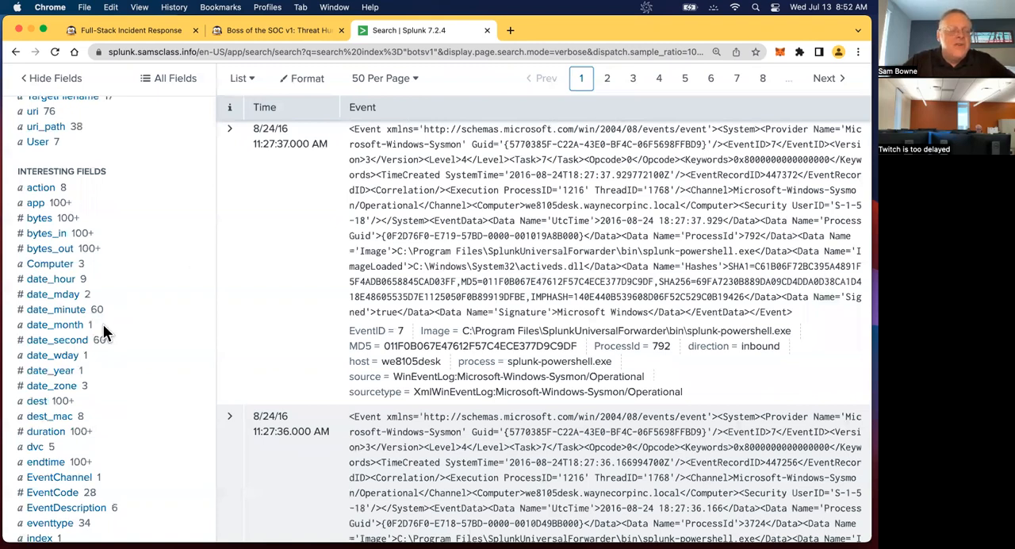
mouse_move(76, 488)
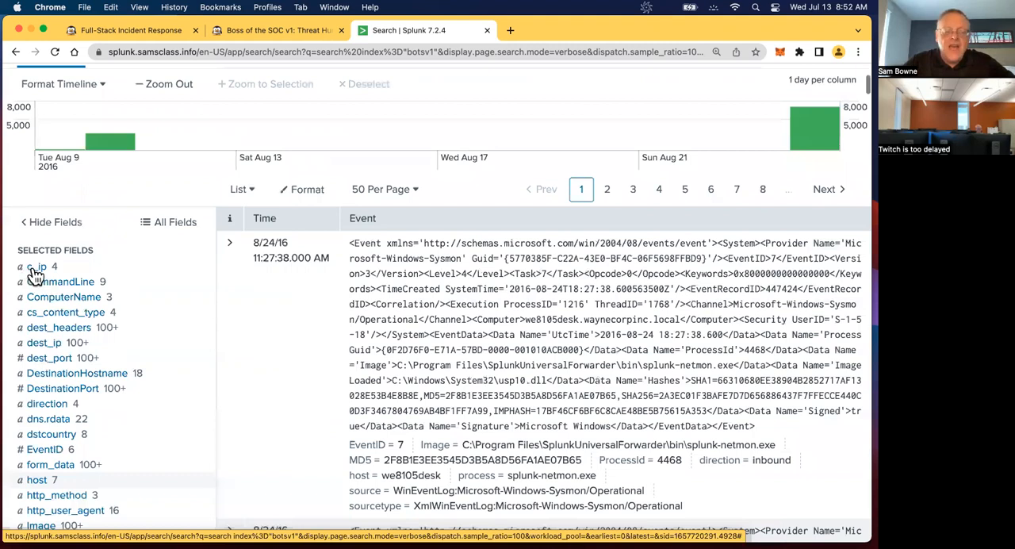
left_click(38, 267)
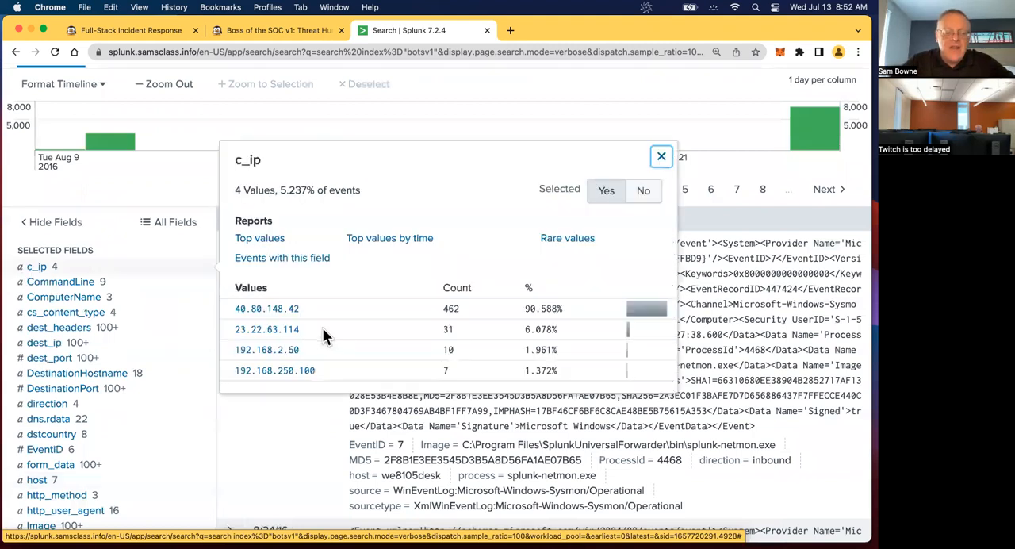
mouse_move(316, 380)
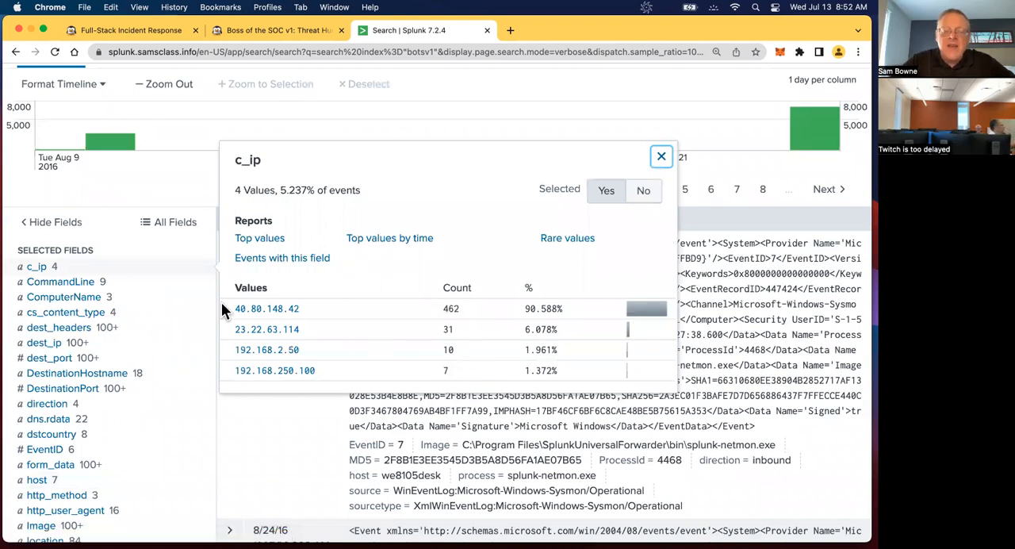
mouse_move(274, 371)
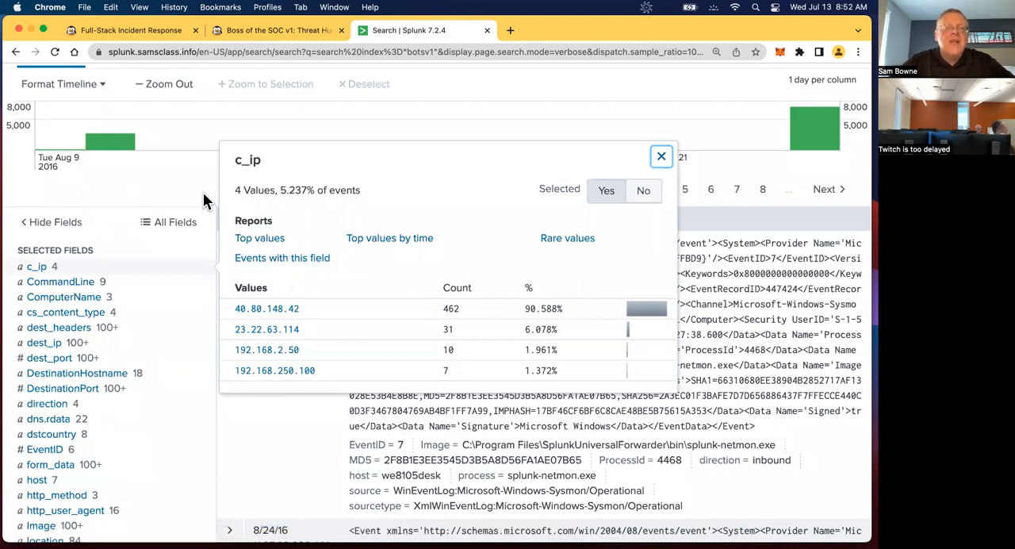
left_click(660, 155)
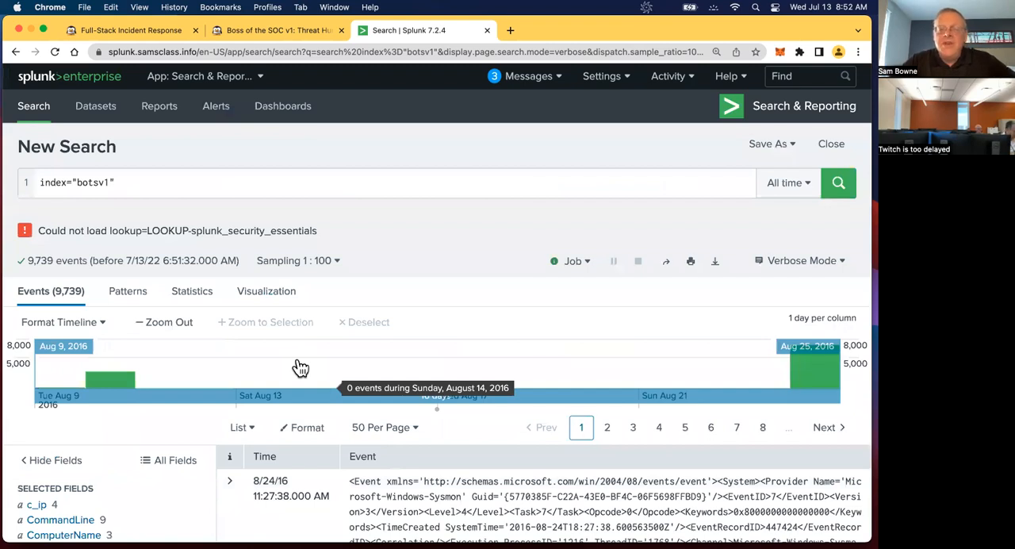
mouse_move(333, 178)
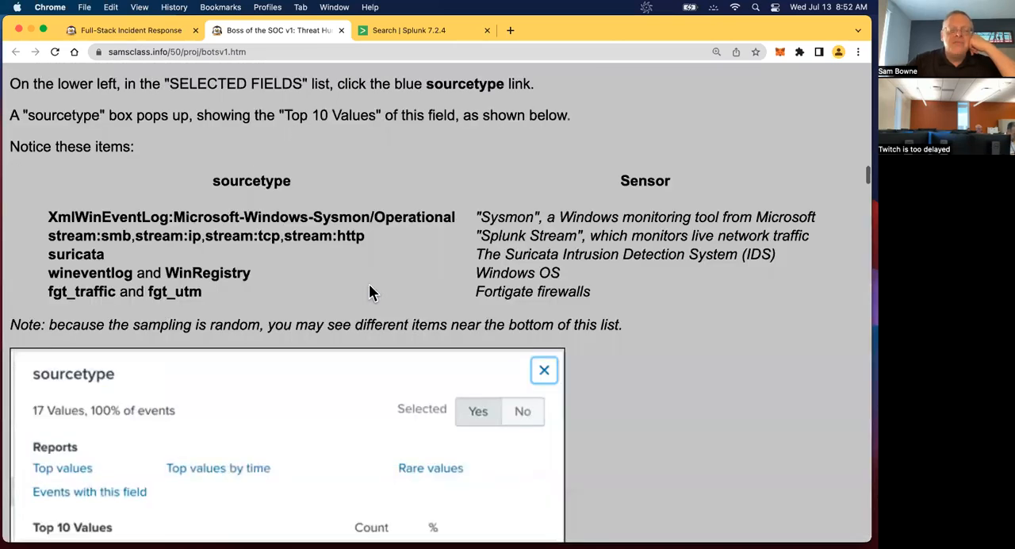
mouse_move(263, 330)
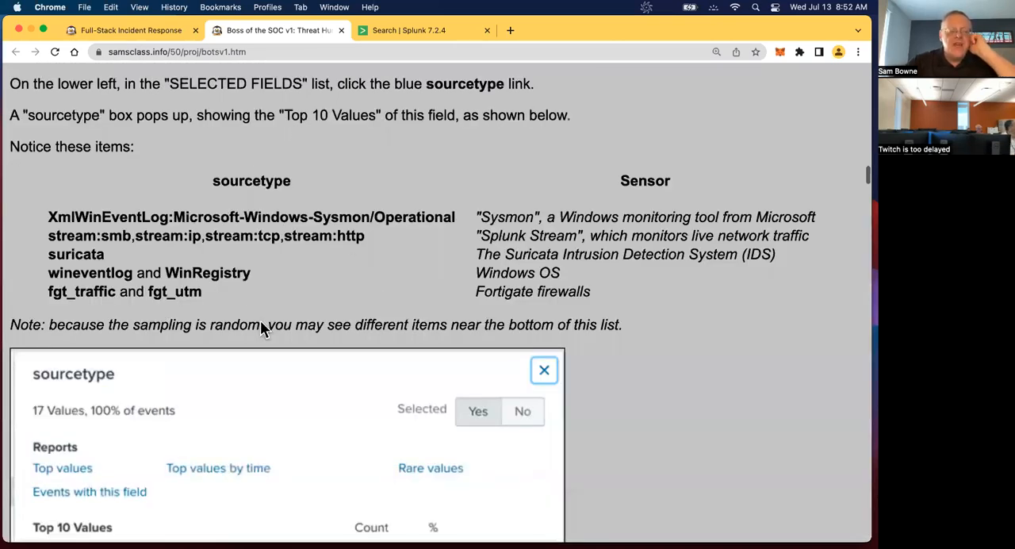
Review the lab's stream:http step and return to a blank Splunk search page.
scroll("down", 3)
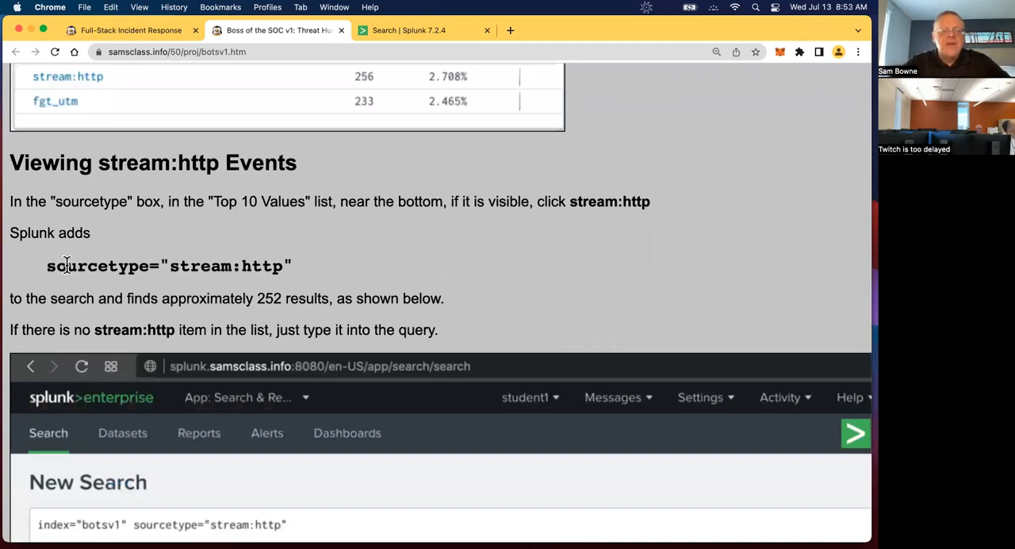
mouse_move(446, 56)
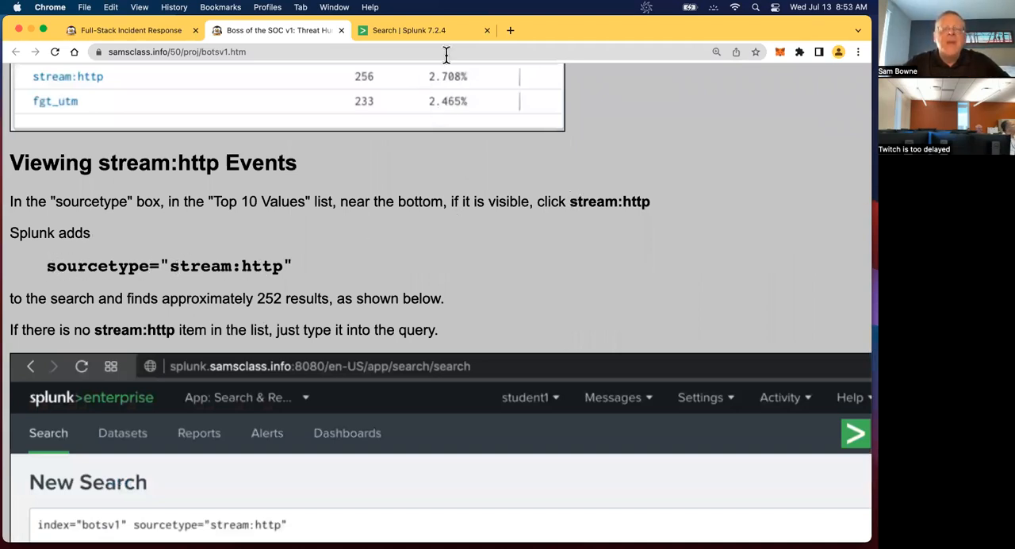
mouse_move(402, 66)
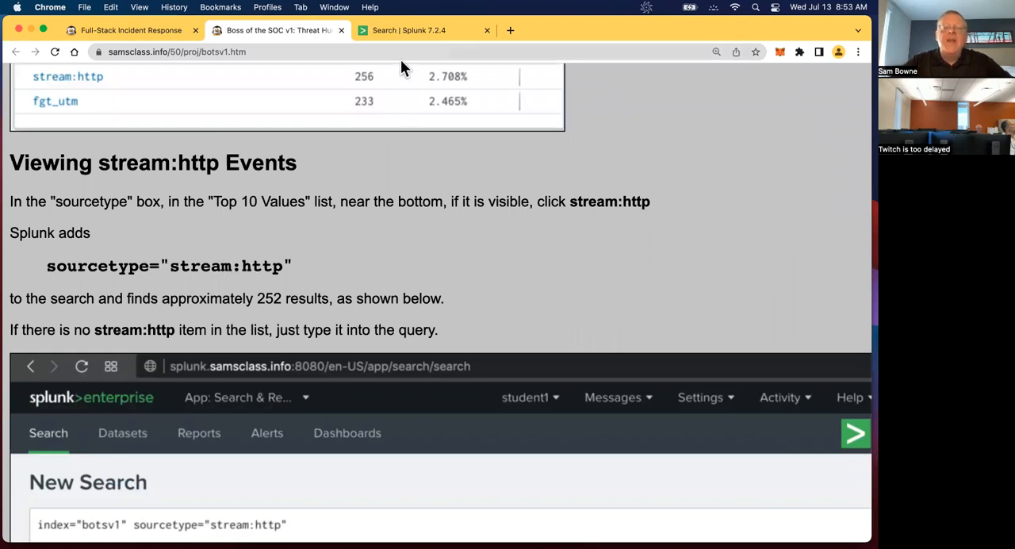
left_click(409, 30)
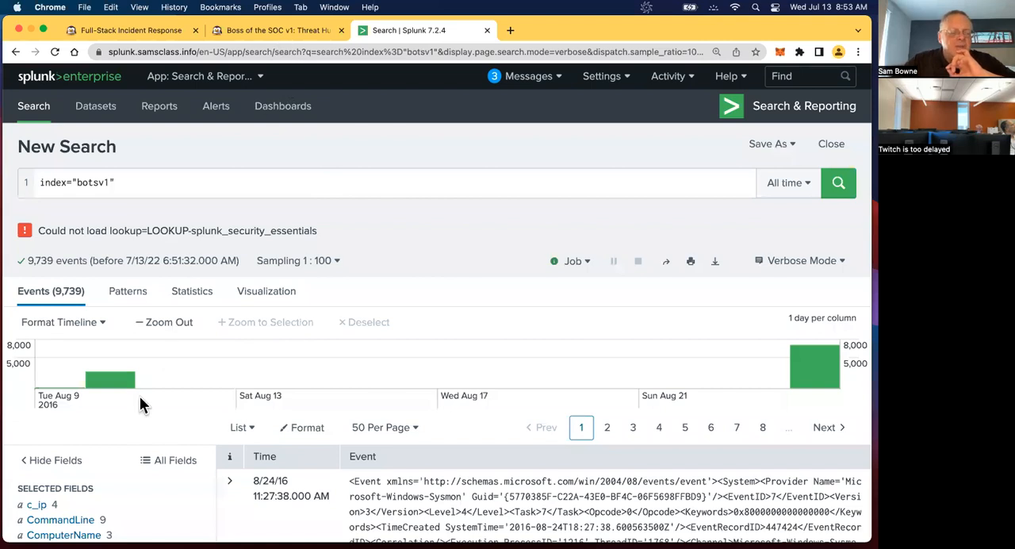
left_click(277, 30)
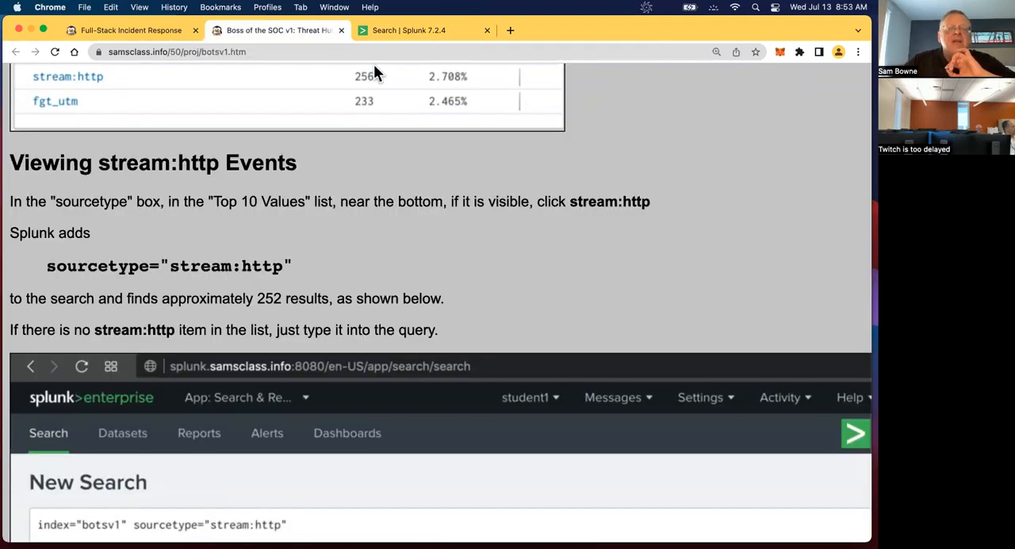
mouse_move(321, 261)
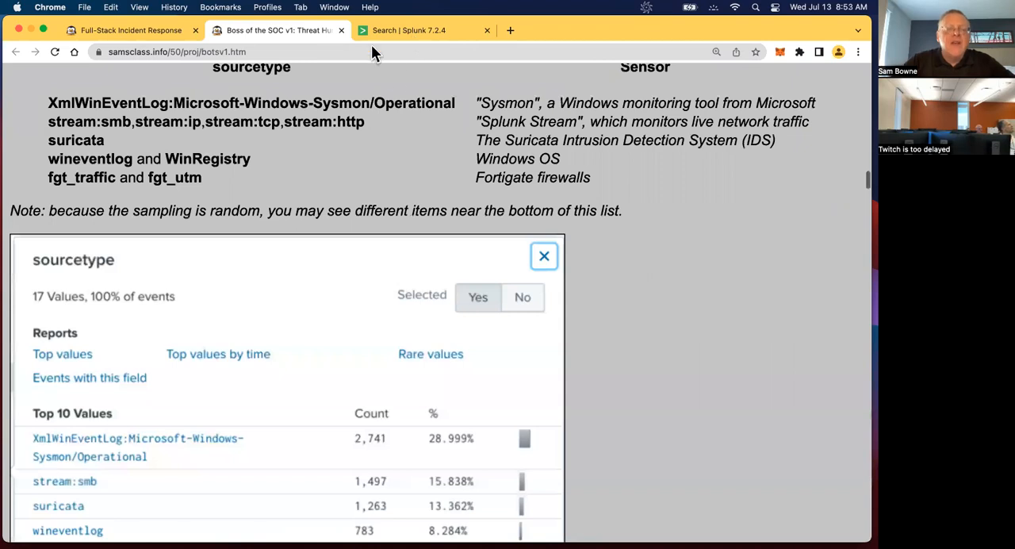
left_click(409, 30)
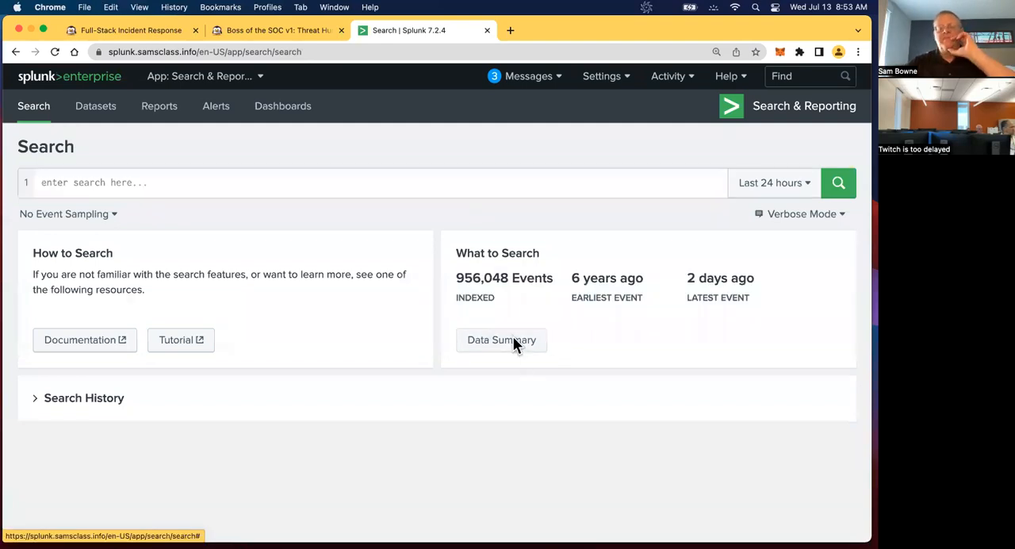
Pick stream:http from the Data Summary sourcetypes to fill sourcetype="stream:http" in the search box.
left_click(501, 340)
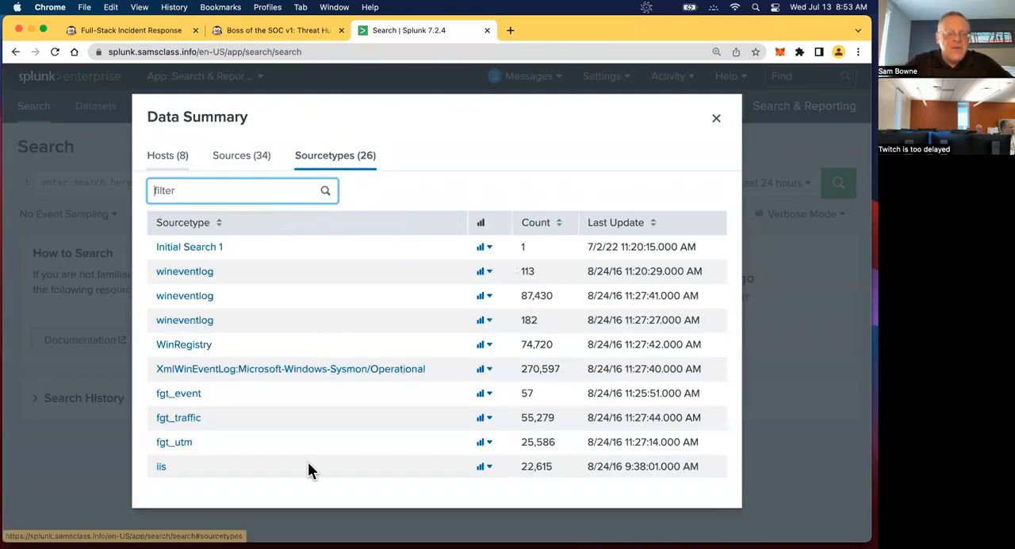
scroll("down", 3)
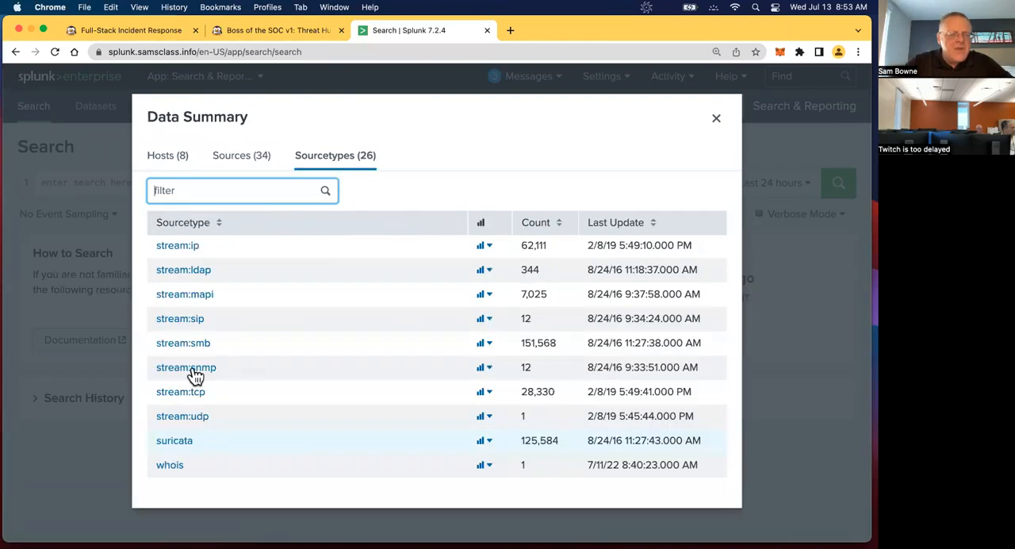
mouse_move(196, 418)
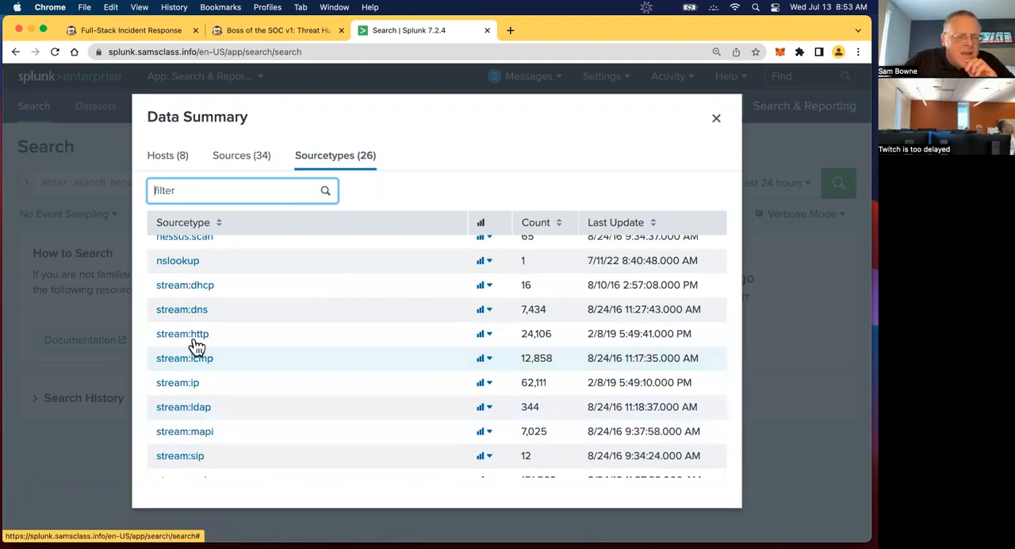
left_click(183, 333)
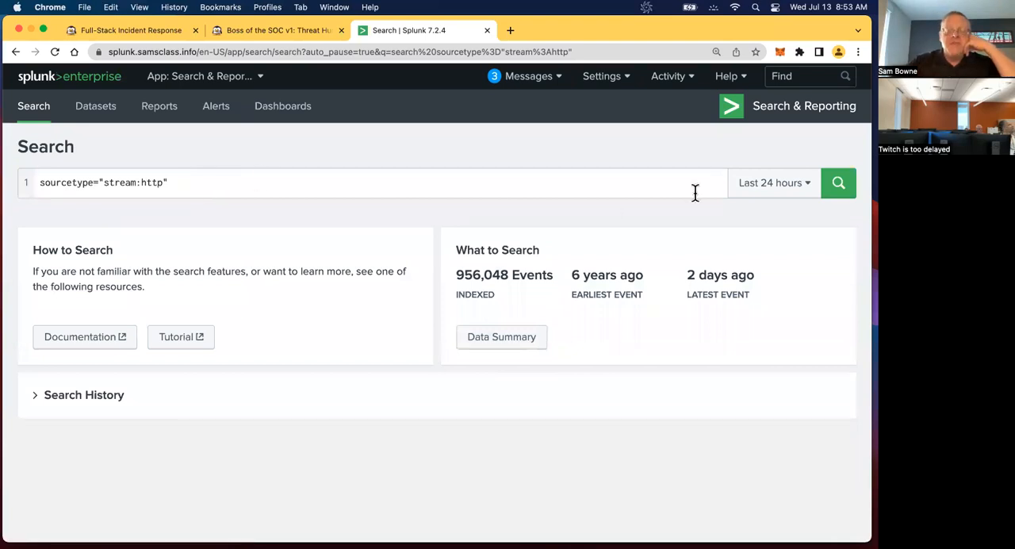
Rerun the sourcetype="stream:http" search over the All time preset, returning 24,106 events.
left_click(774, 182)
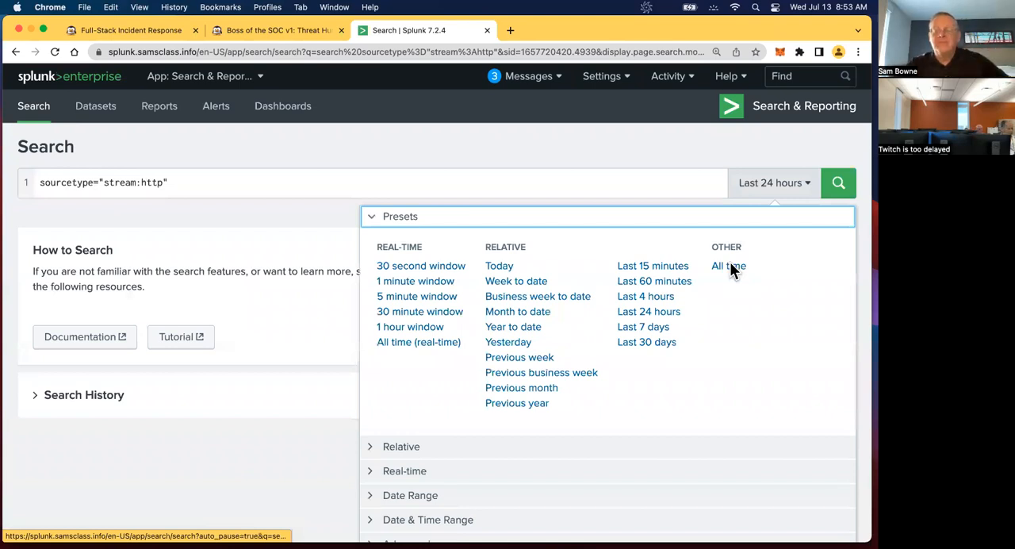
left_click(728, 267)
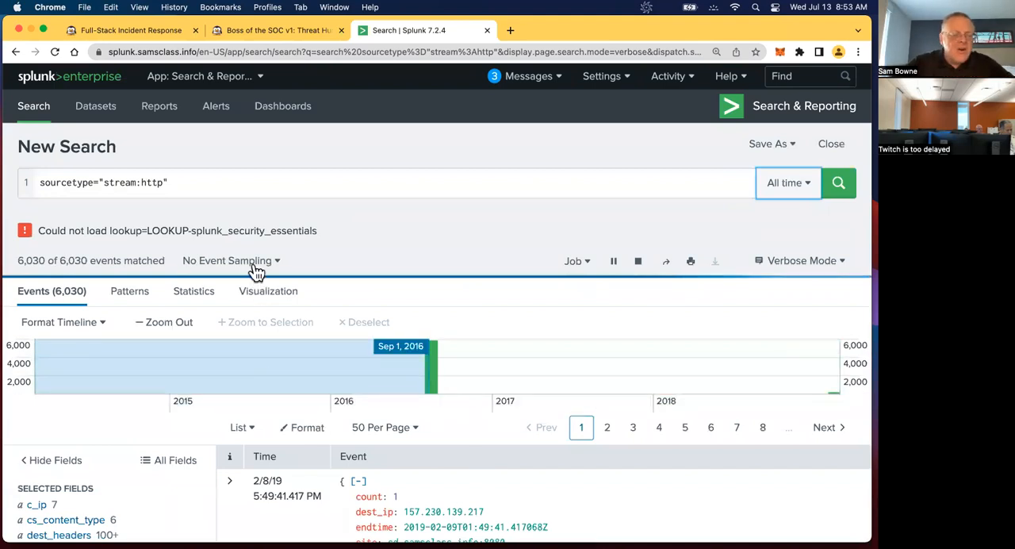
left_click(230, 260)
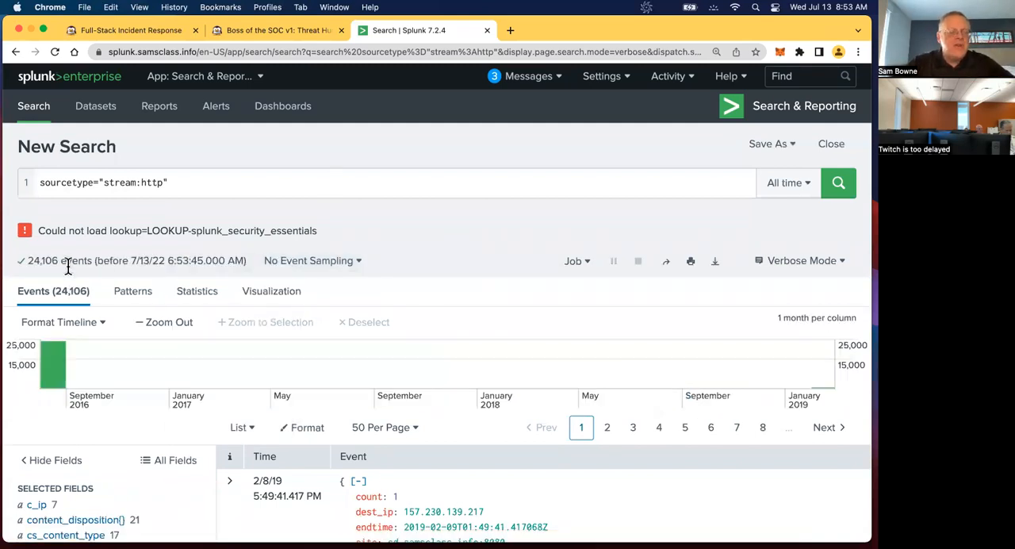
mouse_move(378, 452)
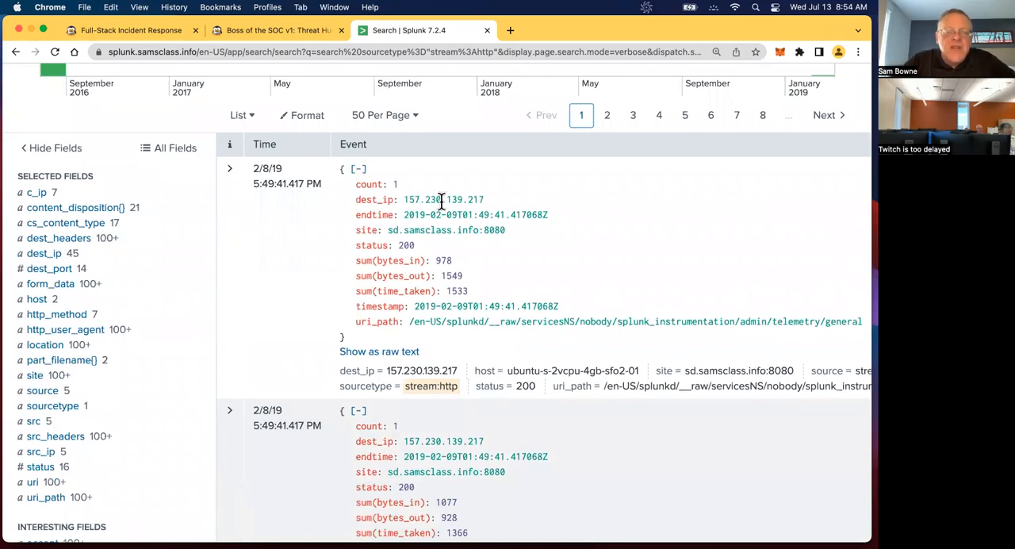
mouse_move(508, 204)
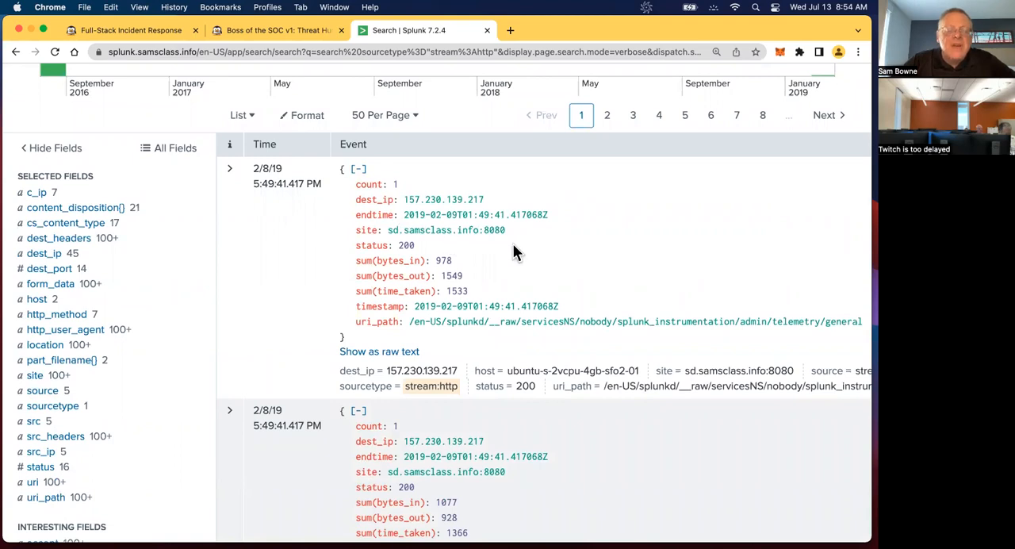
mouse_move(487, 284)
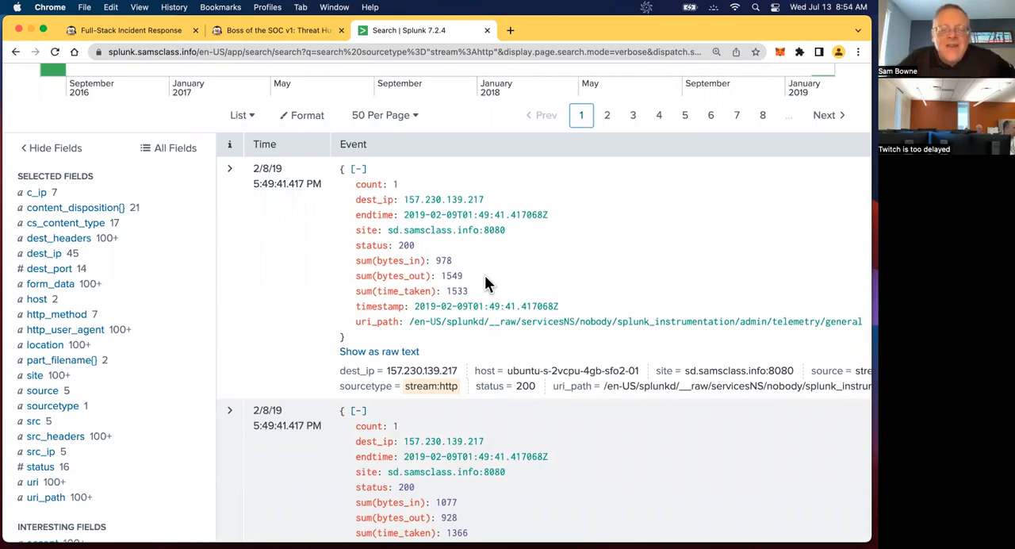
scroll("down", 3)
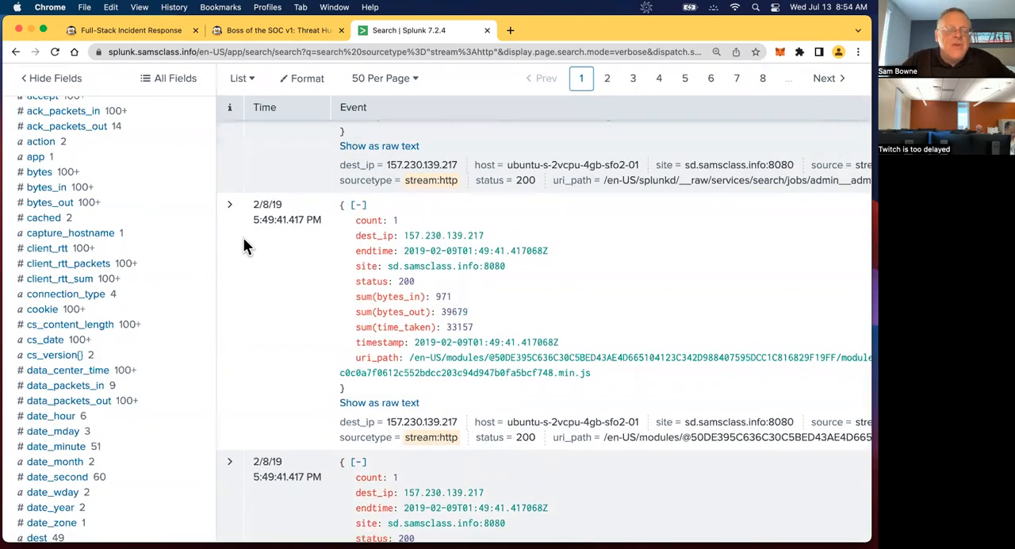
mouse_move(289, 203)
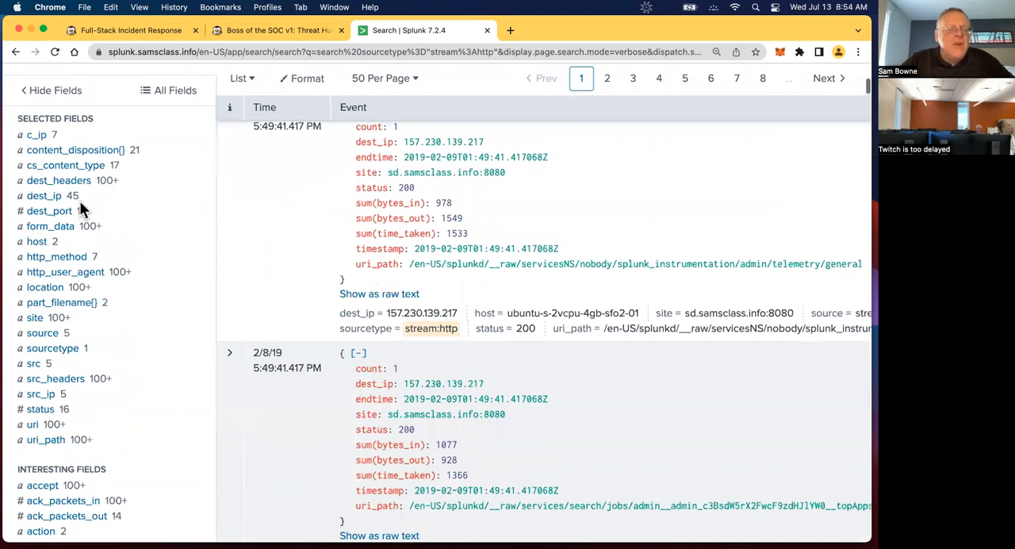
mouse_move(41, 180)
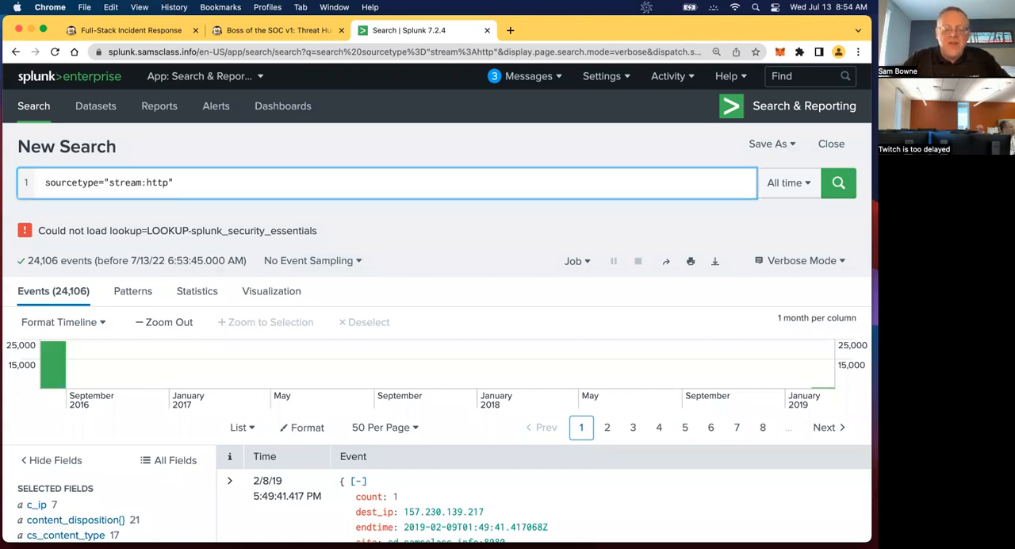
Prefix the query with index="botsv1" and rerun the stream:http search.
type("int")
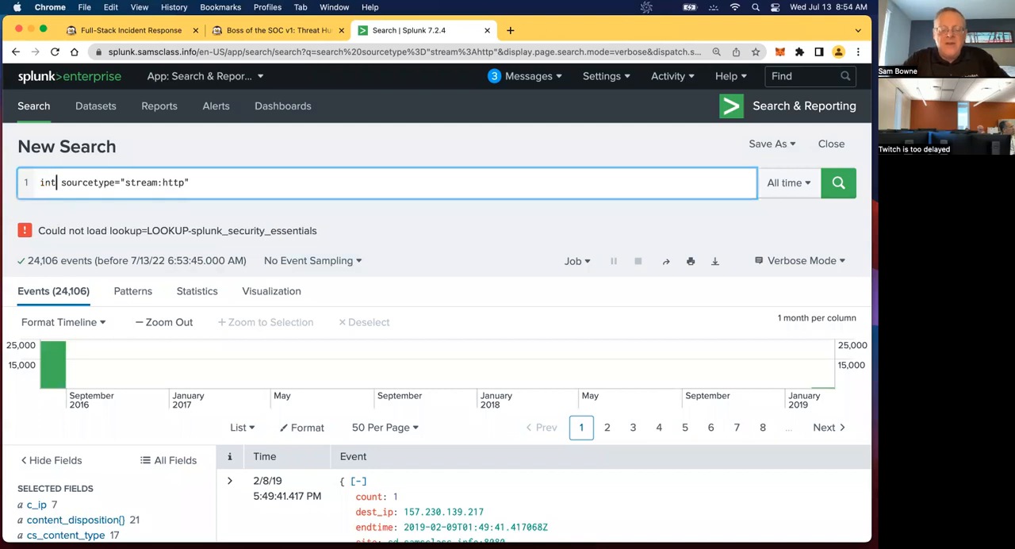
type("index=\"")
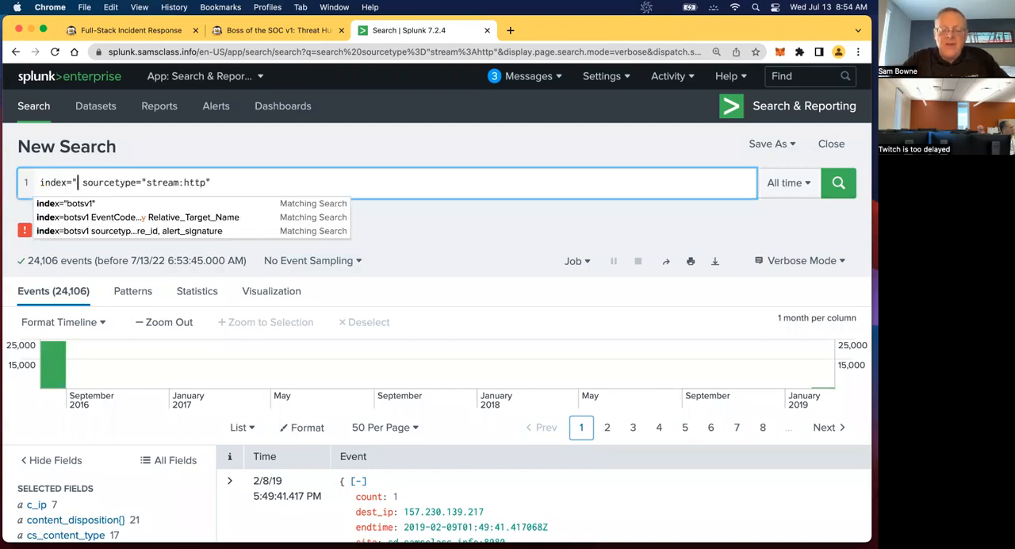
type("botsv1")
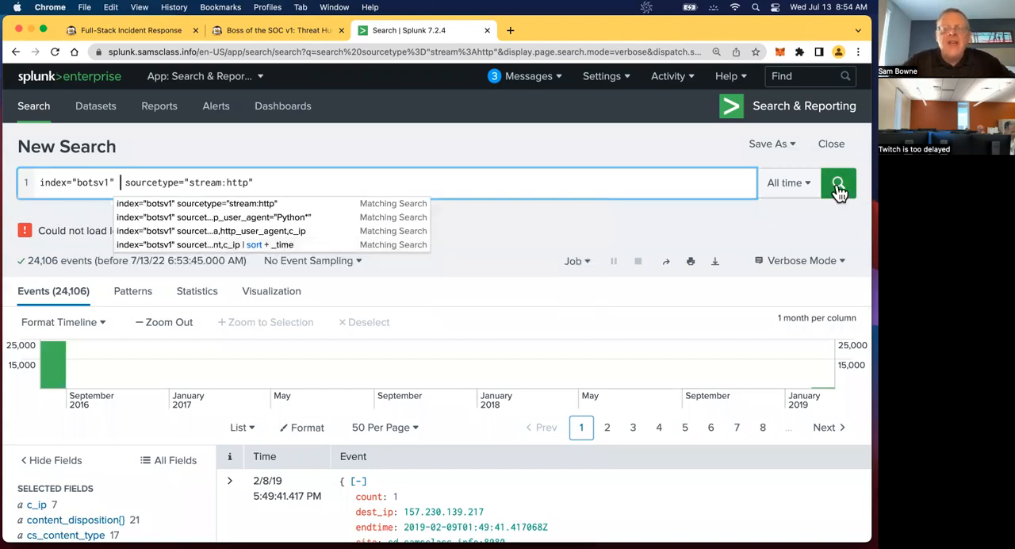
left_click(837, 182)
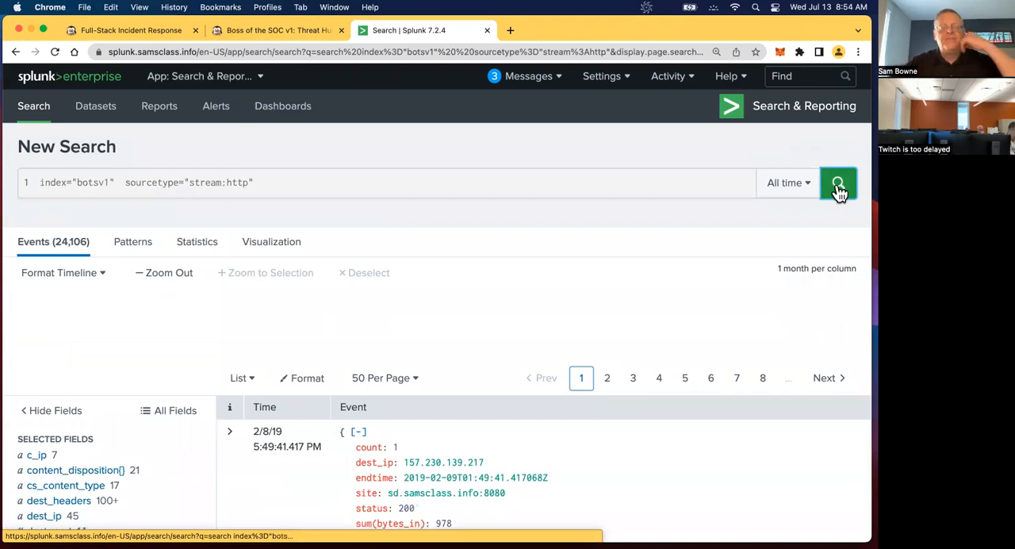
left_click(837, 182)
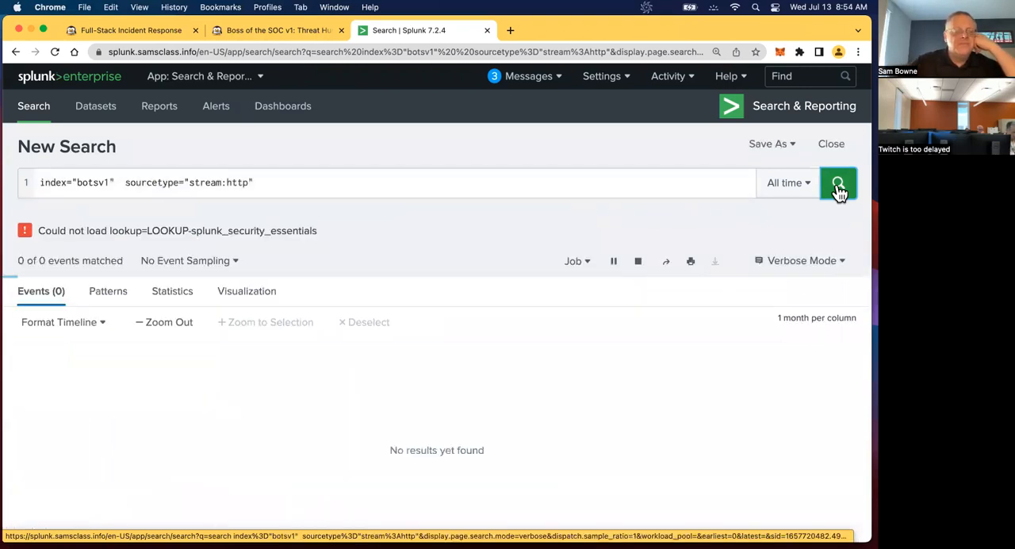
left_click(837, 182)
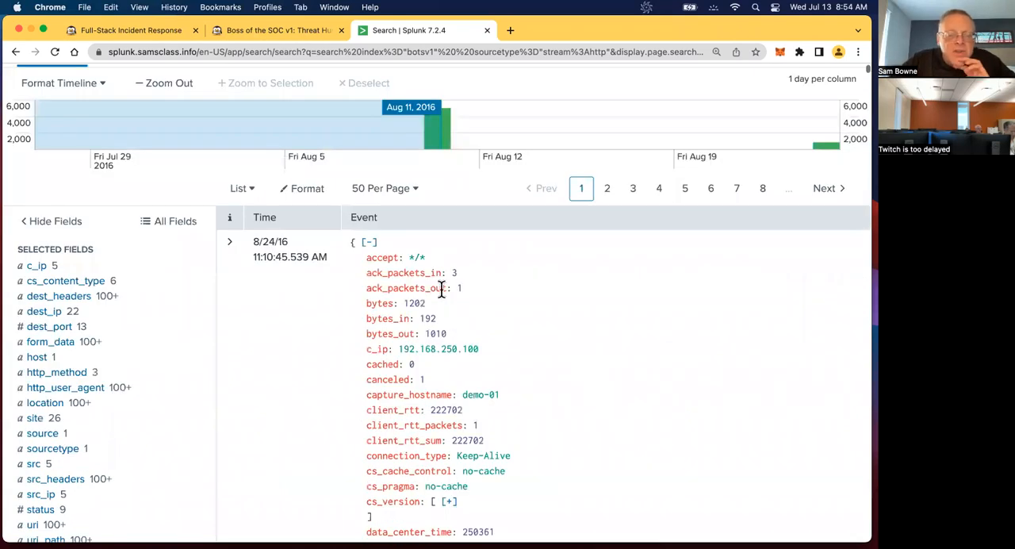
scroll("down", 3)
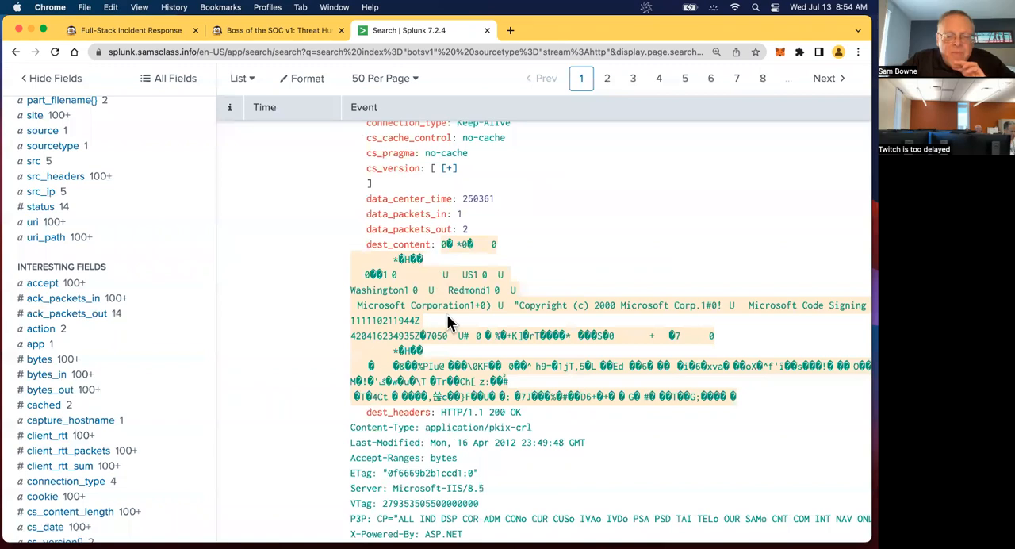
mouse_move(554, 298)
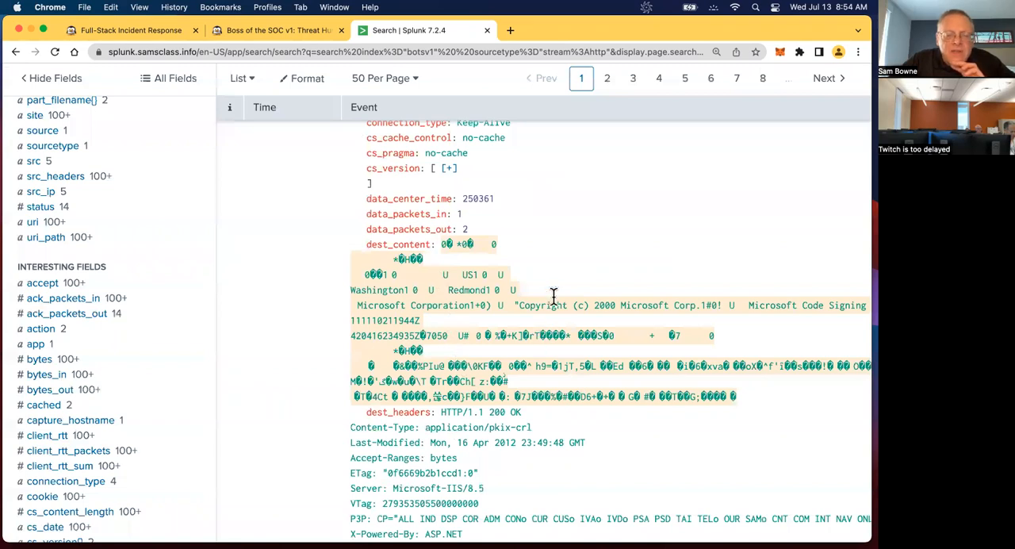
scroll("down", 3)
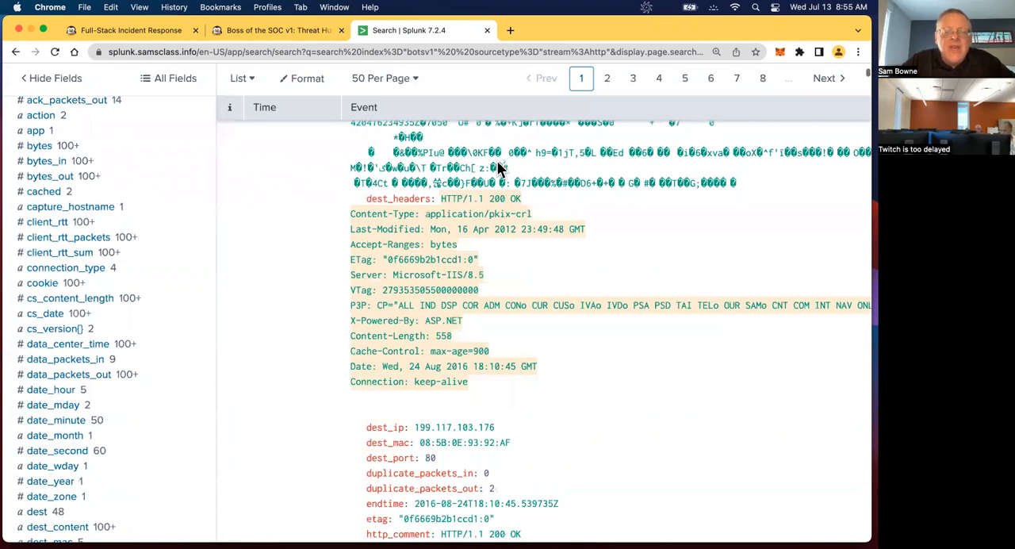
scroll("down", 3)
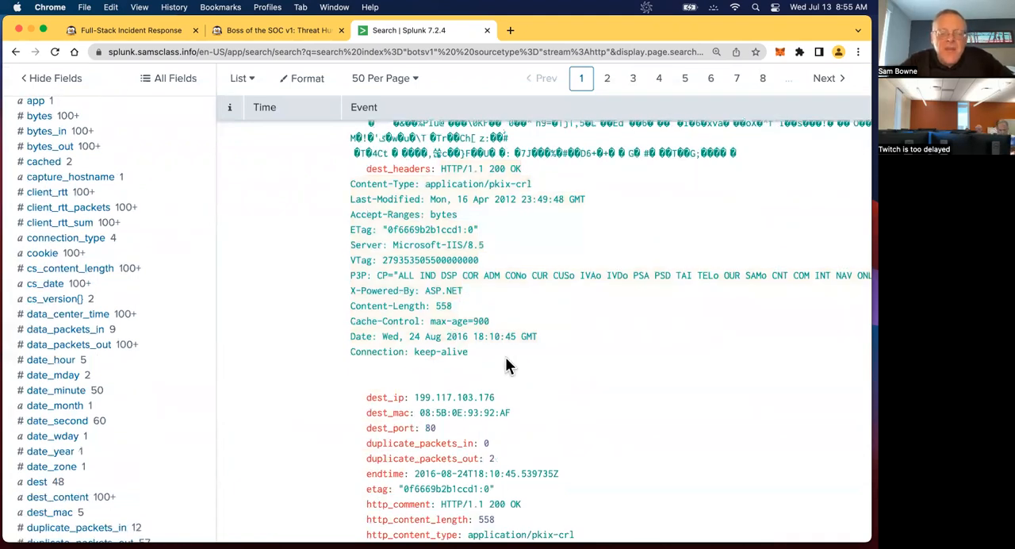
scroll("down", 3)
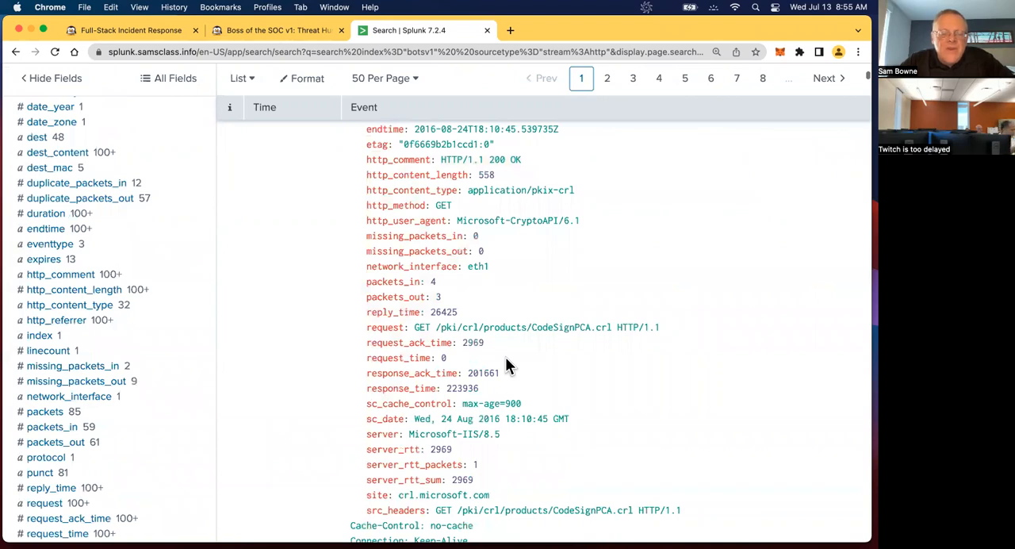
scroll("down", 3)
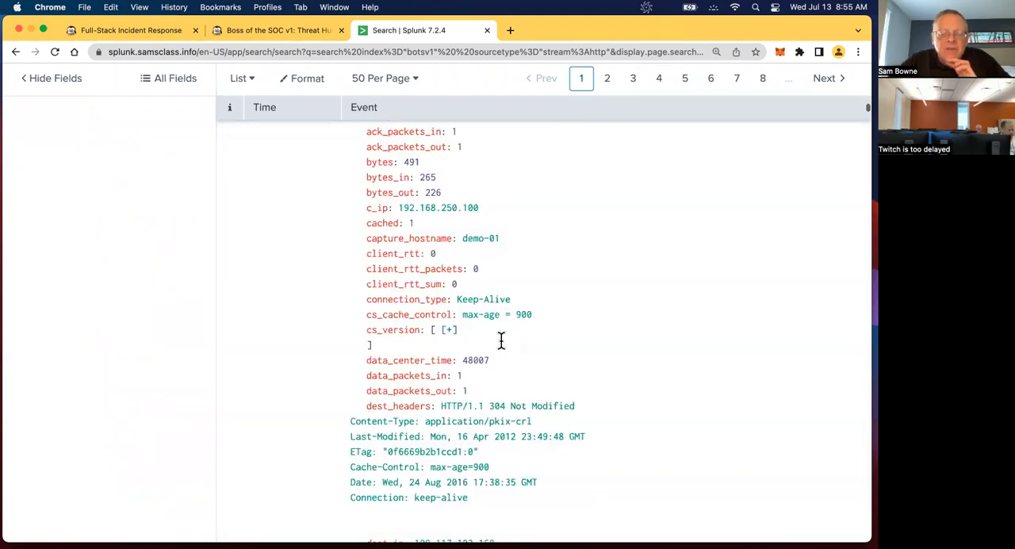
scroll("down", 3)
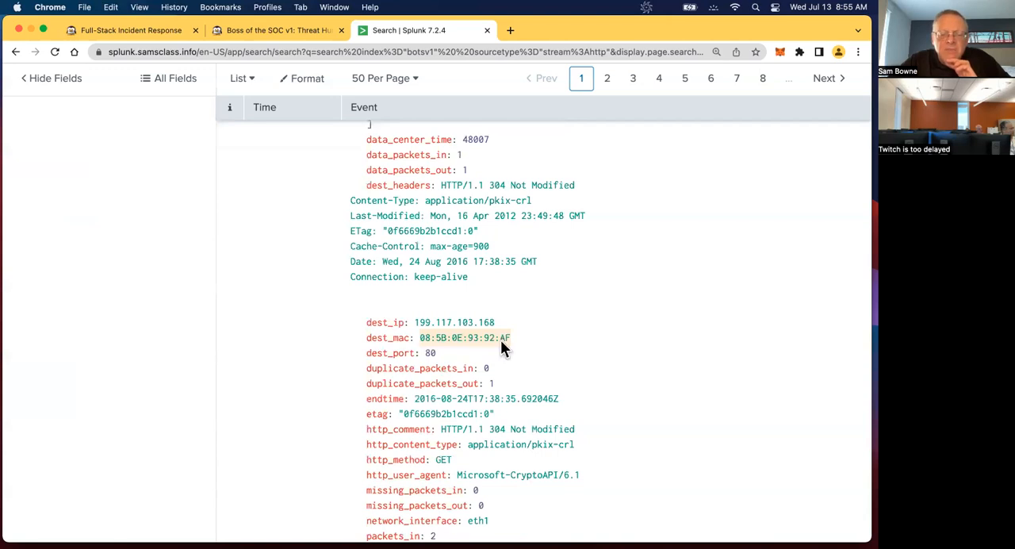
scroll("down", 3)
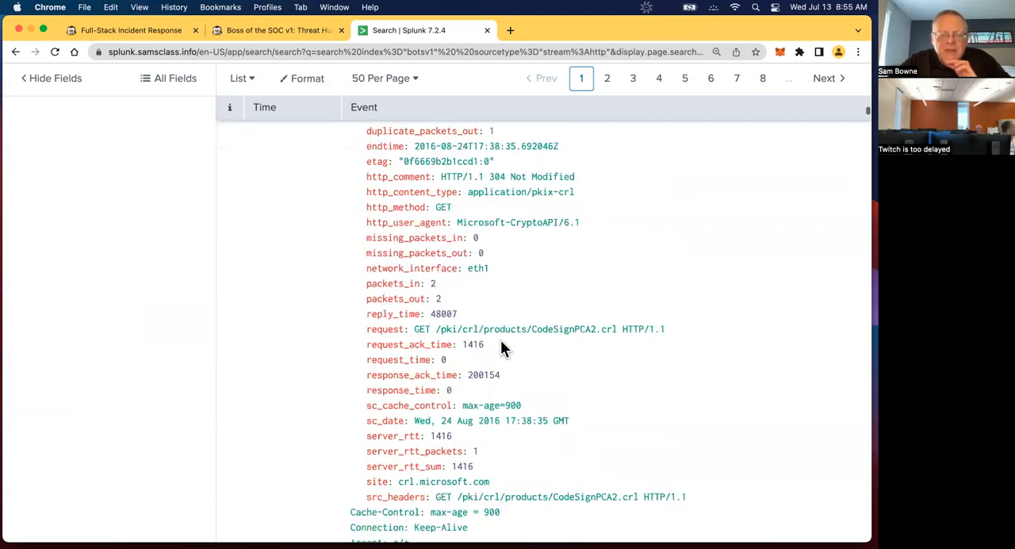
scroll("down", 3)
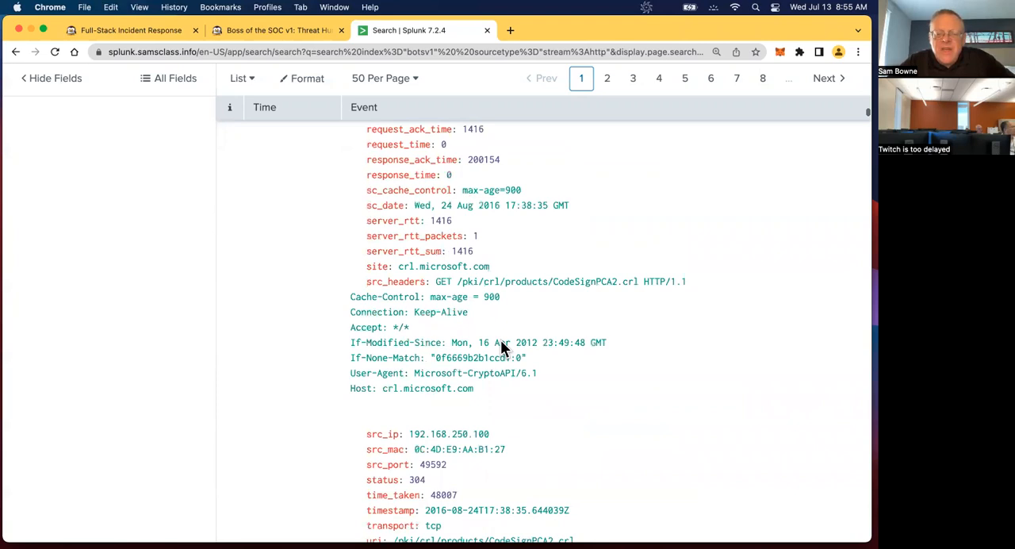
scroll("down", 3)
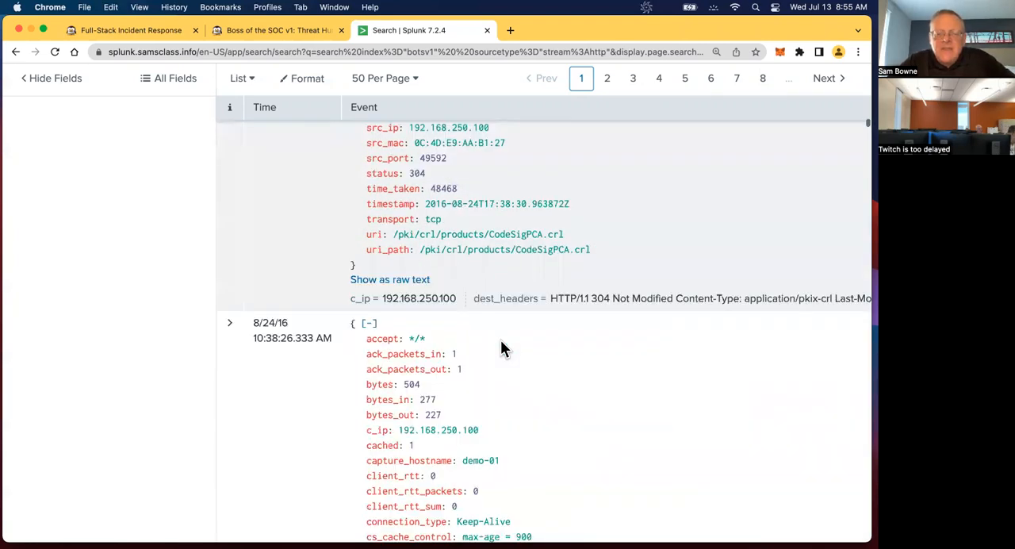
scroll("down", 3)
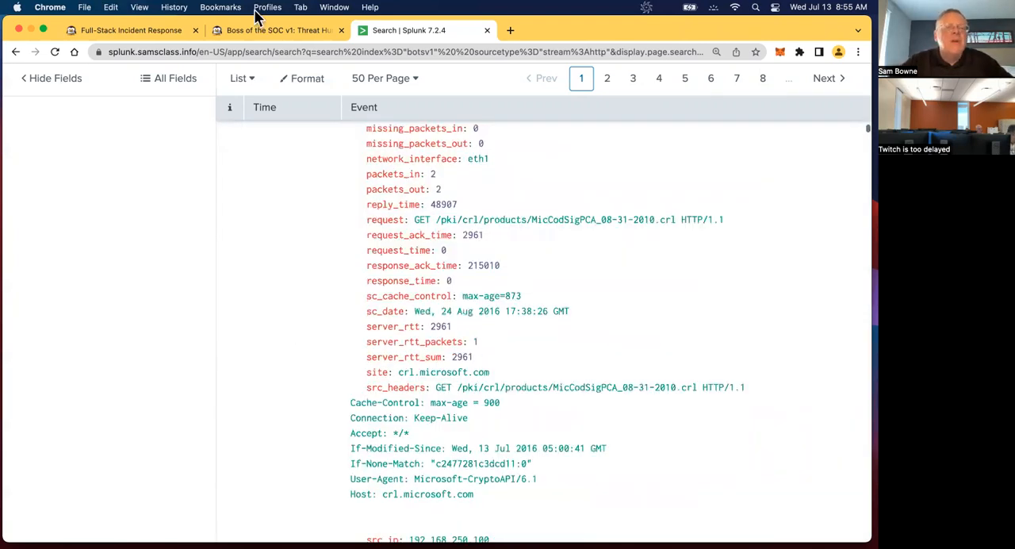
Scroll the samsclass.info lab page to 'Viewing HTTP Events for imreallynotbatman.com'.
left_click(277, 30)
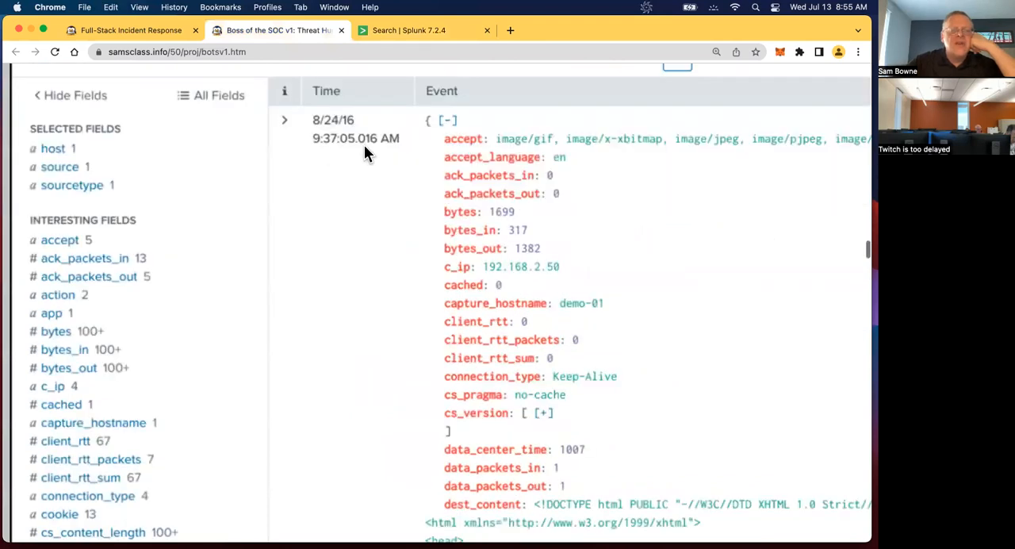
mouse_move(488, 156)
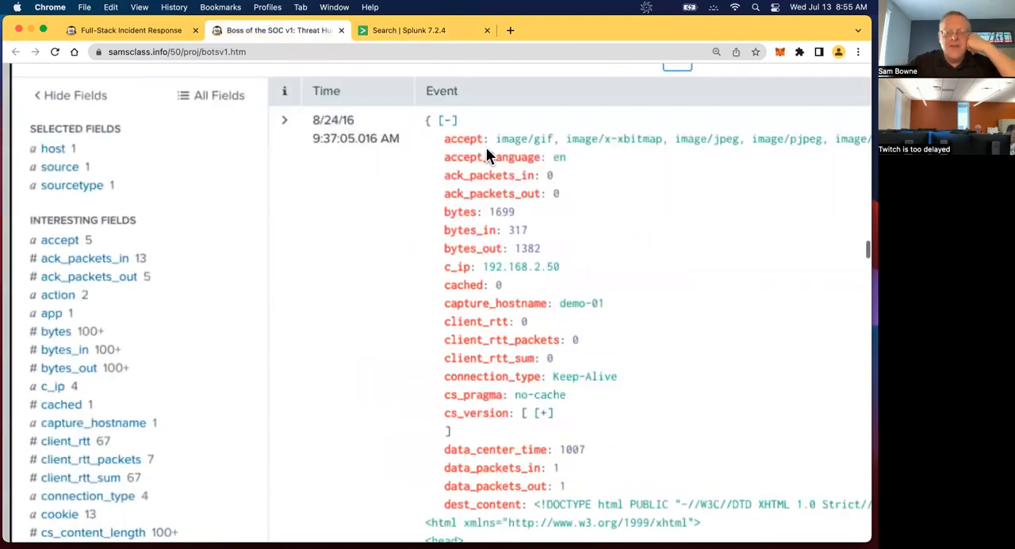
scroll("down", 3)
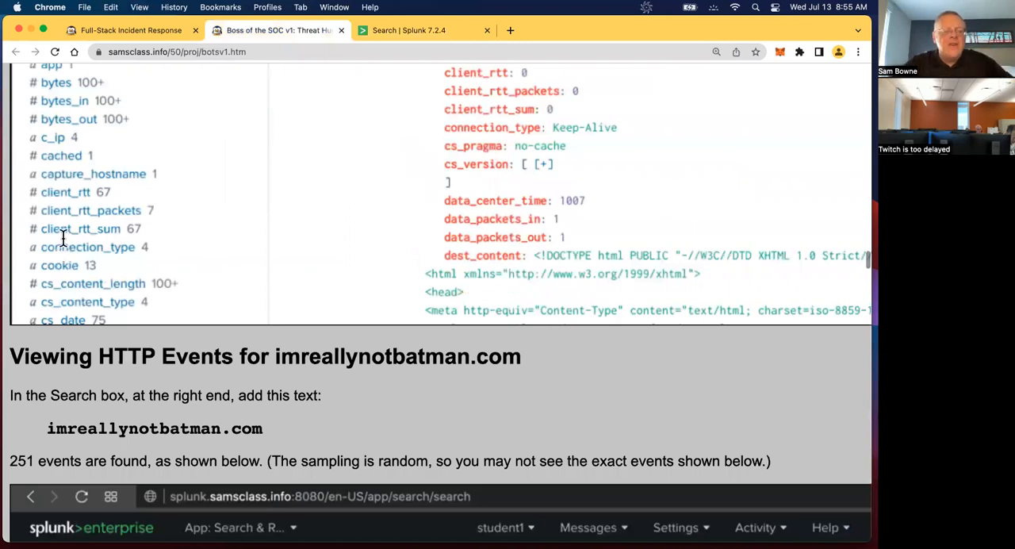
scroll("down", 3)
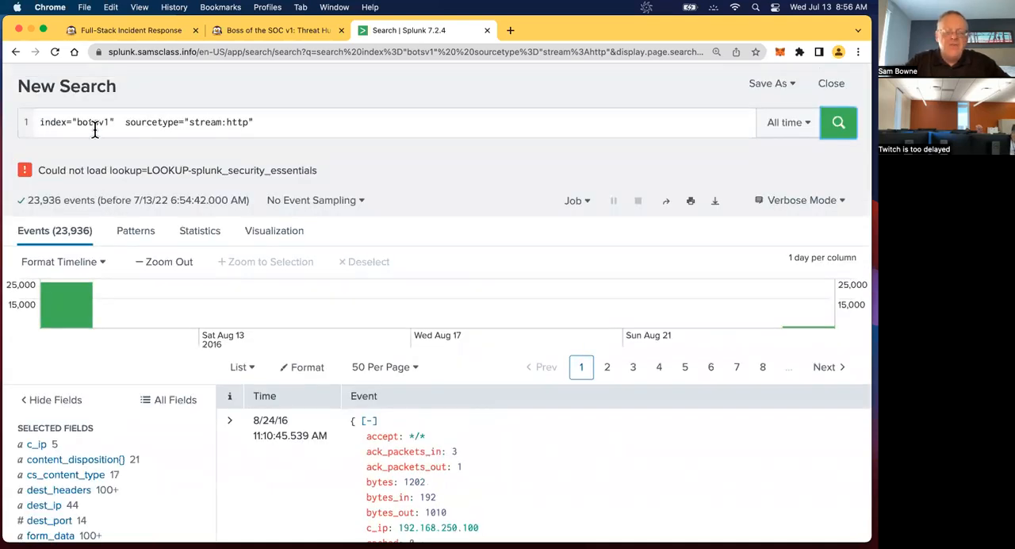
Append imreallynotbatman.com to the botsv1 stream:http query and run it.
key("cmd+plus")
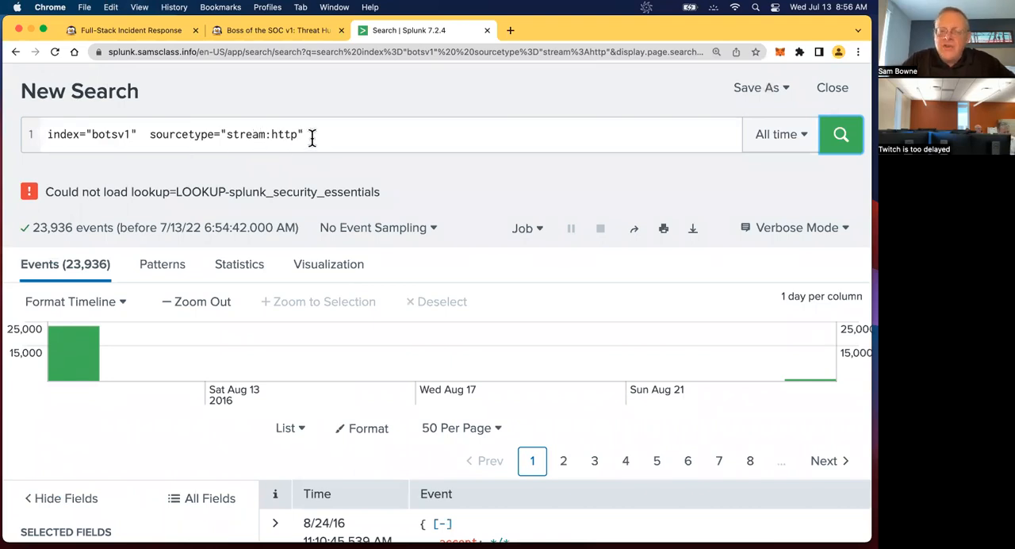
left_click(311, 134)
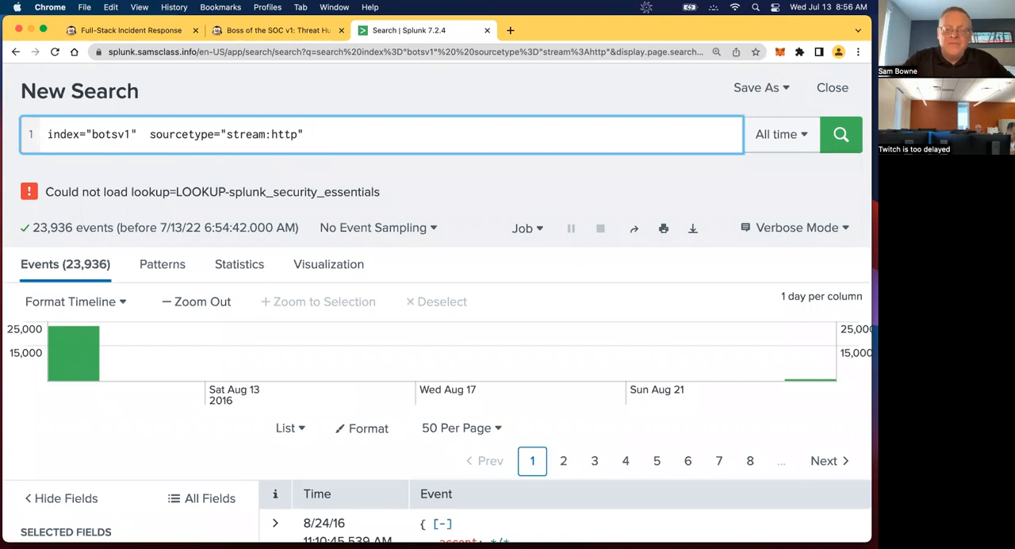
type("imreallynotbatman.com")
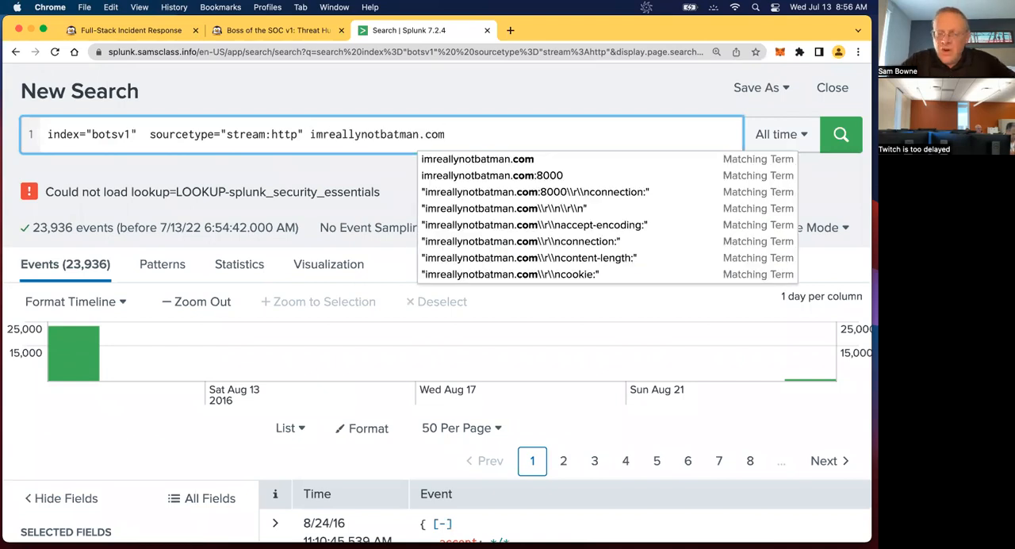
mouse_move(404, 130)
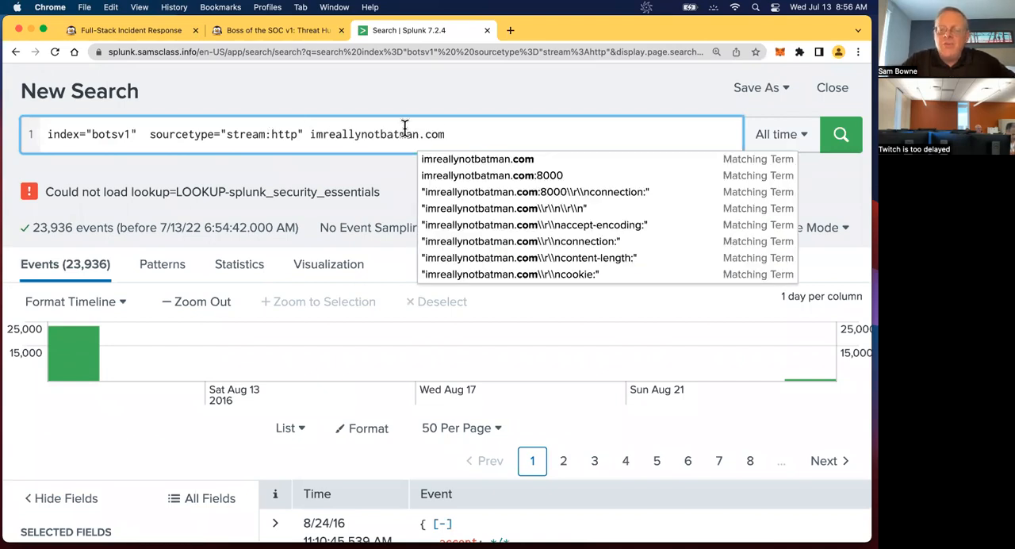
mouse_move(479, 126)
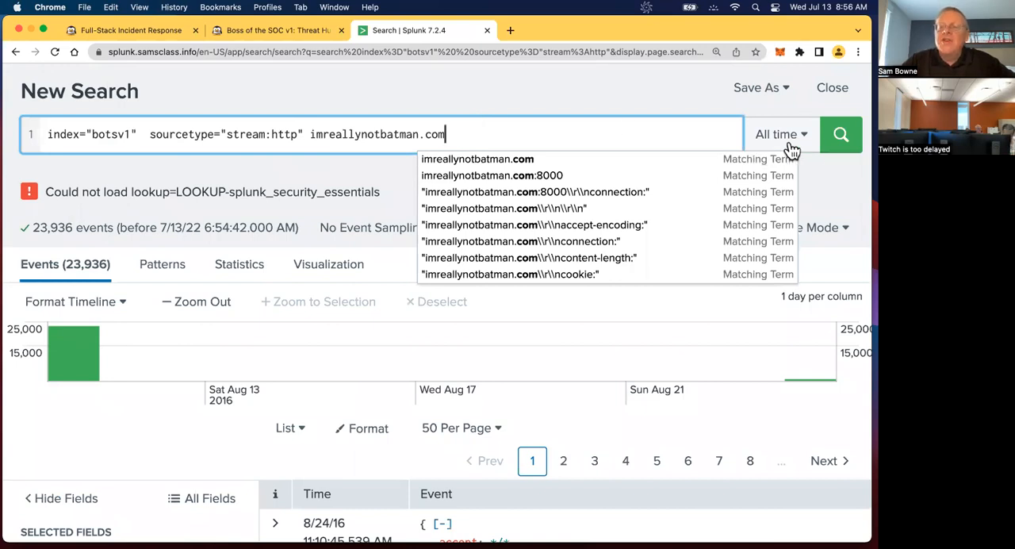
left_click(840, 133)
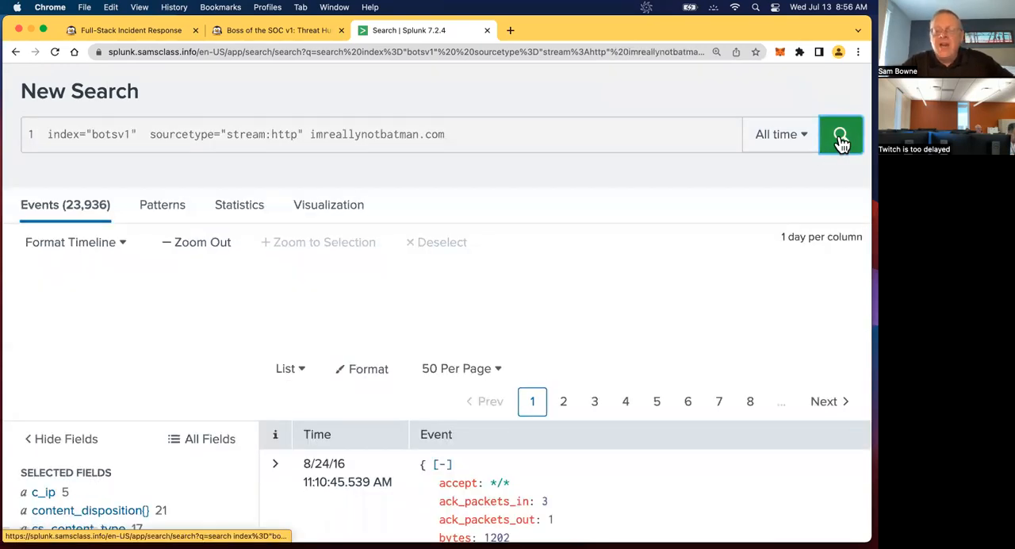
left_click(840, 133)
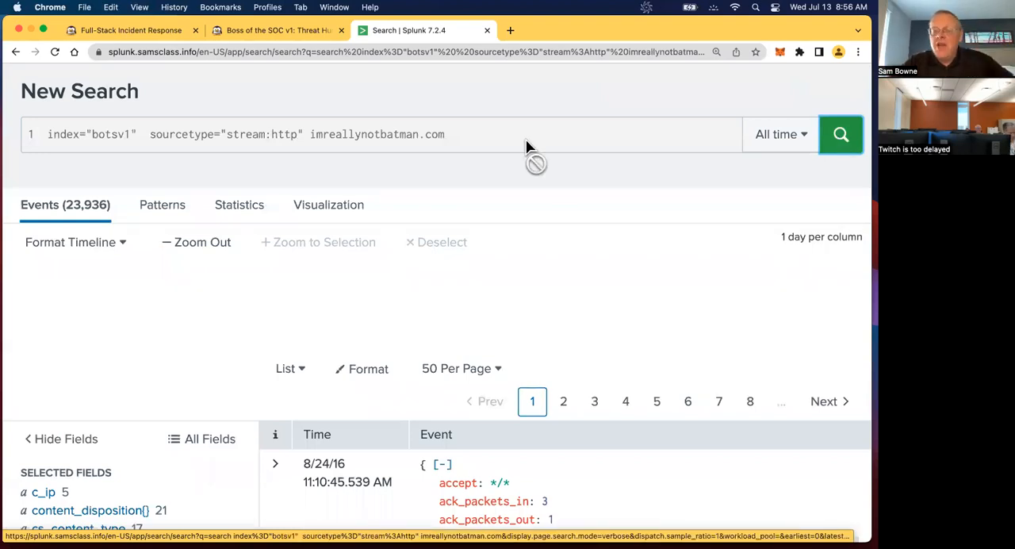
left_click(840, 134)
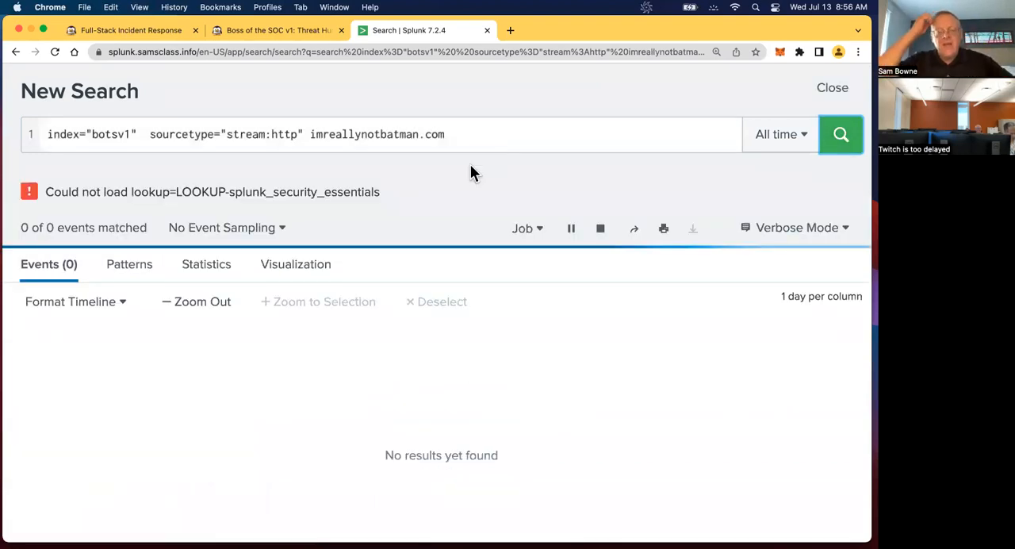
Scroll through the 5,003 imreallynotbatman.com events, noting the Acunetix scanner POSTs to the Joomla search page.
left_click(840, 133)
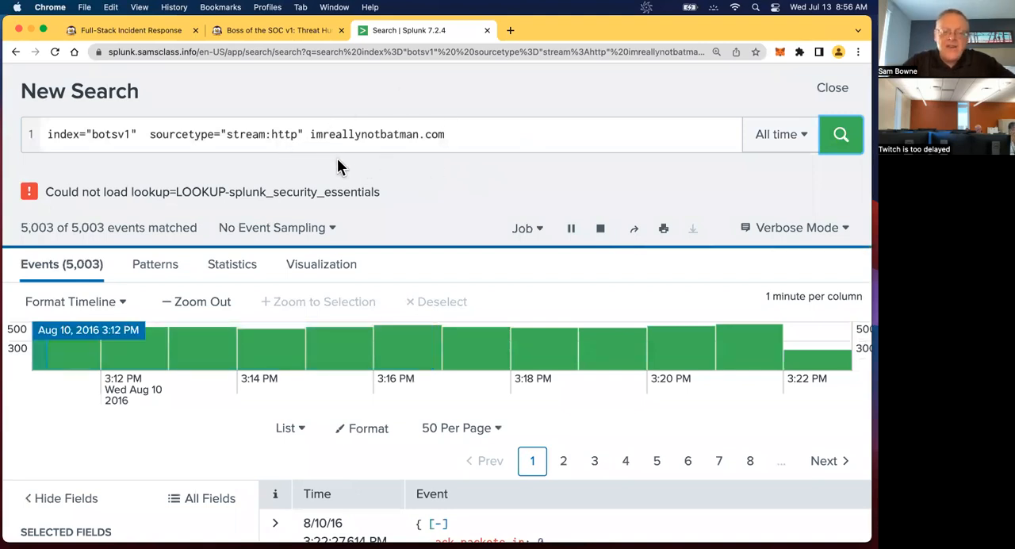
scroll("down", 3)
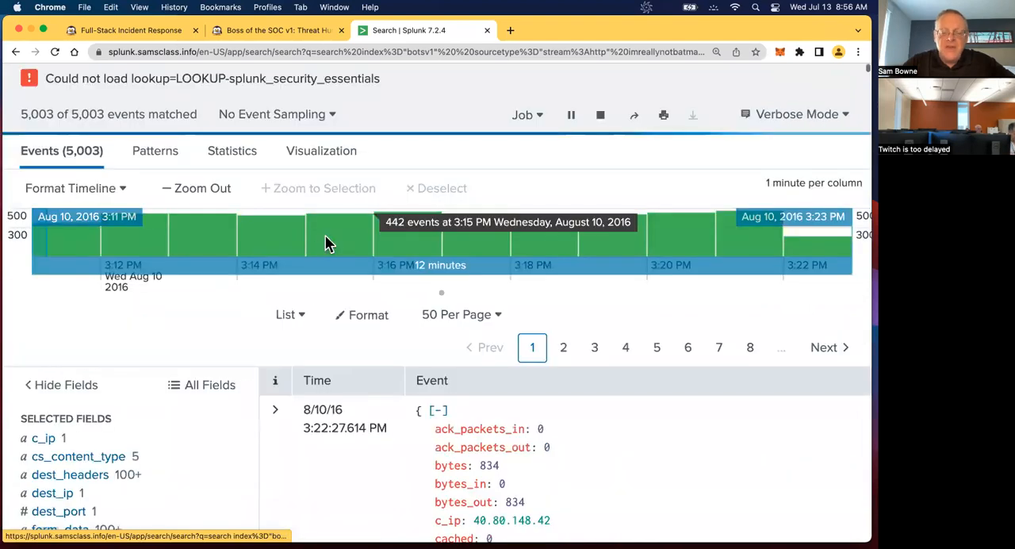
scroll("down", 3)
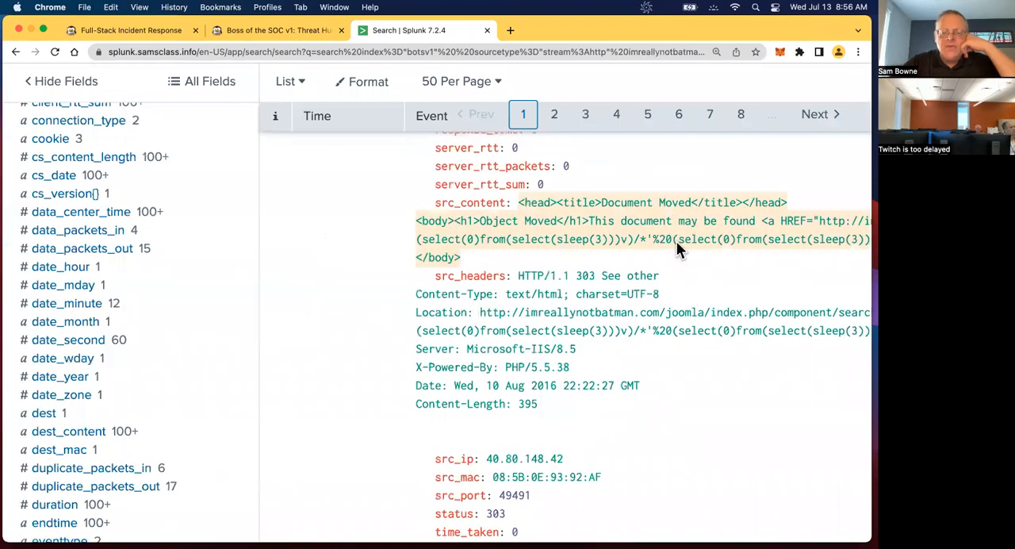
scroll("down", 3)
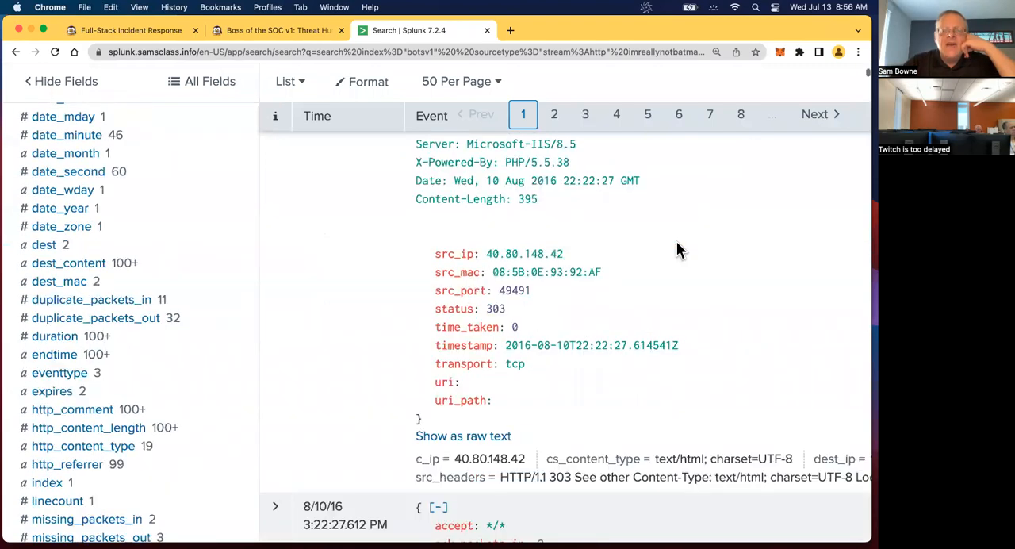
mouse_move(675, 243)
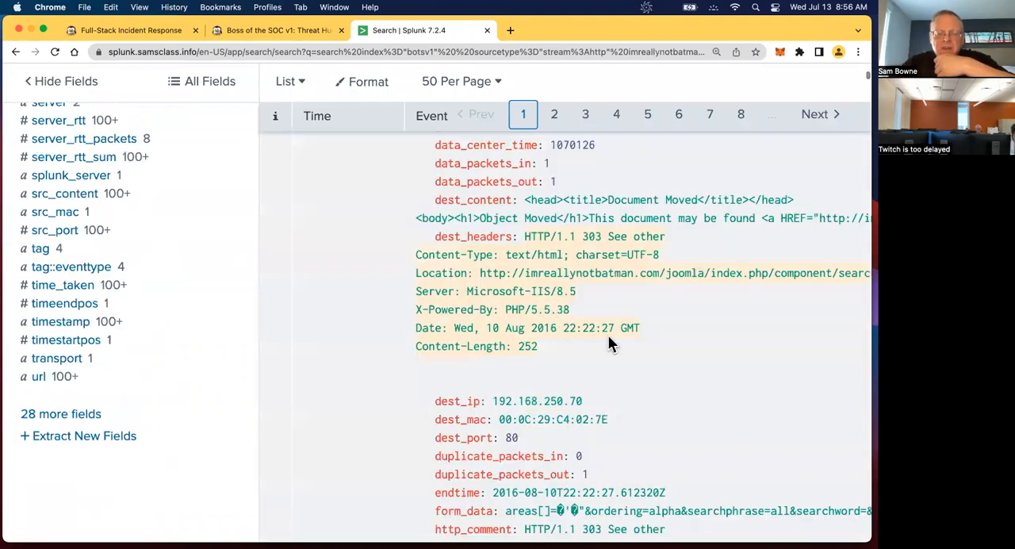
scroll("down", 3)
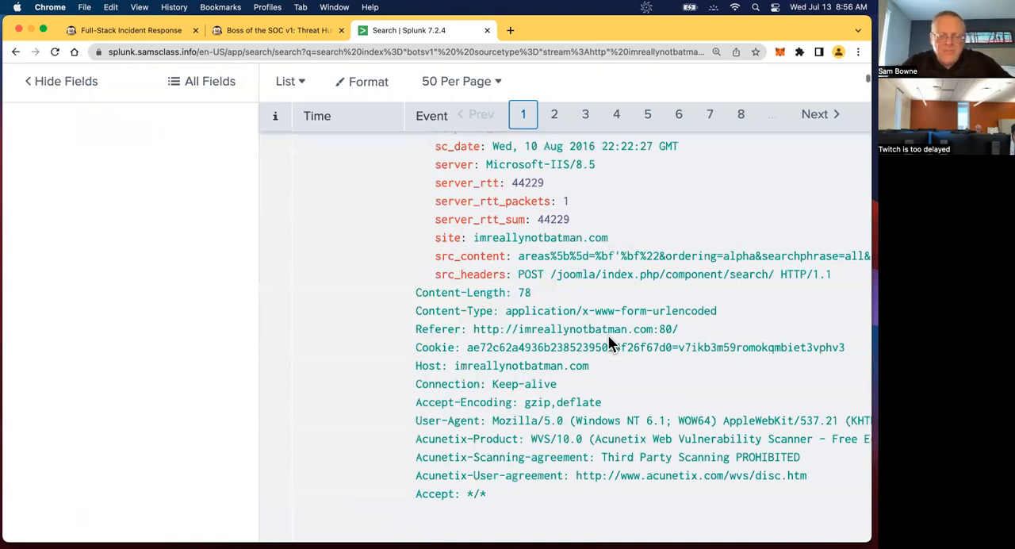
scroll("down", 3)
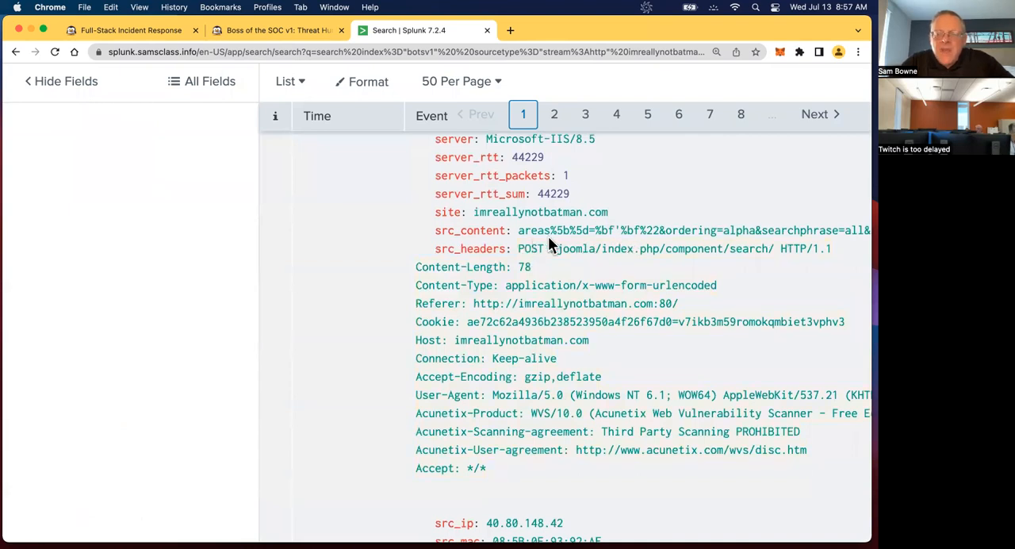
mouse_move(532, 267)
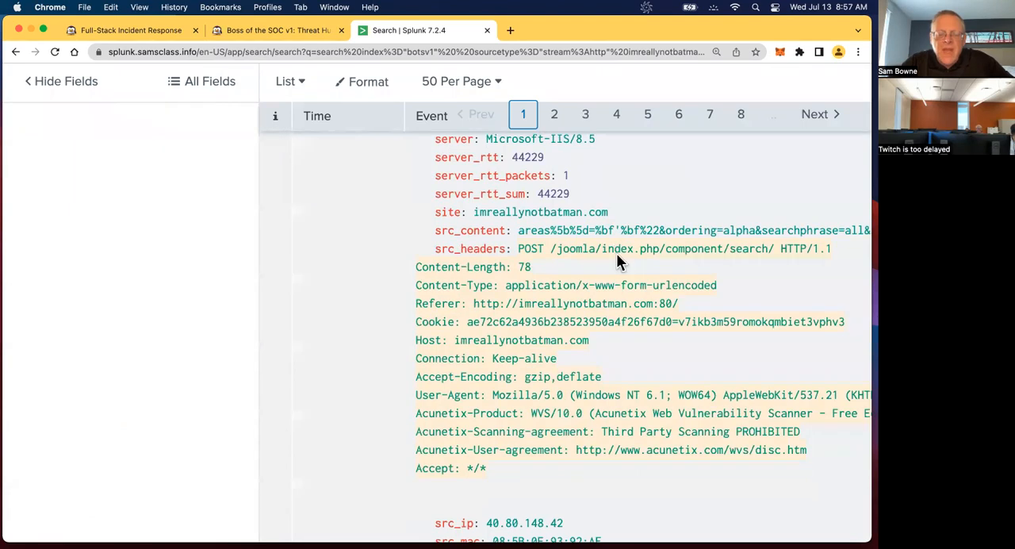
mouse_move(420, 393)
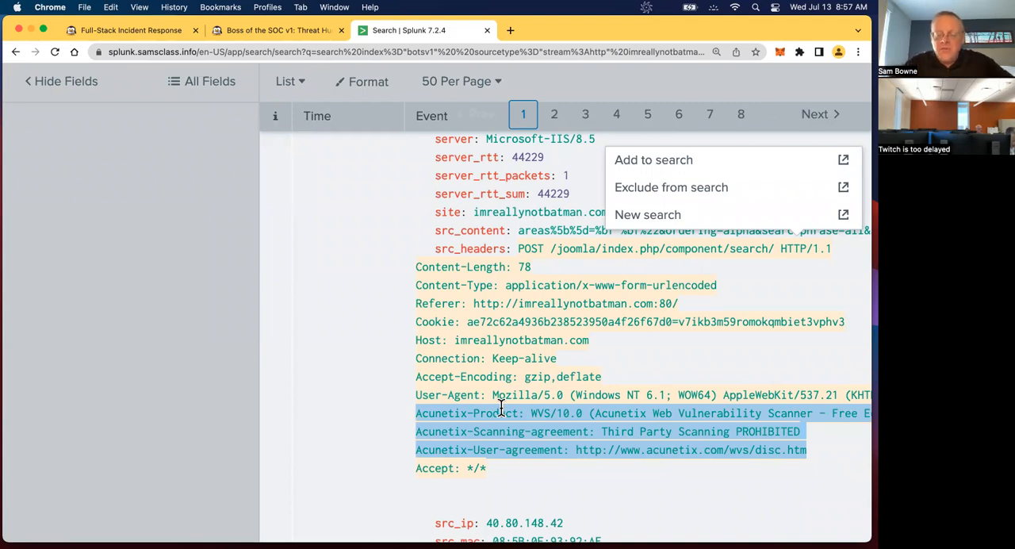
mouse_move(484, 428)
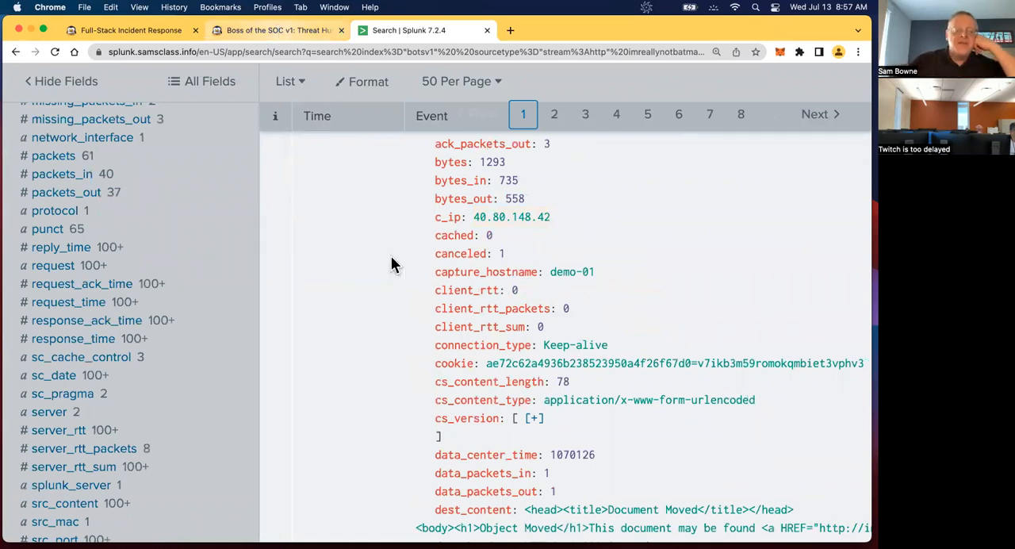
Scroll the lab page to Level 1: Finding Attack Servers and the Defacement Filename question 1.4.
left_click(278, 30)
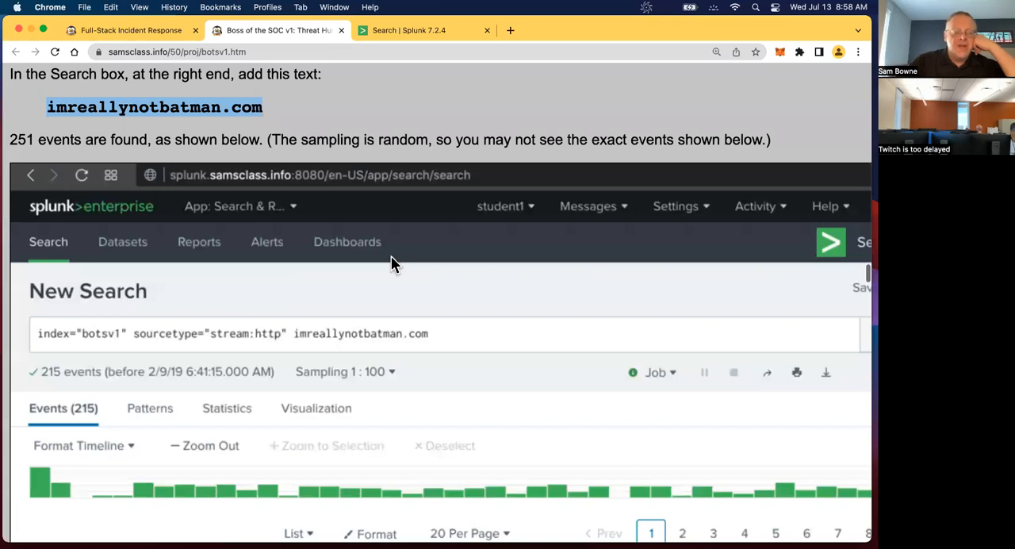
scroll("down", 3)
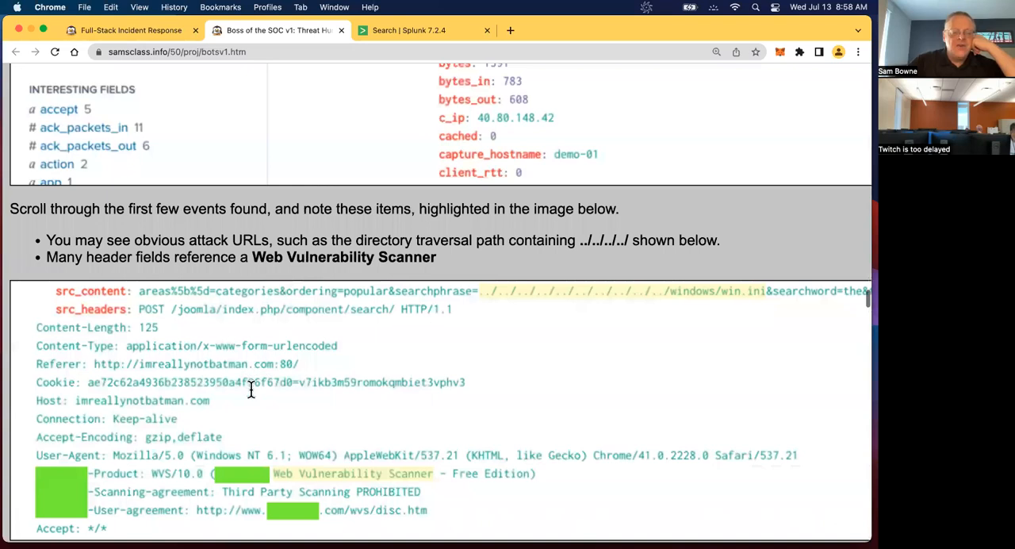
scroll("down", 3)
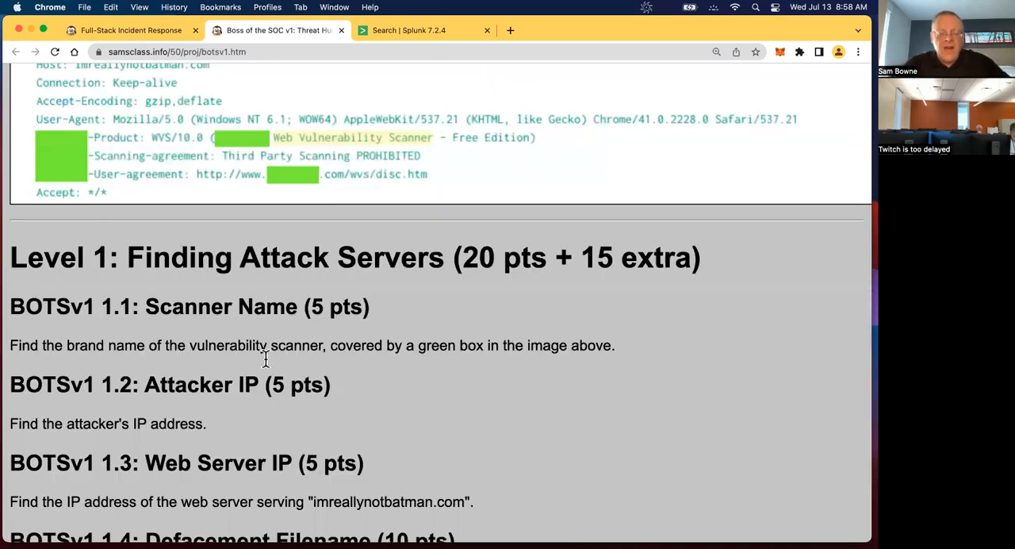
scroll("down", 3)
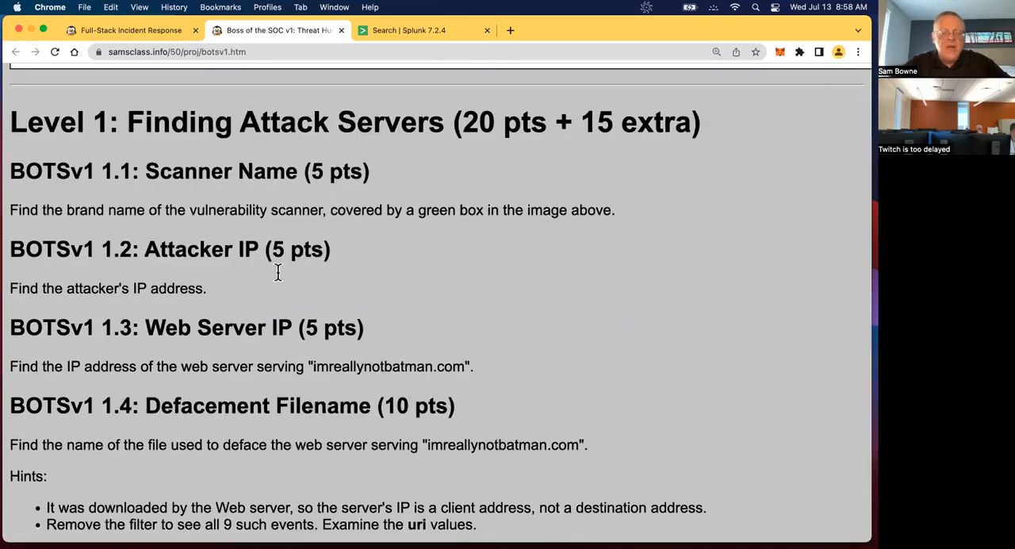
scroll("down", 3)
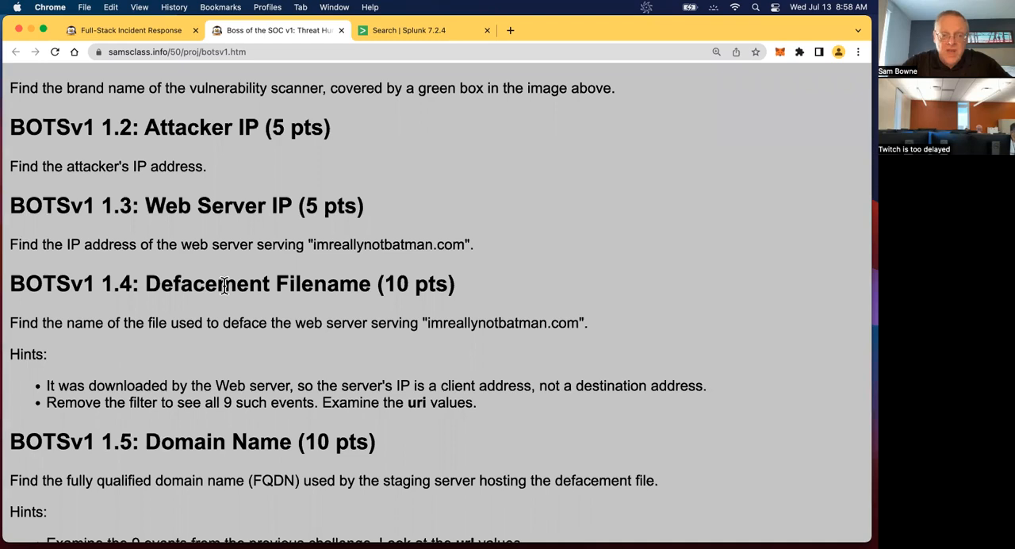
mouse_move(220, 387)
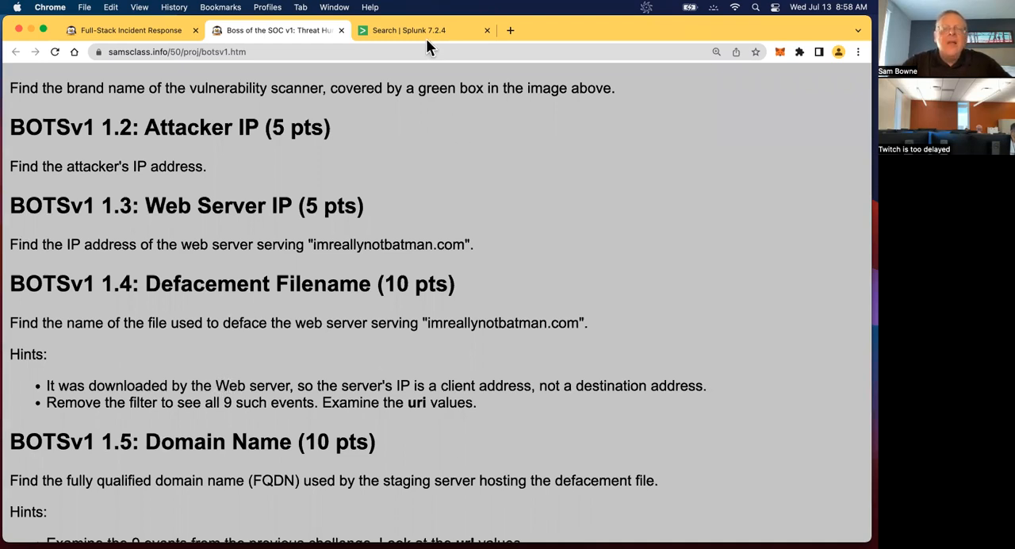
left_click(409, 30)
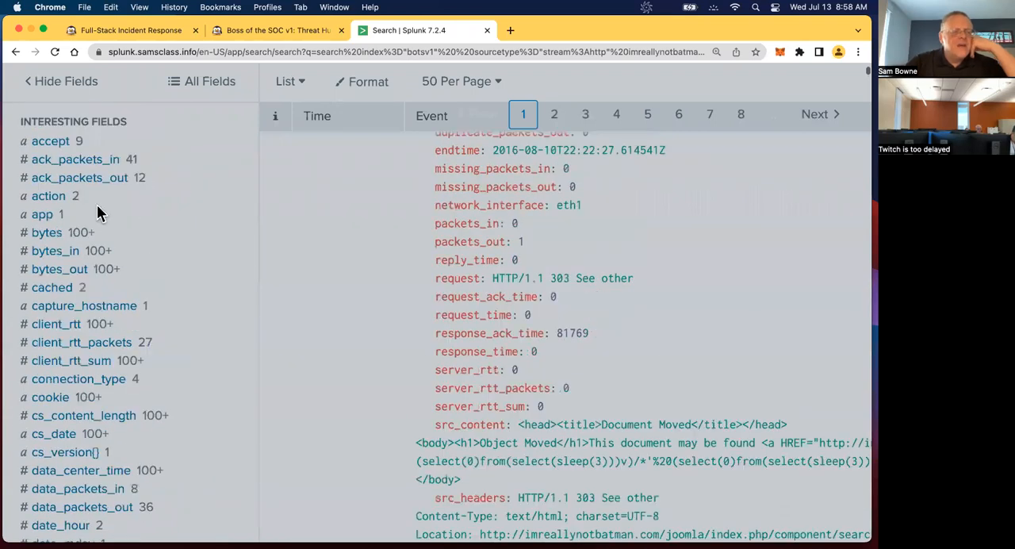
scroll("down", 3)
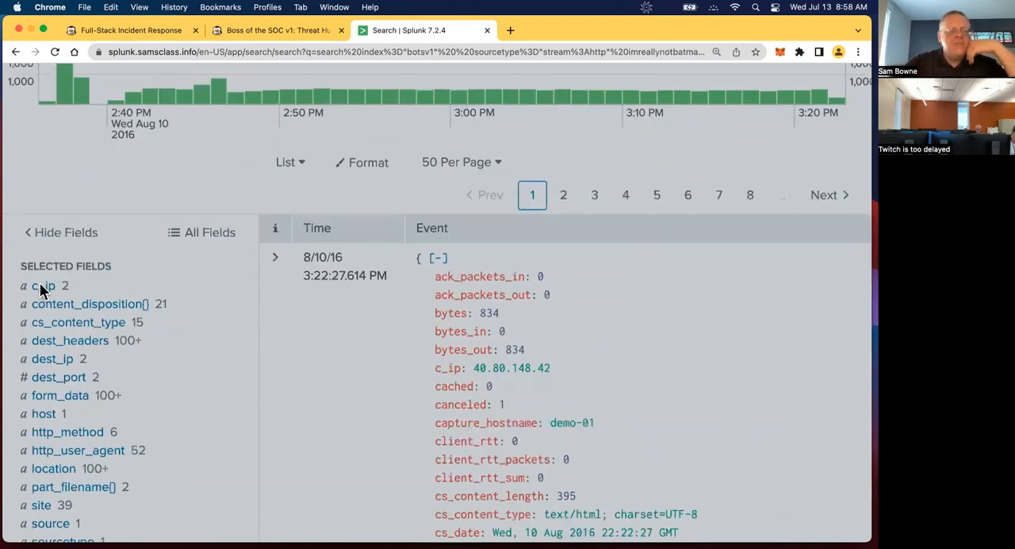
left_click(41, 286)
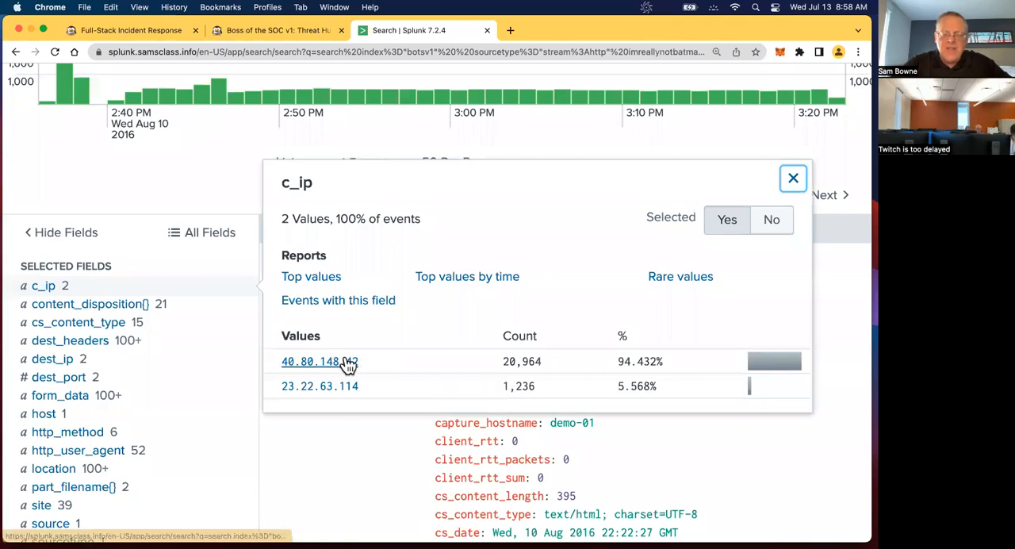
mouse_move(409, 325)
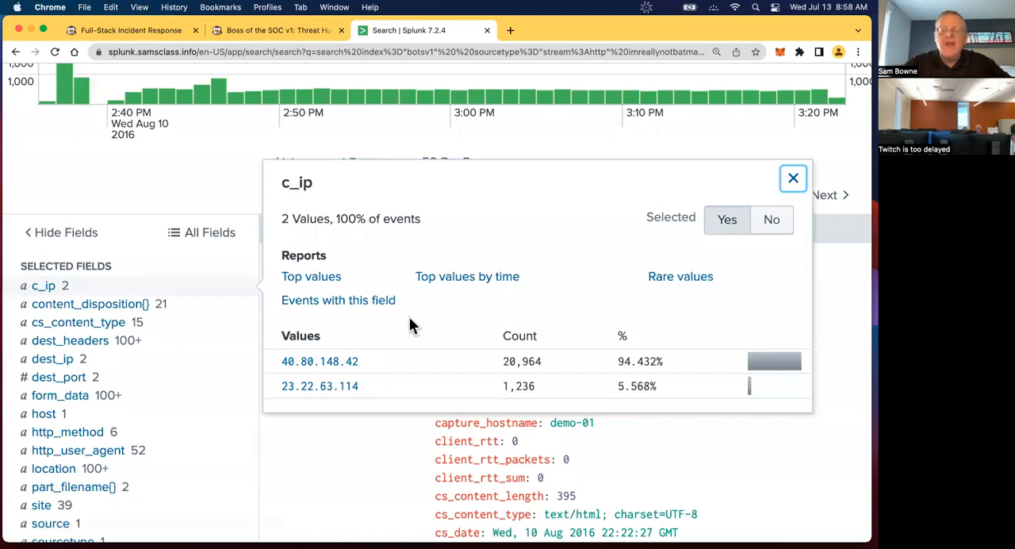
left_click(793, 177)
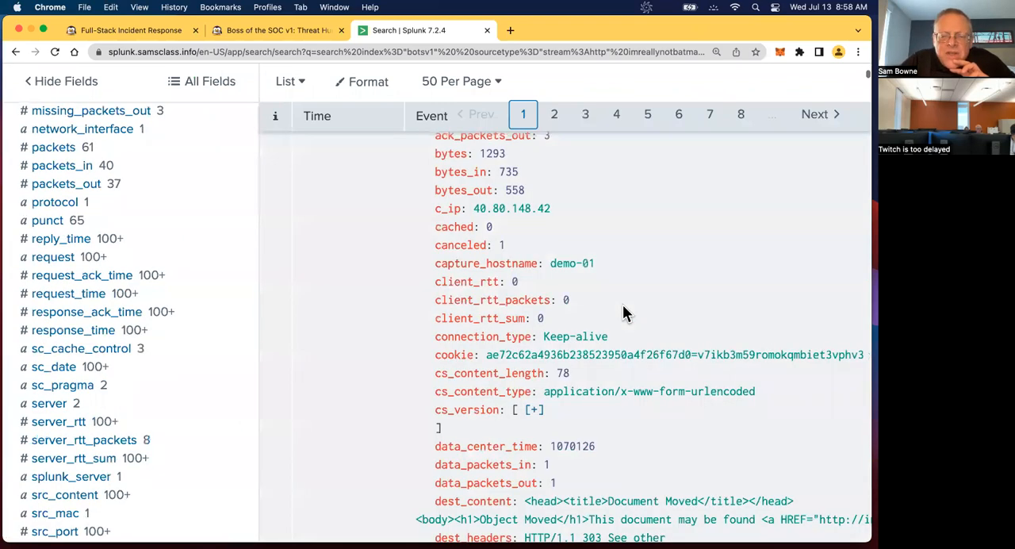
scroll("down", 3)
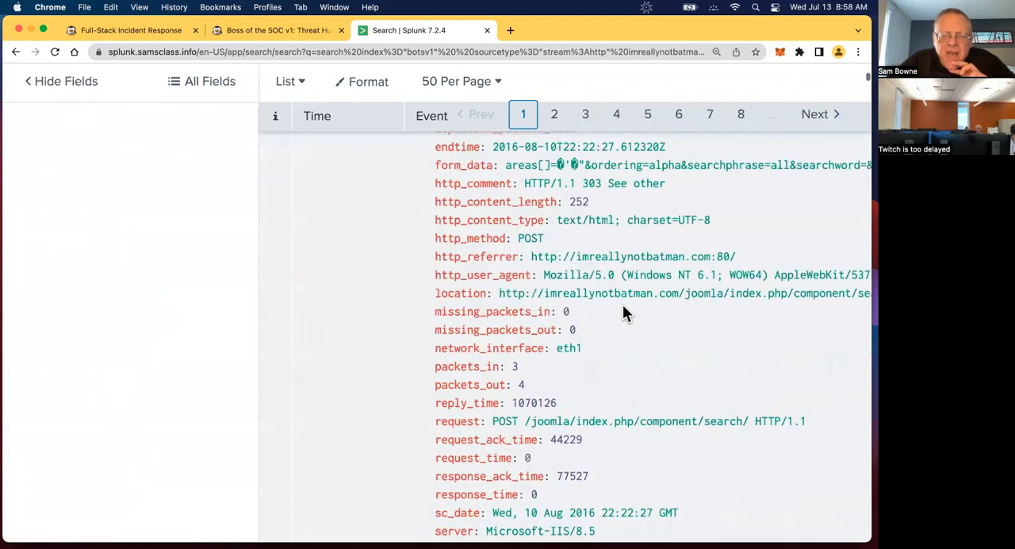
scroll("down", 3)
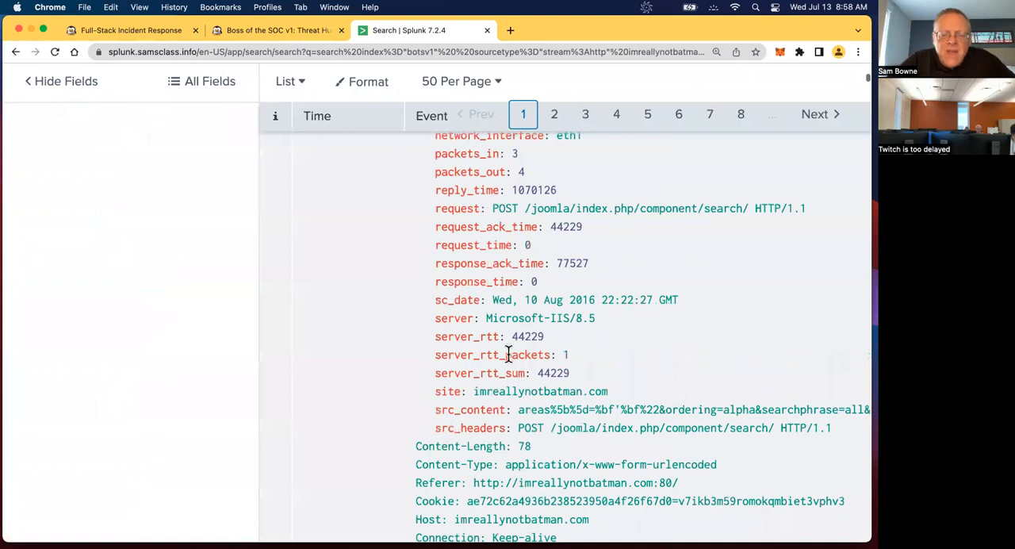
scroll("down", 3)
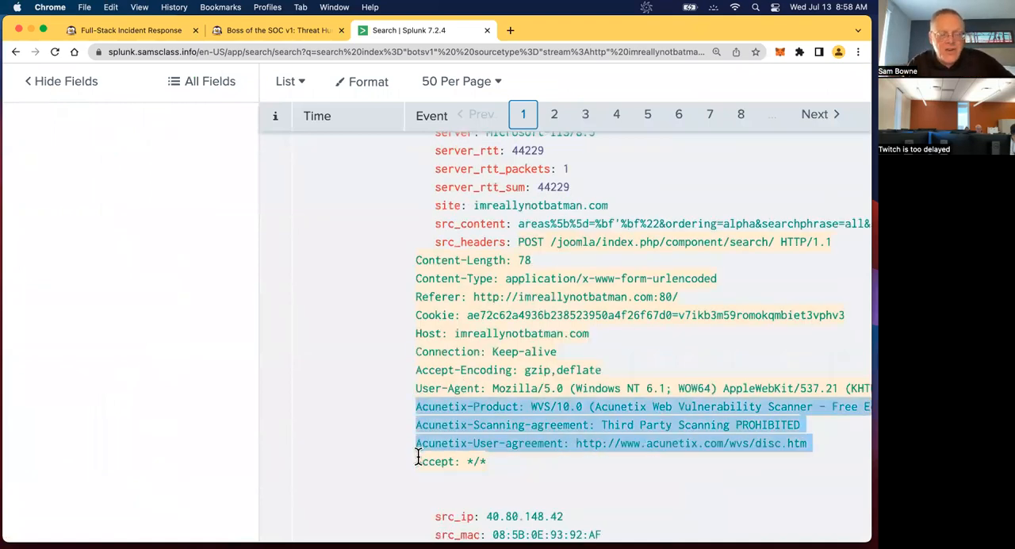
scroll("down", 3)
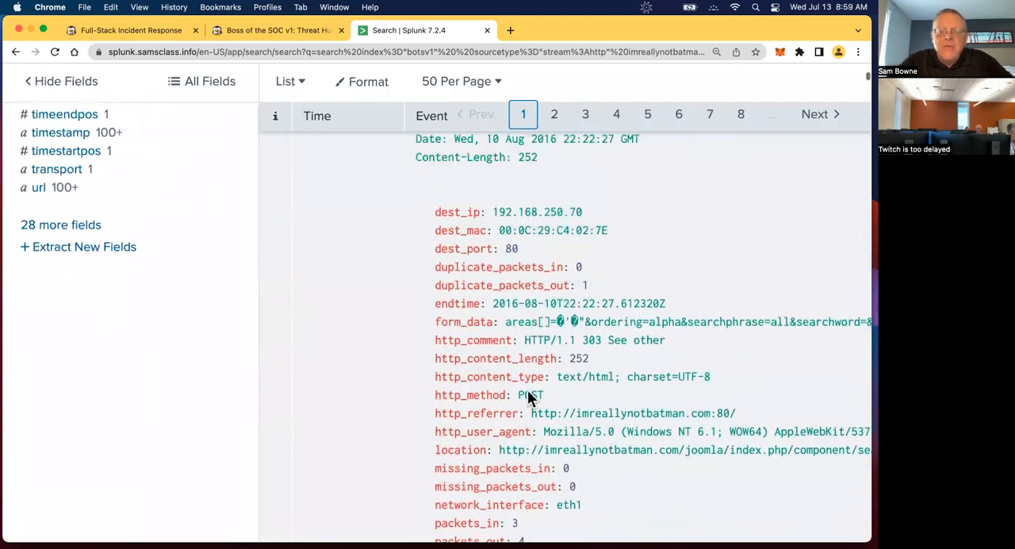
scroll("down", 3)
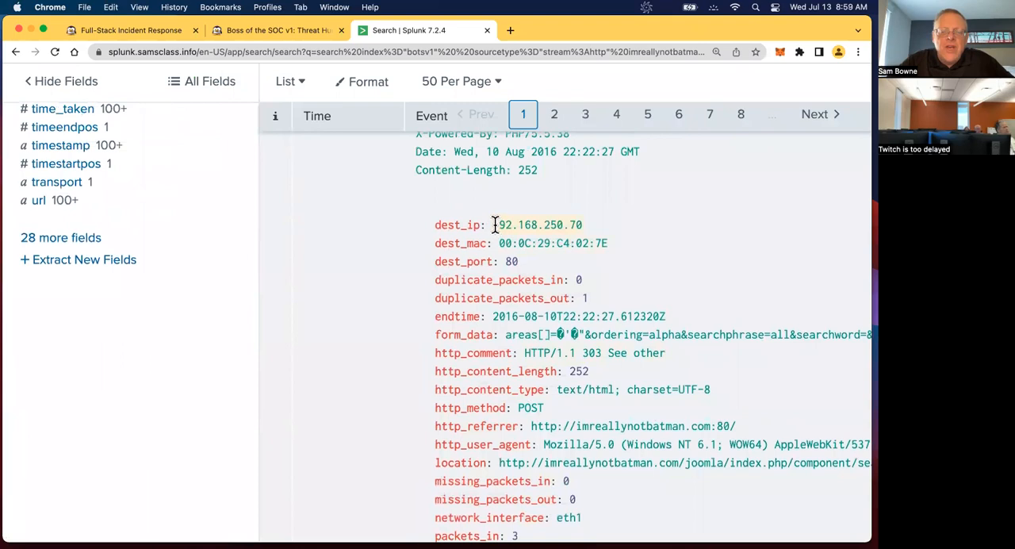
double_click(523, 226)
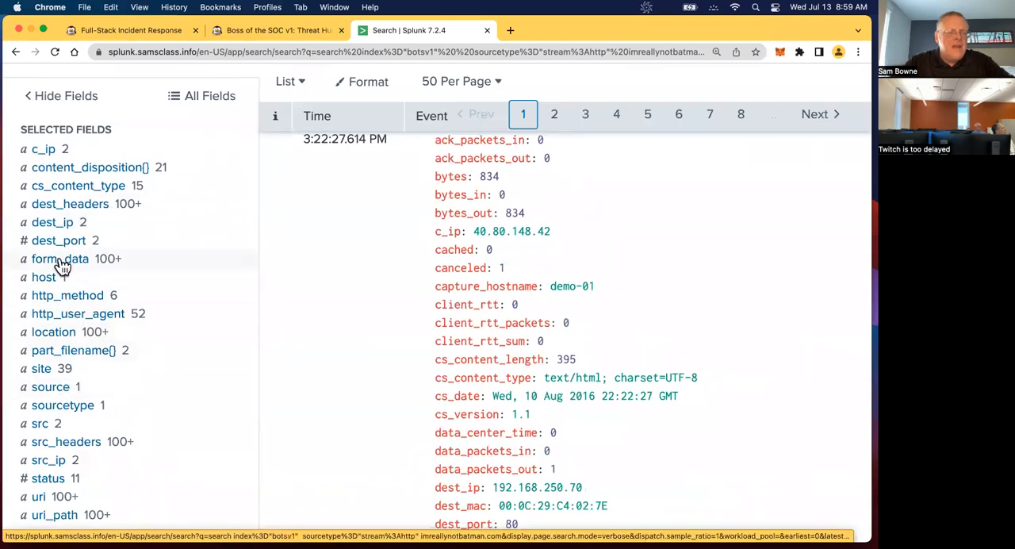
Replace the query's c_ip value 23.22.63.114 with 192.168.250.70.
left_click(44, 149)
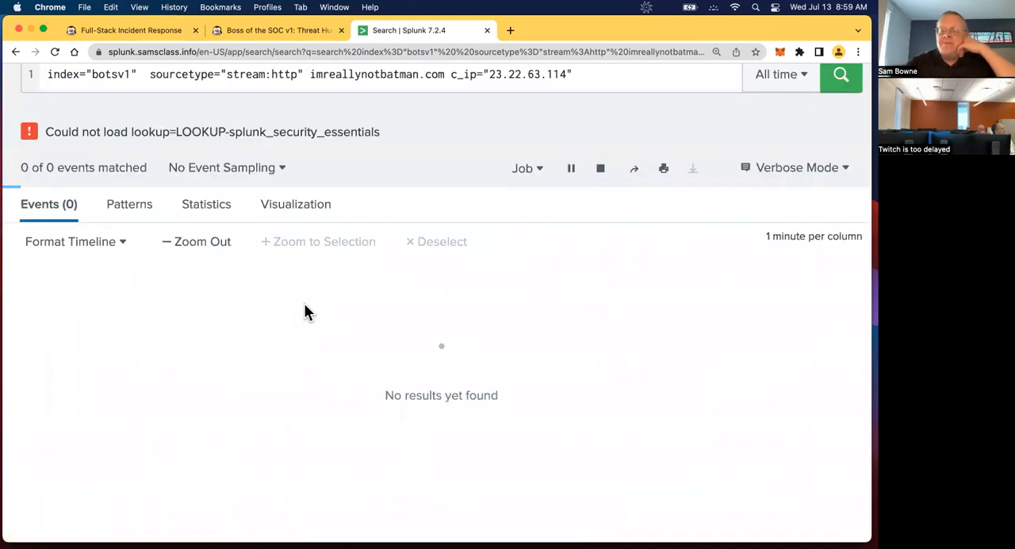
left_click(840, 72)
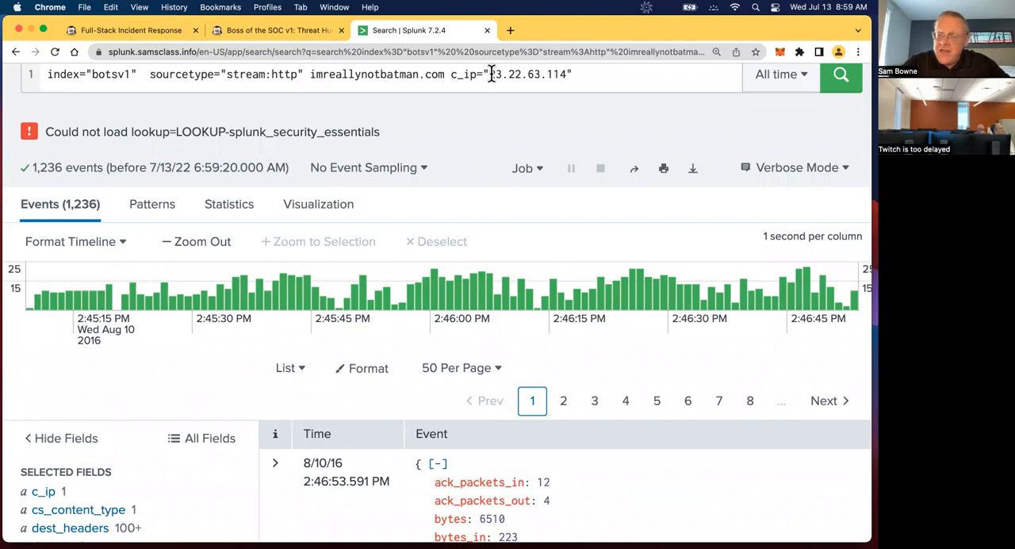
double_click(496, 73)
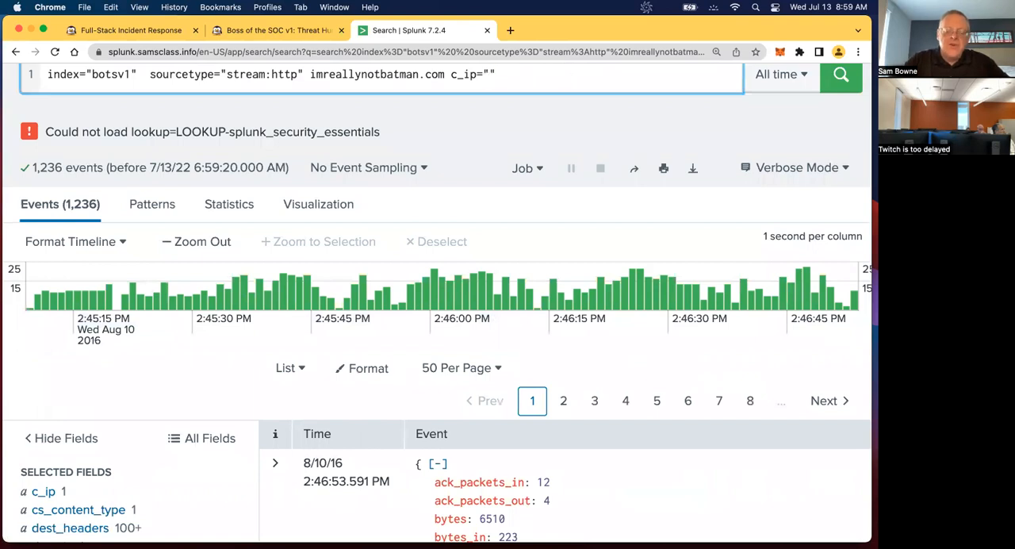
type("192.168.250.70")
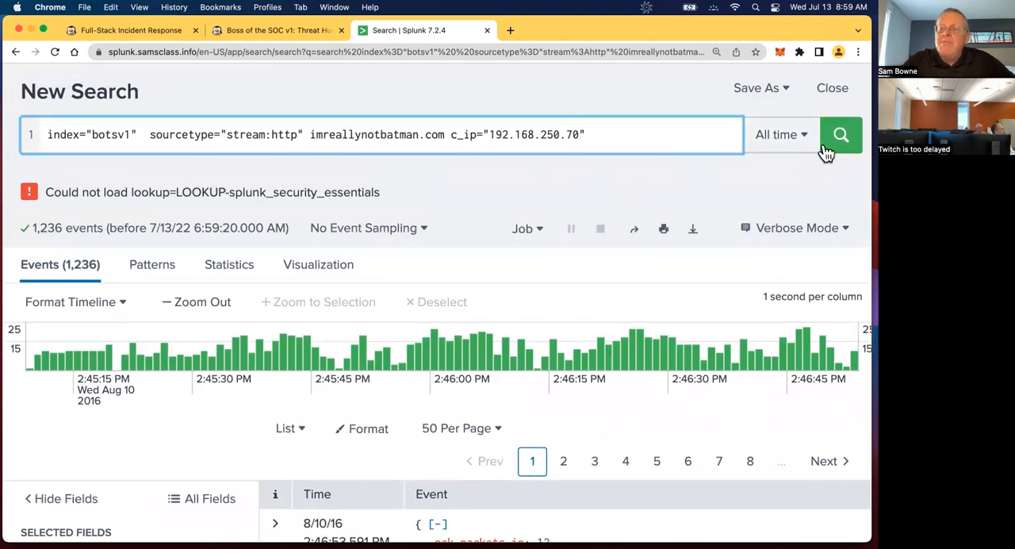
Run the c_ip="192.168.250.70" search, then drop imreallynotbatman.com from the query and rerun it.
left_click(841, 133)
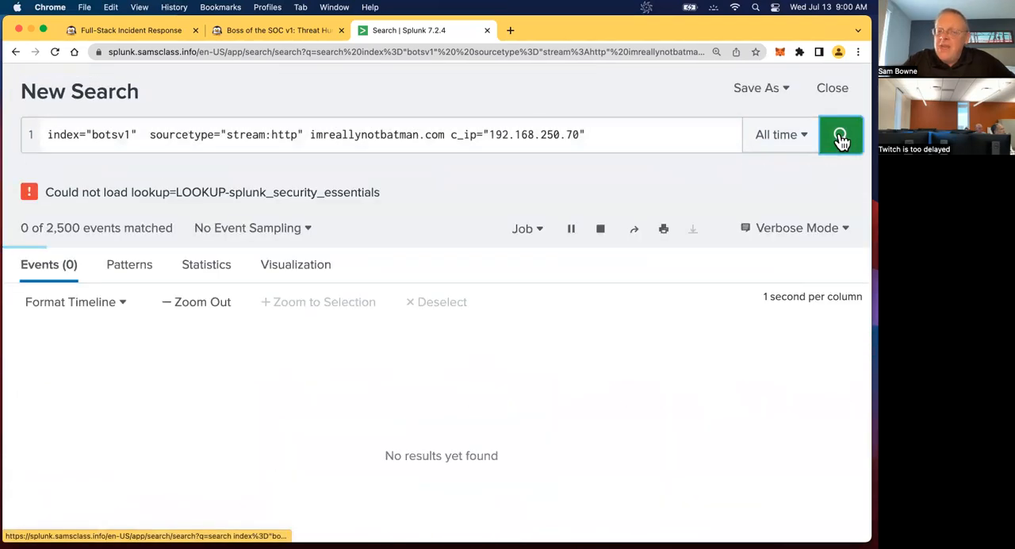
left_click(841, 133)
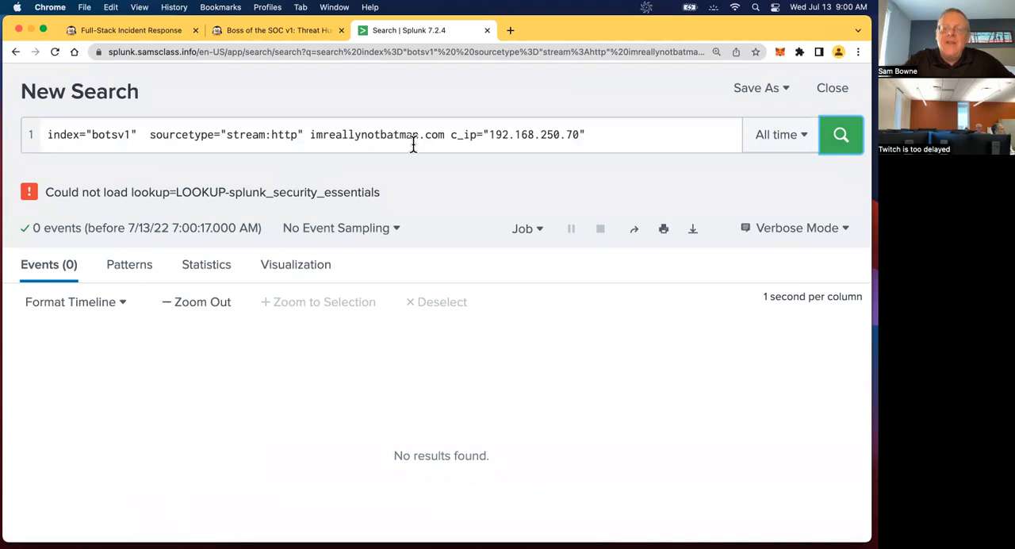
double_click(396, 133)
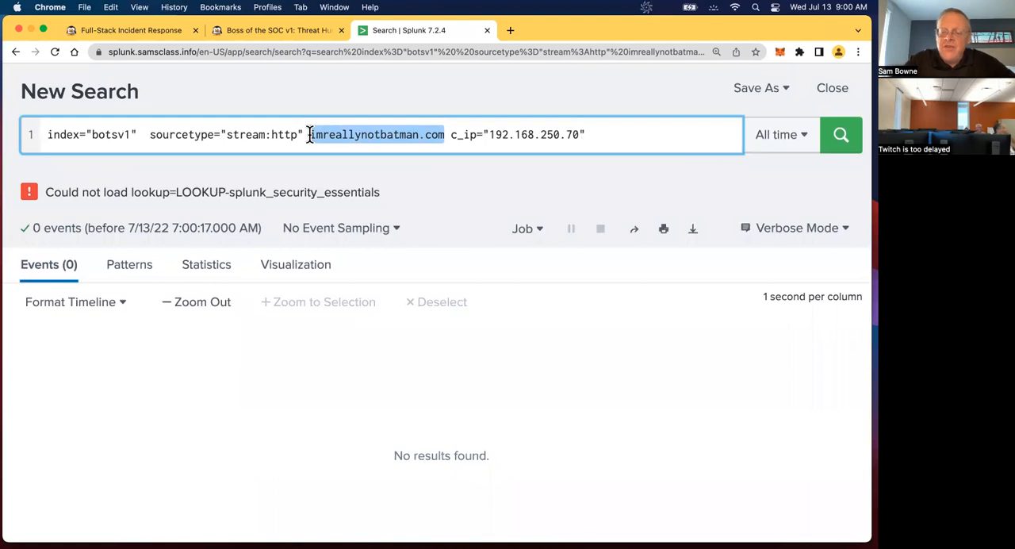
key("Delete")
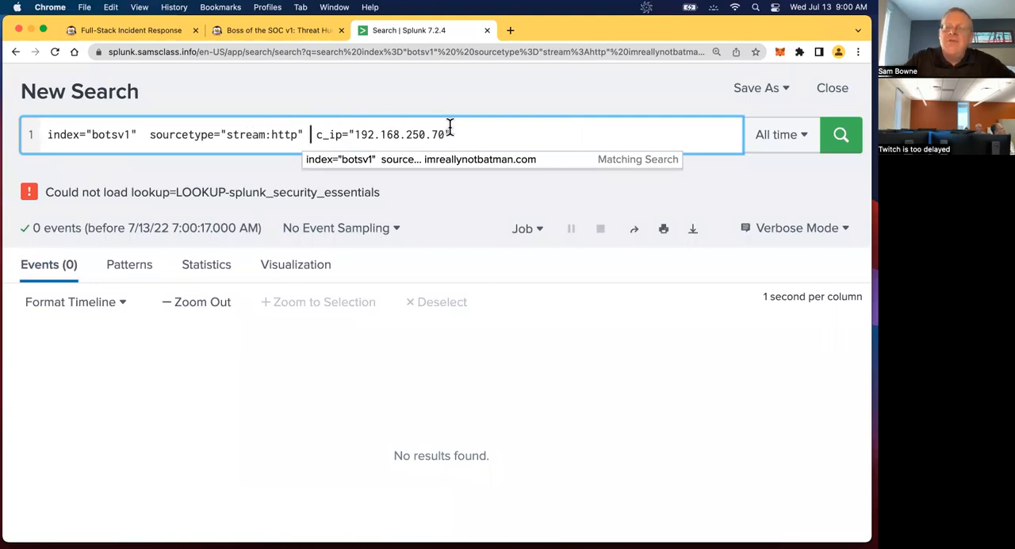
left_click(841, 133)
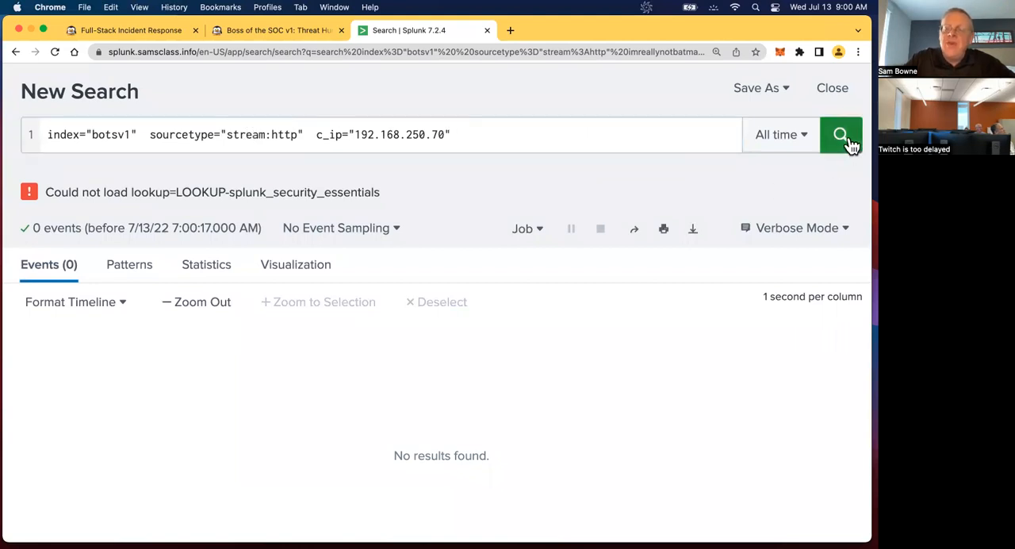
left_click(841, 133)
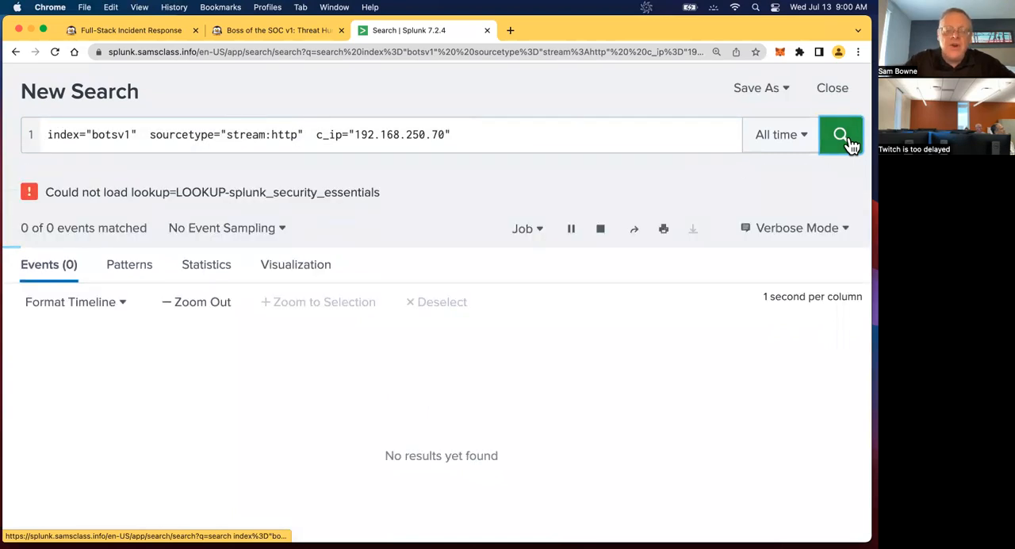
left_click(840, 133)
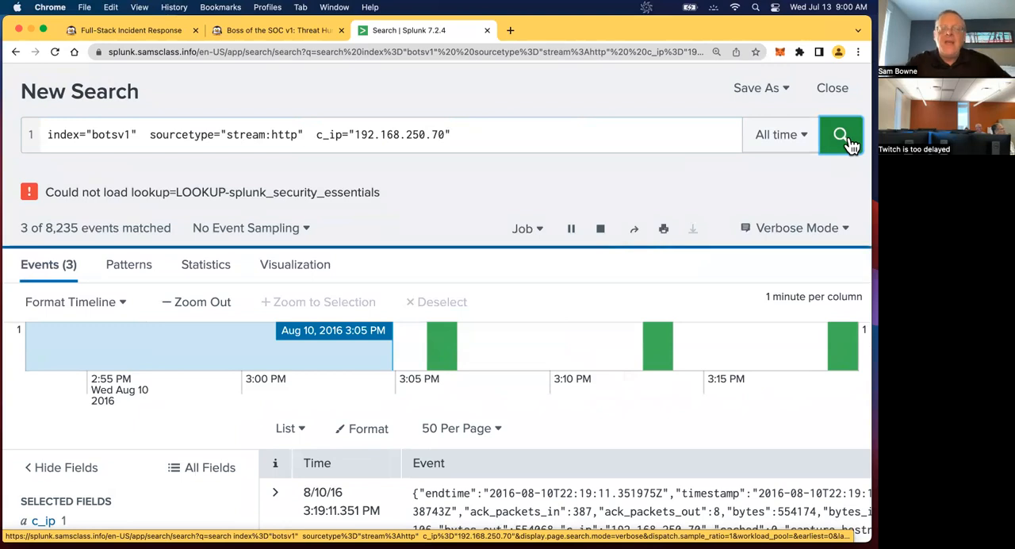
Scroll the 9 events to the poisonivy jpeg download and select its site value prankglassinebracket.jumpingcrab.com:1337.
left_click(841, 133)
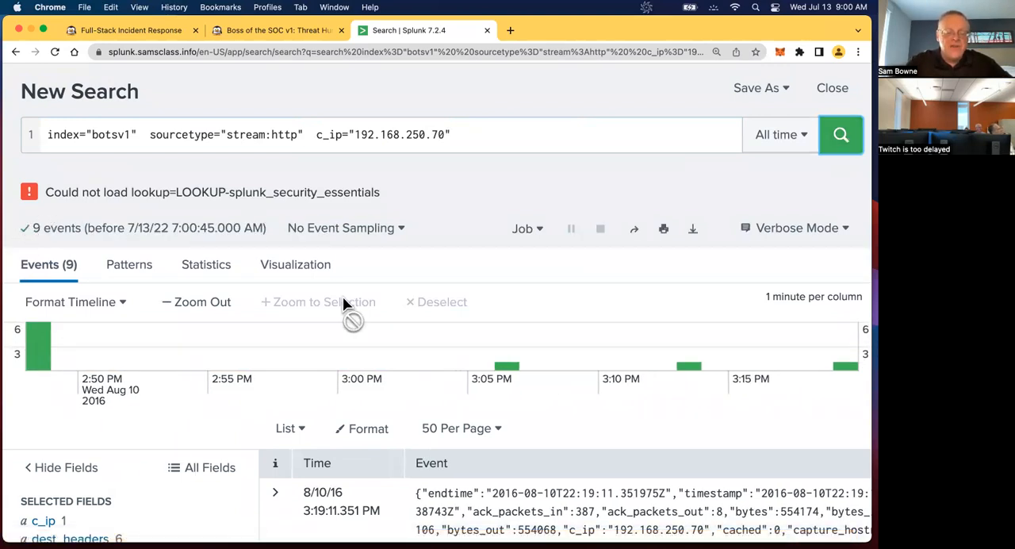
scroll("down", 3)
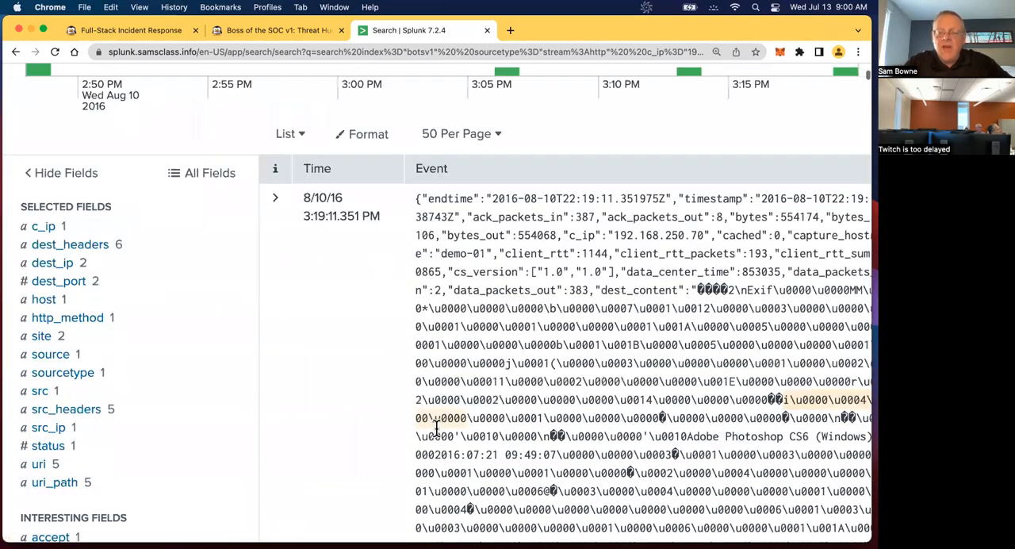
scroll("down", 3)
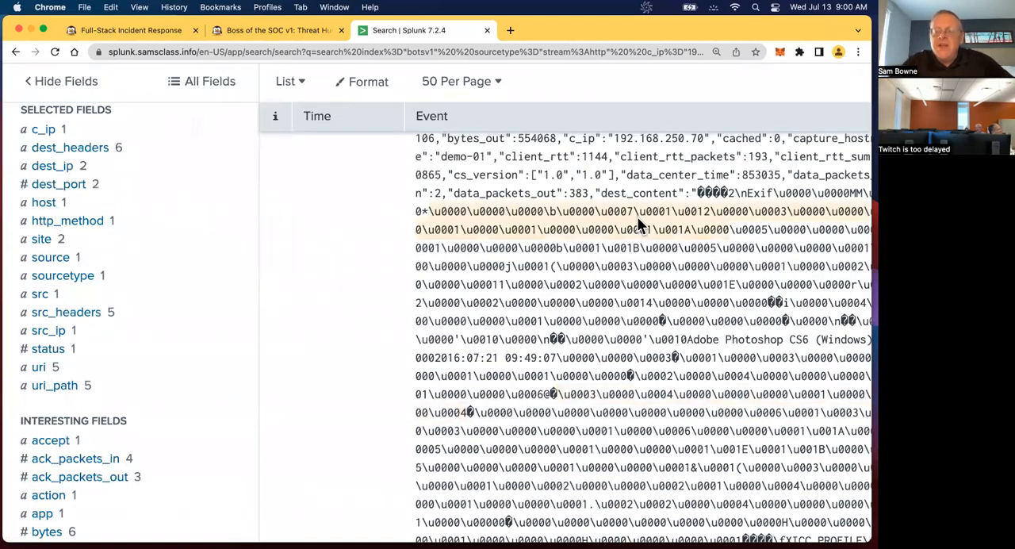
scroll("down", 3)
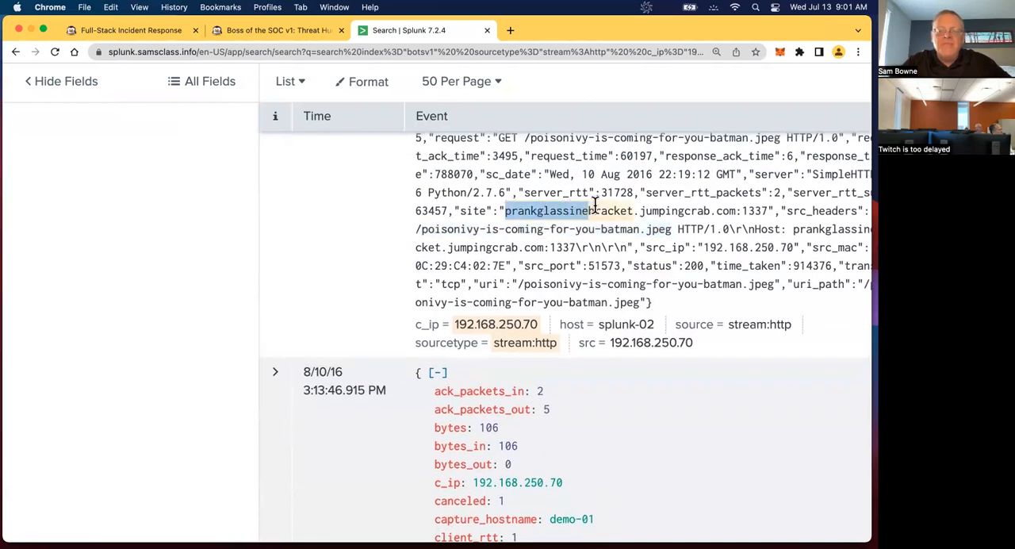
left_click_drag(586, 209, 757, 210)
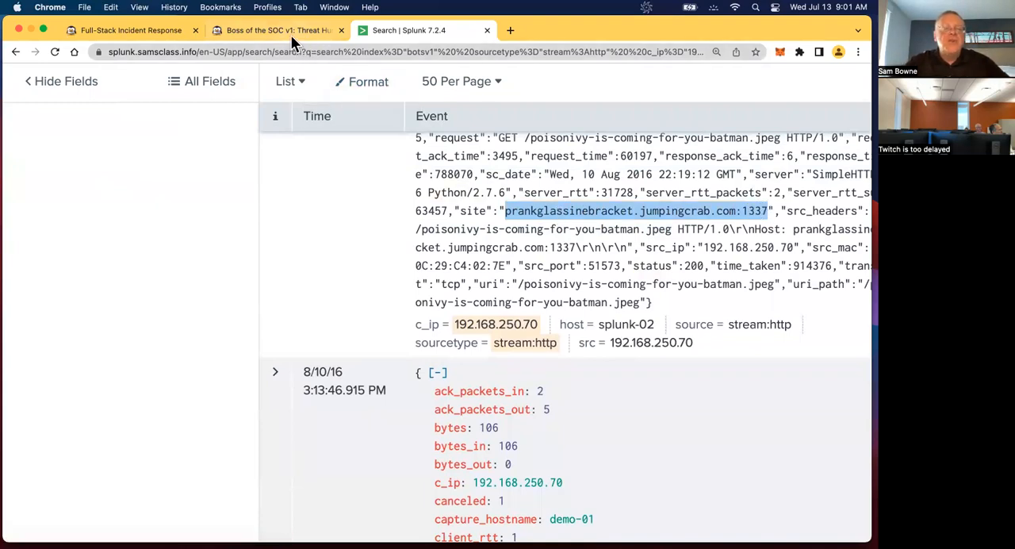
left_click(277, 30)
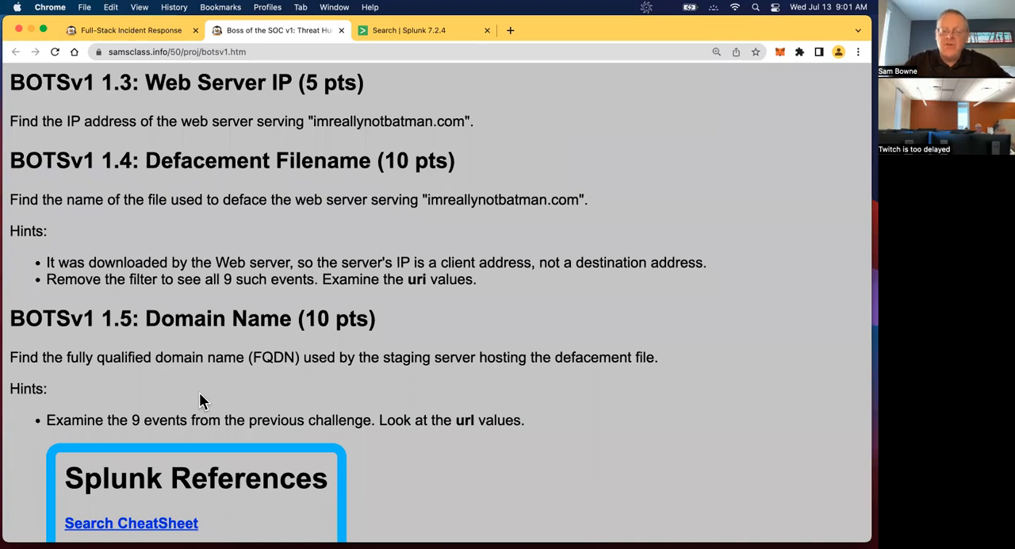
Scroll the lab page past the Splunk references to the Level 2 Staging Server IP challenge.
scroll("down", 3)
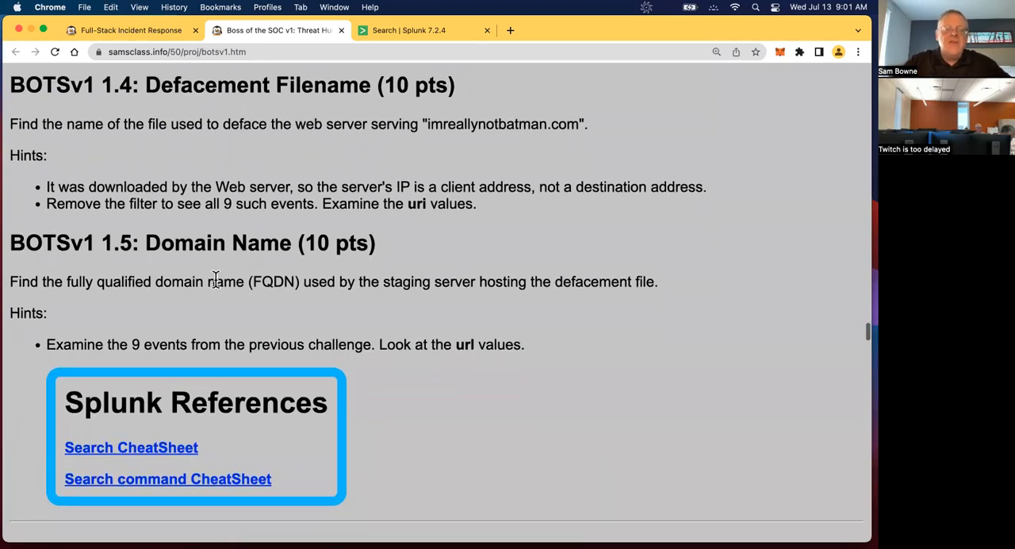
scroll("down", 3)
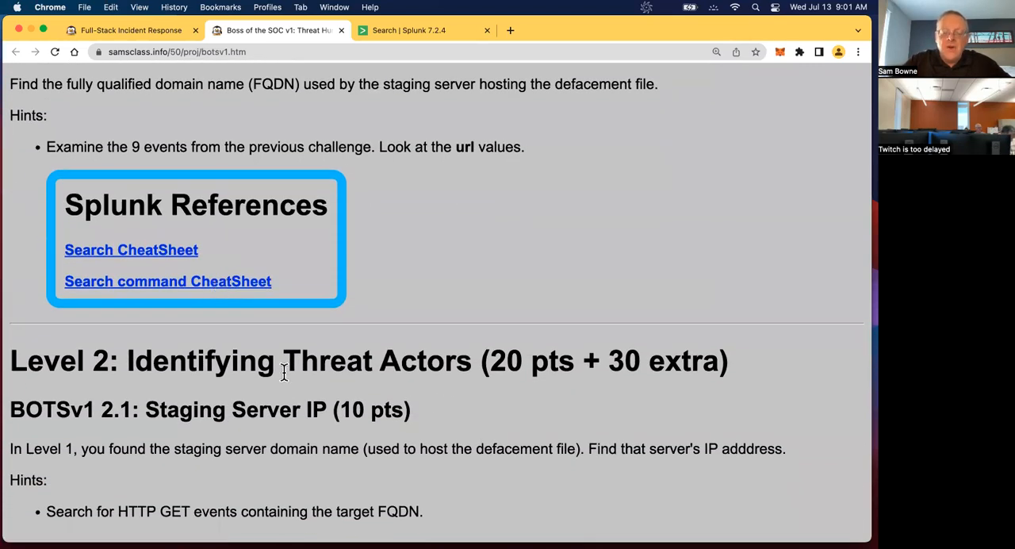